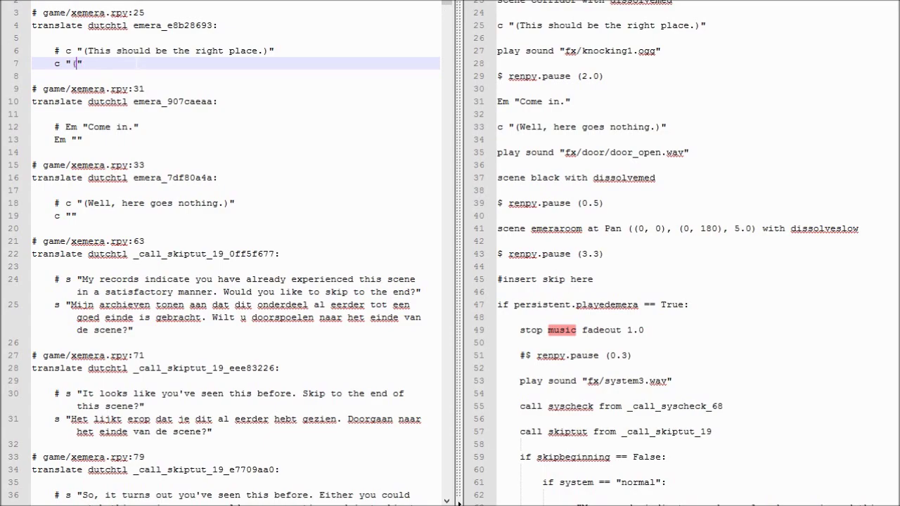
Fill in 'Dit moet het zijn.', 'Kom binnen.' and 'Daar gaan we dan.', checking Google Translate.
{"action": "type", "text": "Dit moet het zijn.)"}
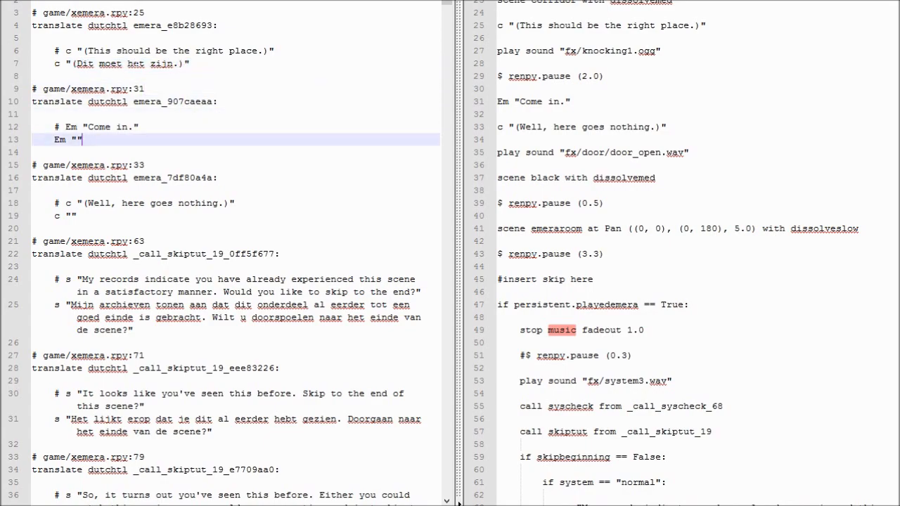
{"action": "type", "text": "Kom innen."}
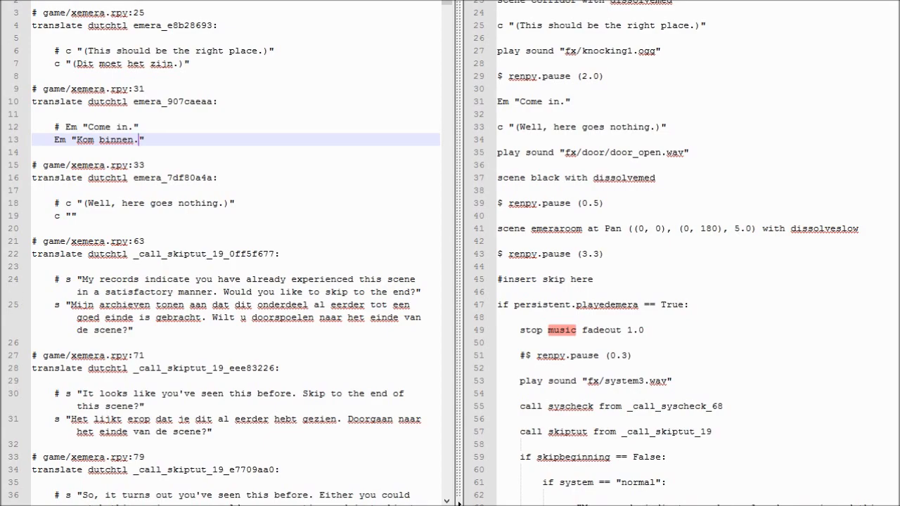
{"action": "type", "text": "(Daar gaan we dan."}
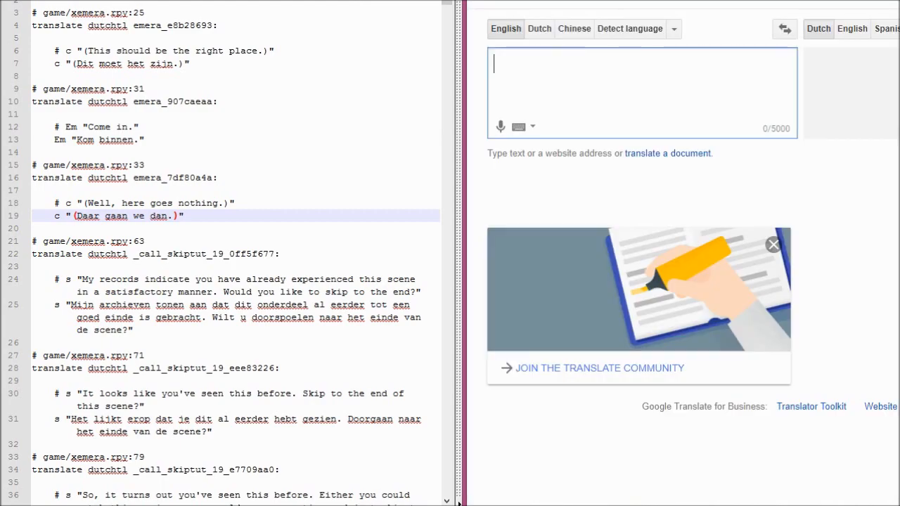
{"action": "type", "text": "Here go"}
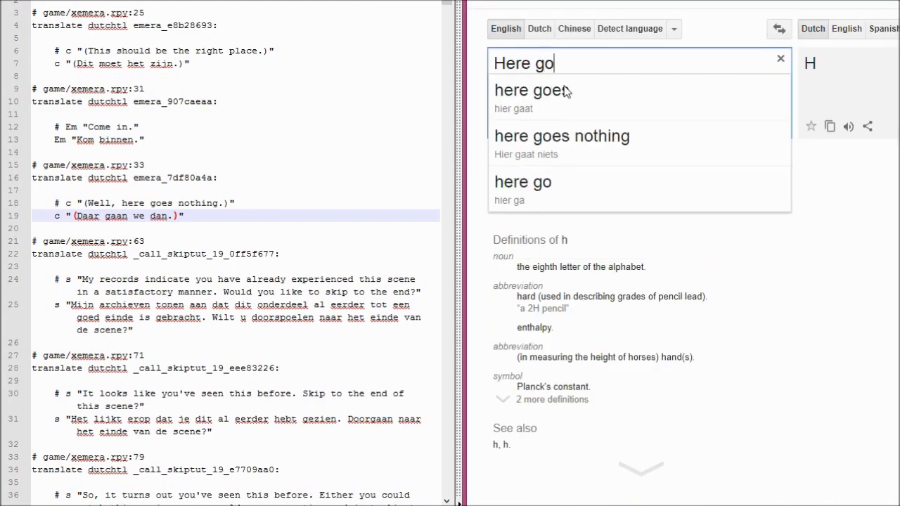
{"action": "left_click", "coordinate": [562, 135]}
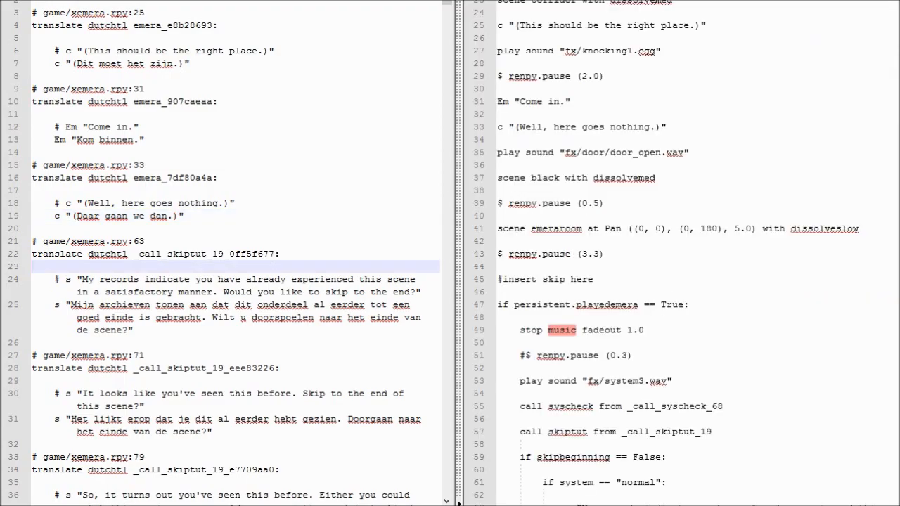
Scroll both panes to the empty 'What a pleasant surprise' entry on line 55.
{"action": "scroll", "scroll_direction": "down", "scroll_amount": 3}
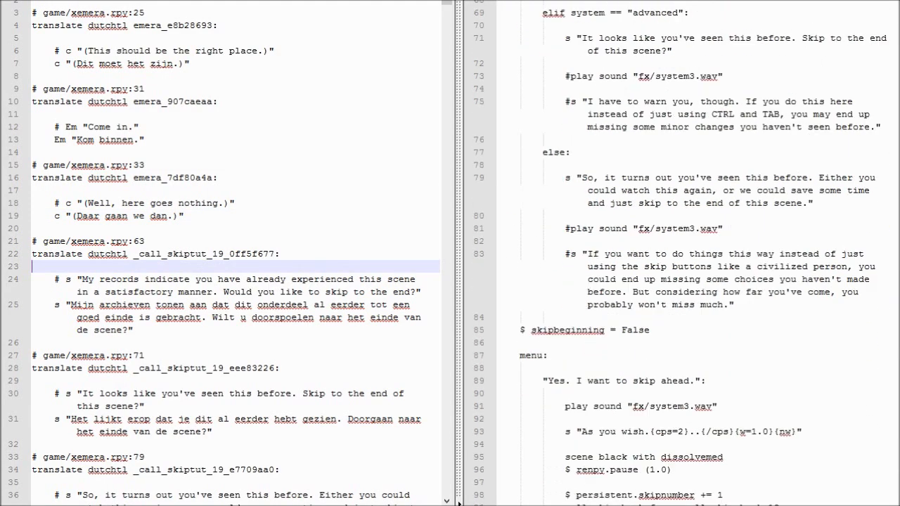
{"action": "scroll", "scroll_direction": "down", "scroll_amount": 3}
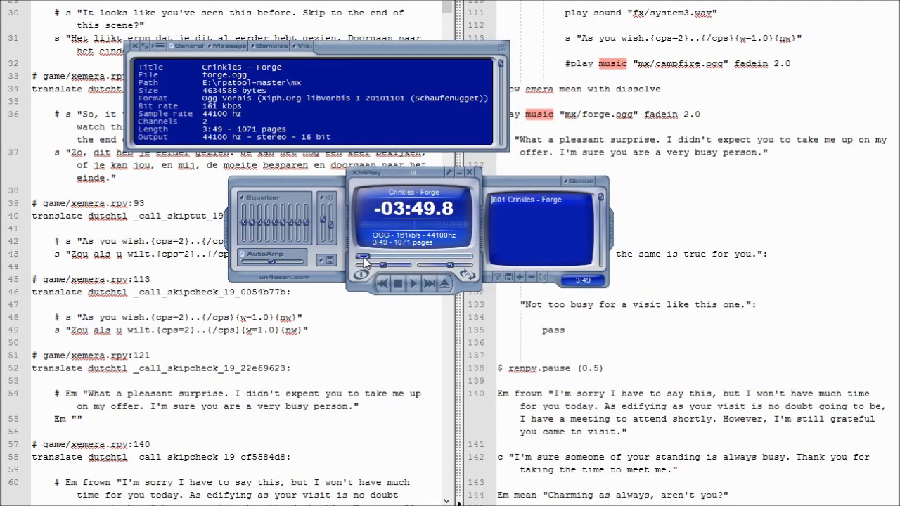
{"action": "left_click", "coordinate": [472, 171]}
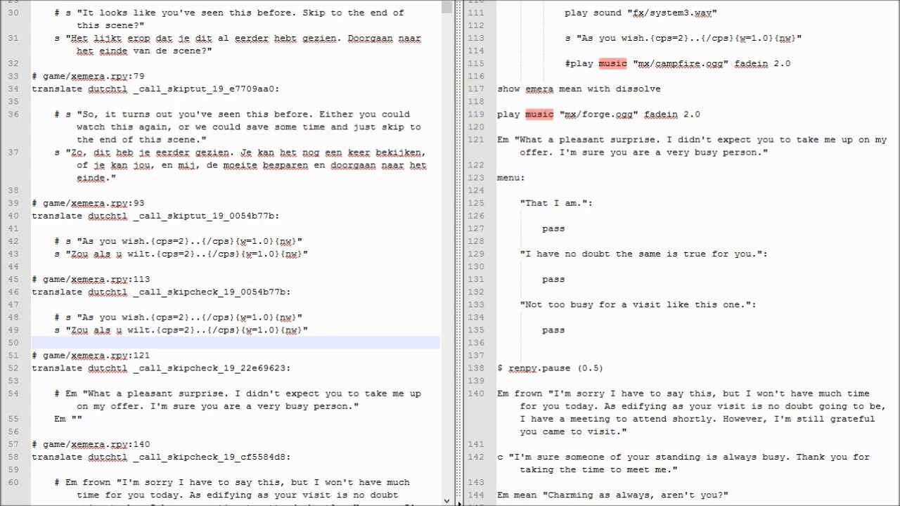
{"action": "scroll", "scroll_direction": "down", "scroll_amount": 3}
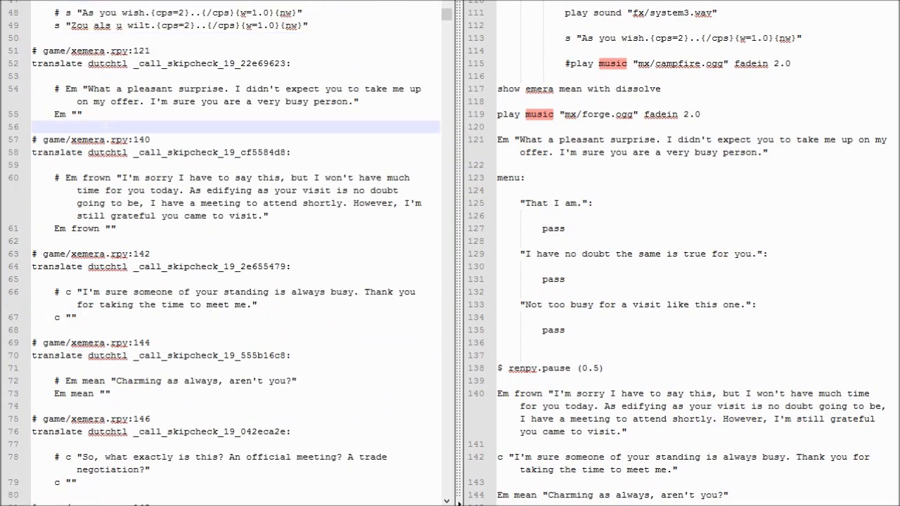
Type 'Wat een aangename verrassing...' between the quotes on line 55.
{"action": "type", "text": "Wat een aangel"}
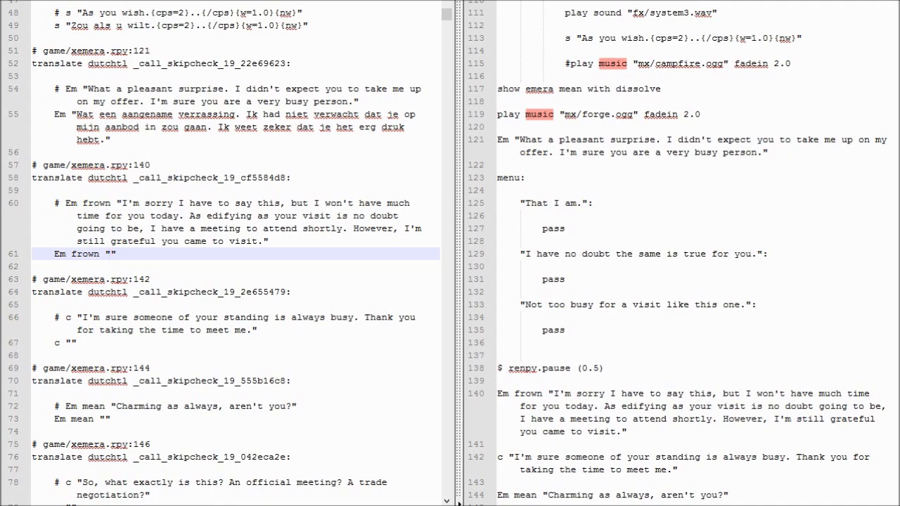
Begin line 61 with 'Het spijt me dat ik dit moet zeggen, maar ik heb niet veel tijd…'.
{"action": "left_click", "coordinate": [111, 254]}
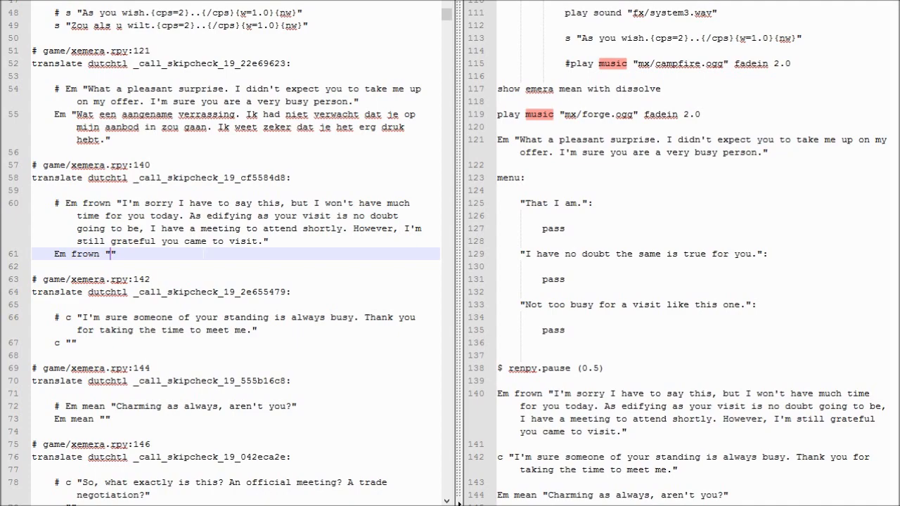
{"action": "type", "text": "Het s"}
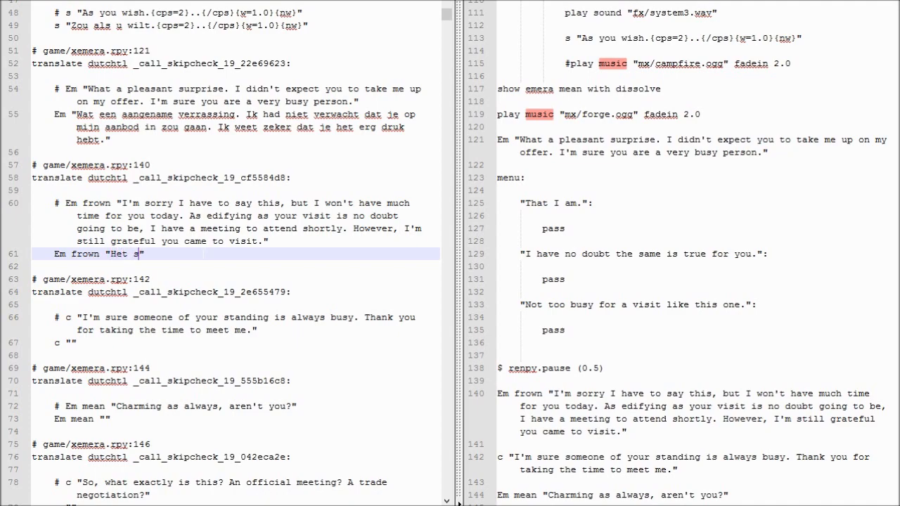
{"action": "type", "text": "pijt me dat ik dit m"}
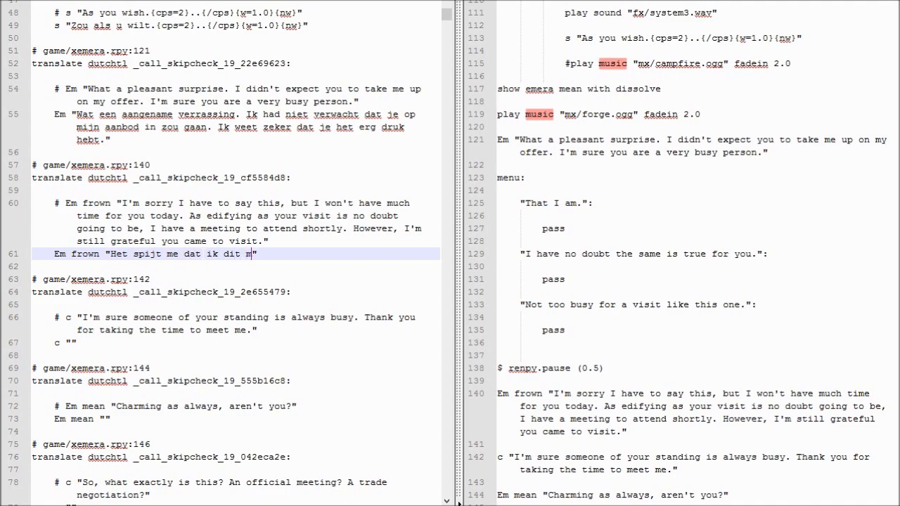
{"action": "type", "text": "oet zeggen, maar ik"}
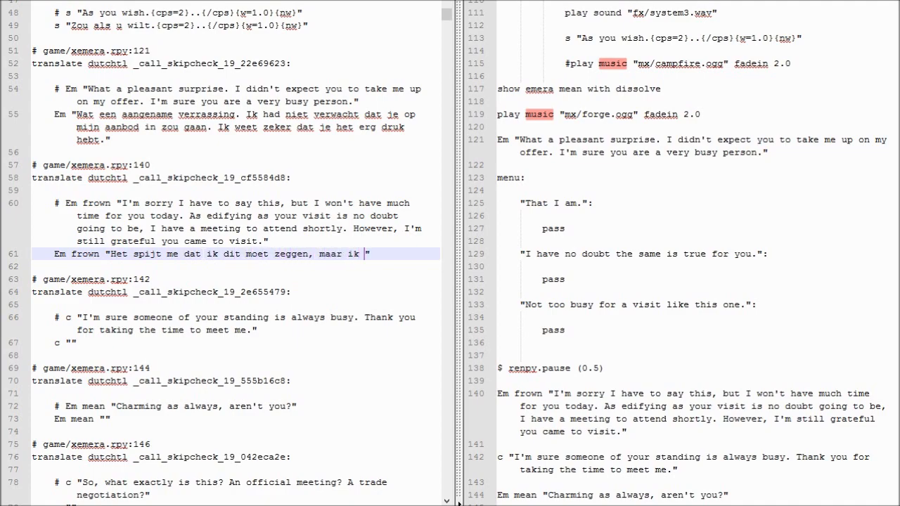
{"action": "type", "text": "heb niet veel tijd"}
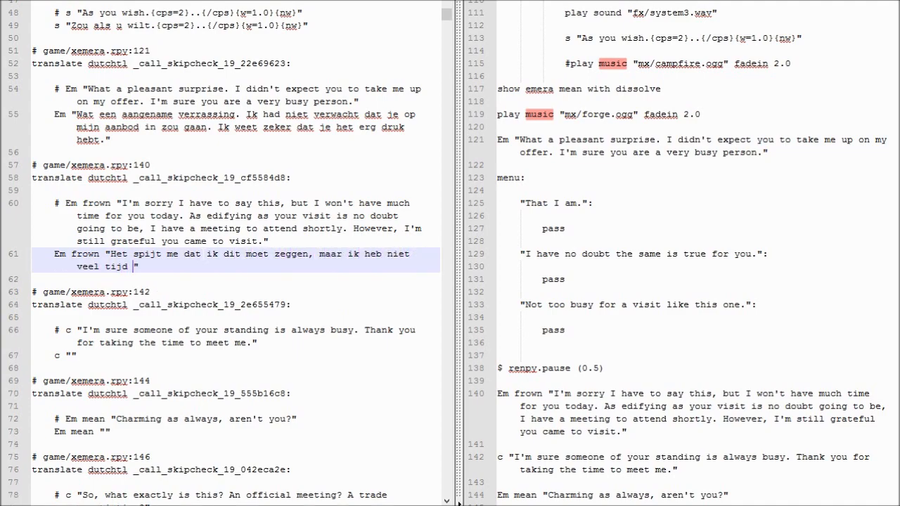
{"action": "type", "text": "voor jou vandaag."}
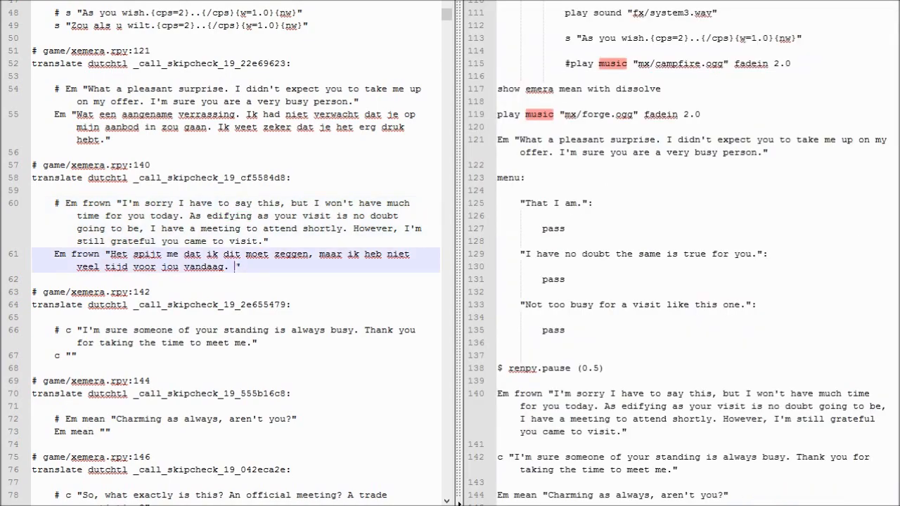
Complete the frown line through '…erg dankbaar voor je bezoek.' and close the quote.
{"action": "type", "text": "Je bez"}
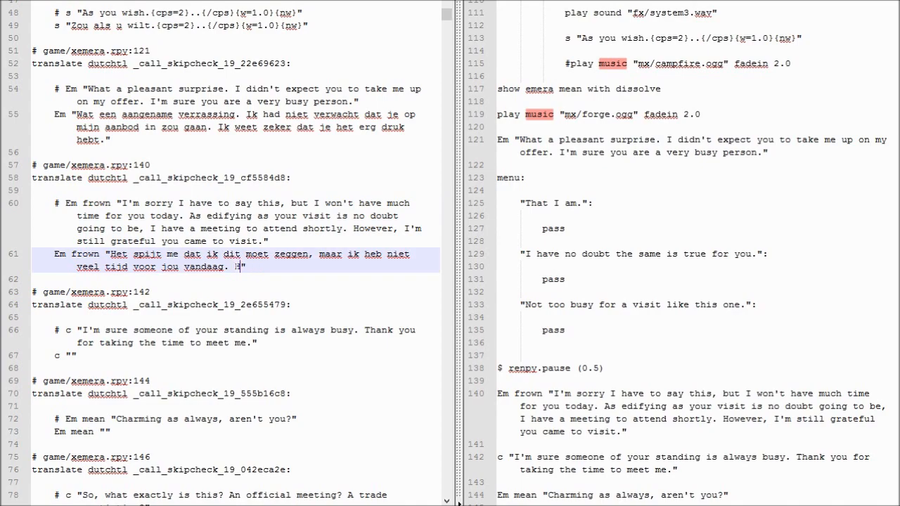
{"action": "type", "text": "oe stichtelijk je bezoek ook zal zijn, heb"}
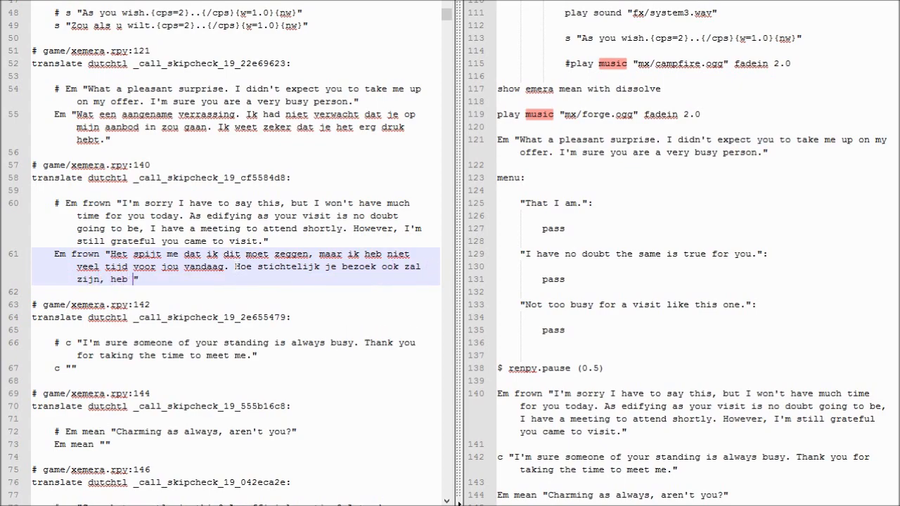
{"action": "type", "text": "ik op kort"}
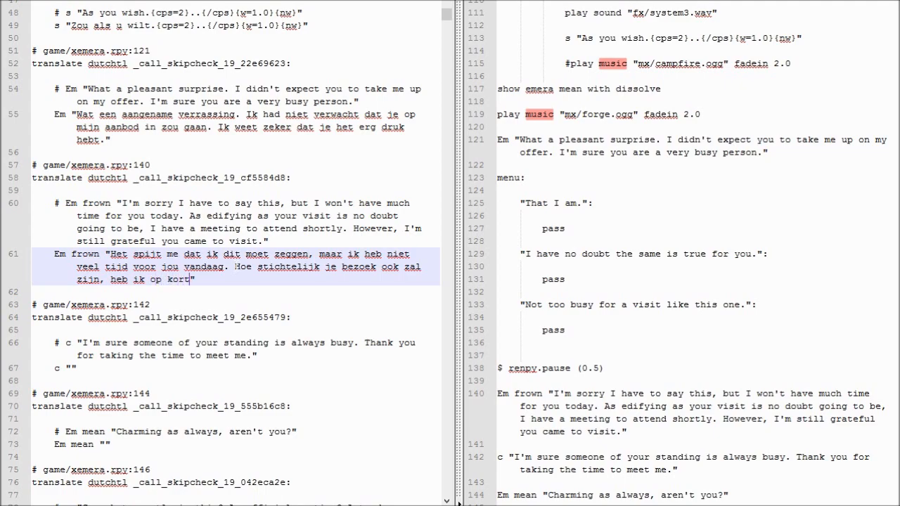
{"action": "type", "text": "een"}
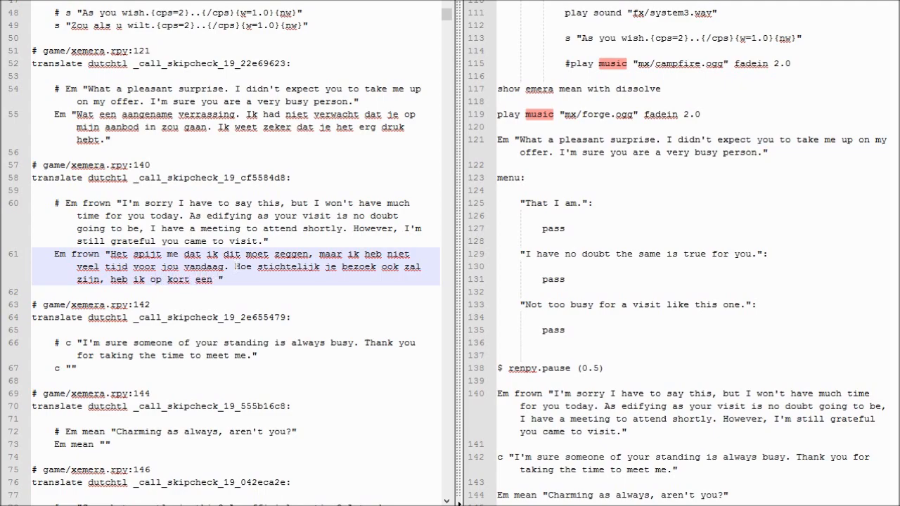
{"action": "double_click", "coordinate": [220, 228]}
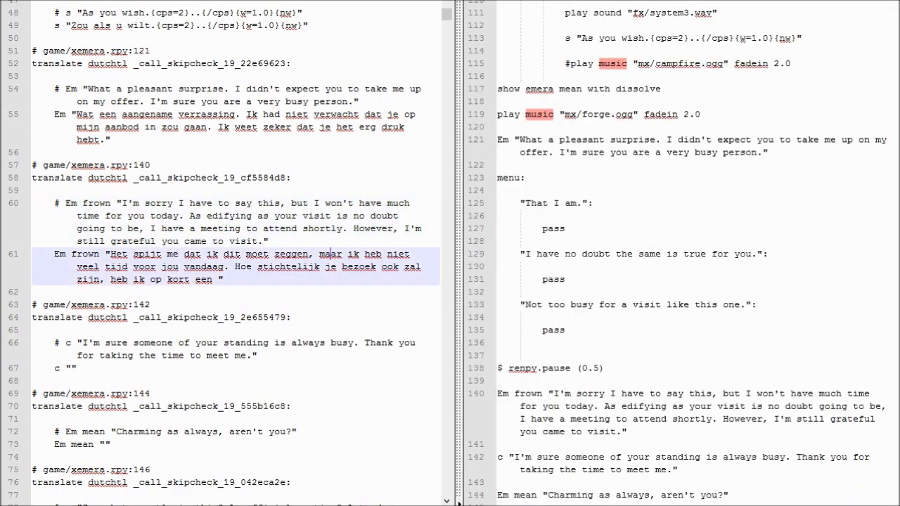
{"action": "type", "text": "vergadering die"}
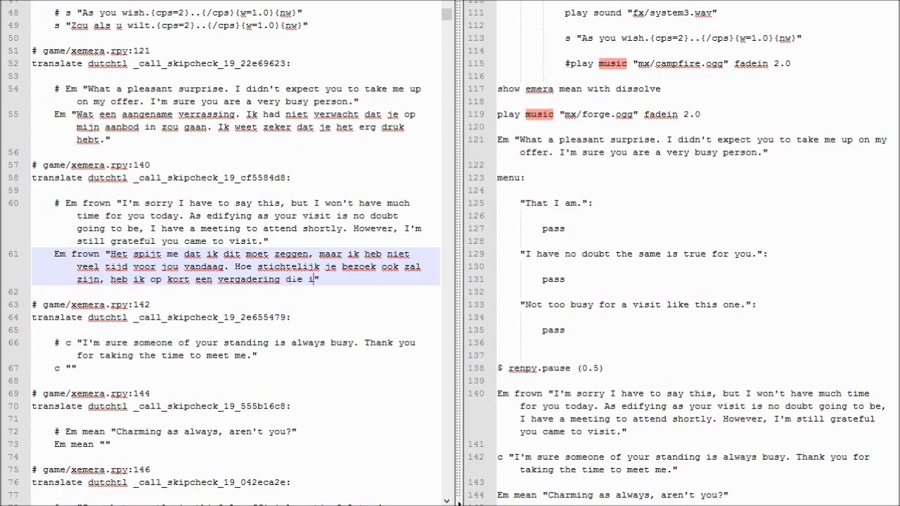
{"action": "type", "text": "ik moet attenderen. Ik ben natuurlij k"}
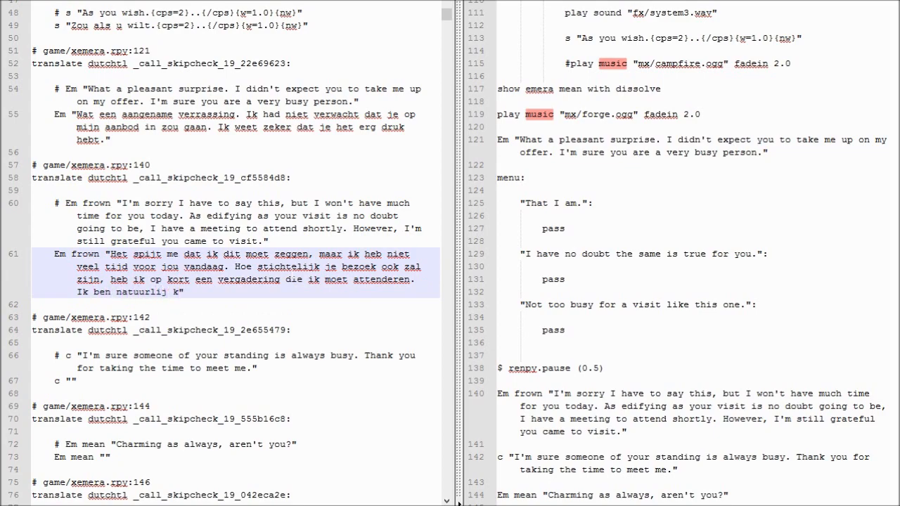
{"action": "type", "text": "nog steeds e"}
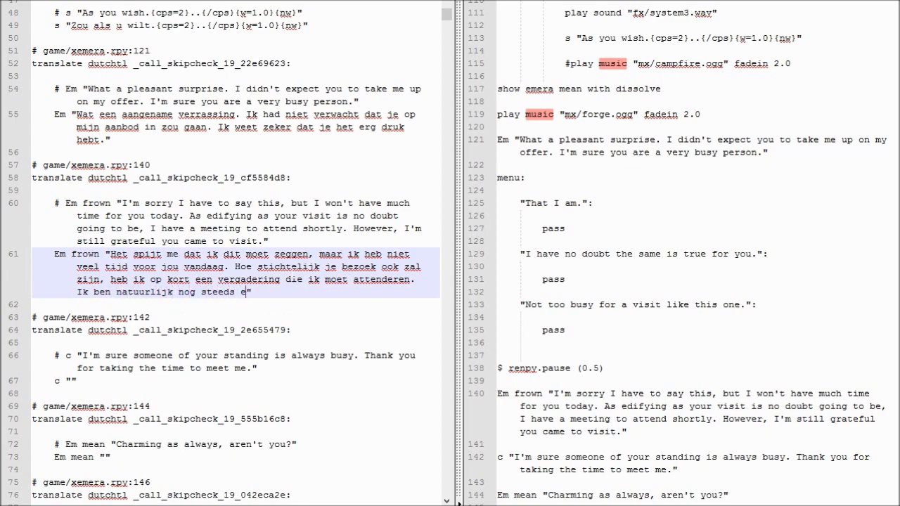
{"action": "type", "text": "erg dankbaar vo"}
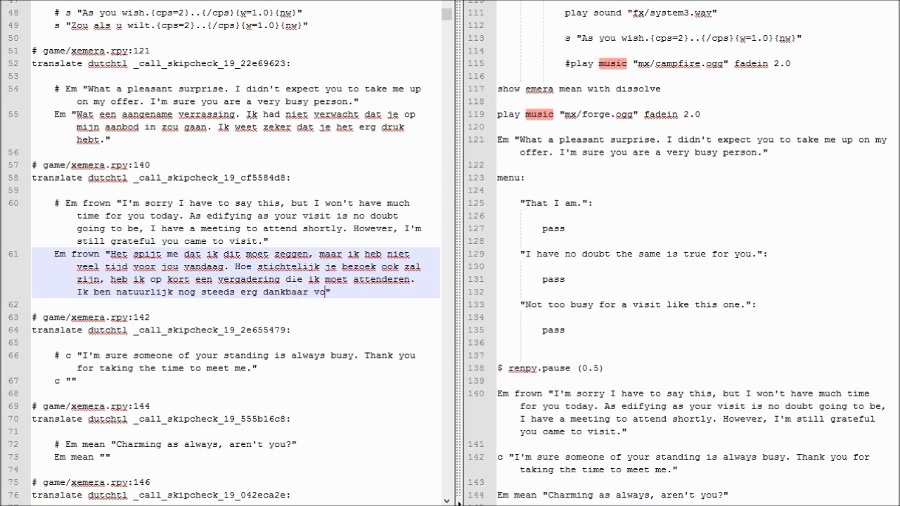
{"action": "type", "text": "or je bezoek.\""}
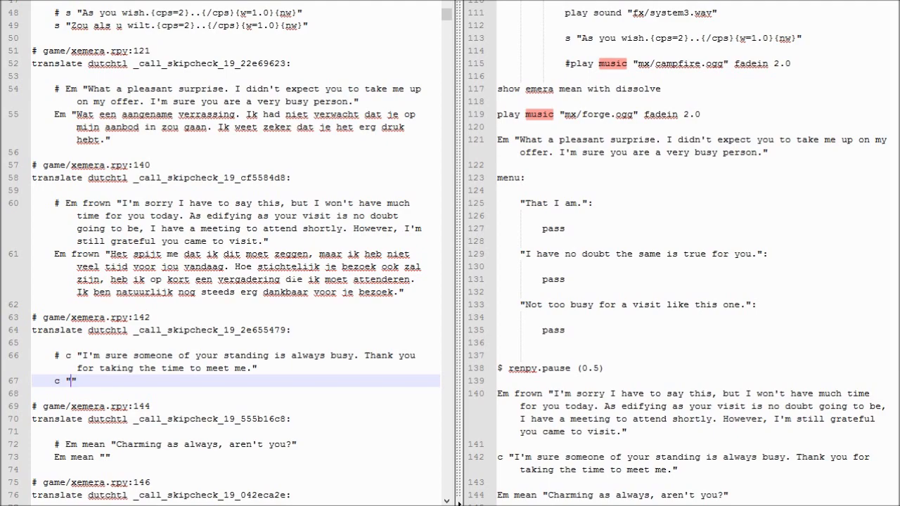
Type 'Ik neem aan dat je…' through '…tijd voor mij vrij kon maken.' on line 67.
{"action": "type", "text": "Ik neem aan dat je"}
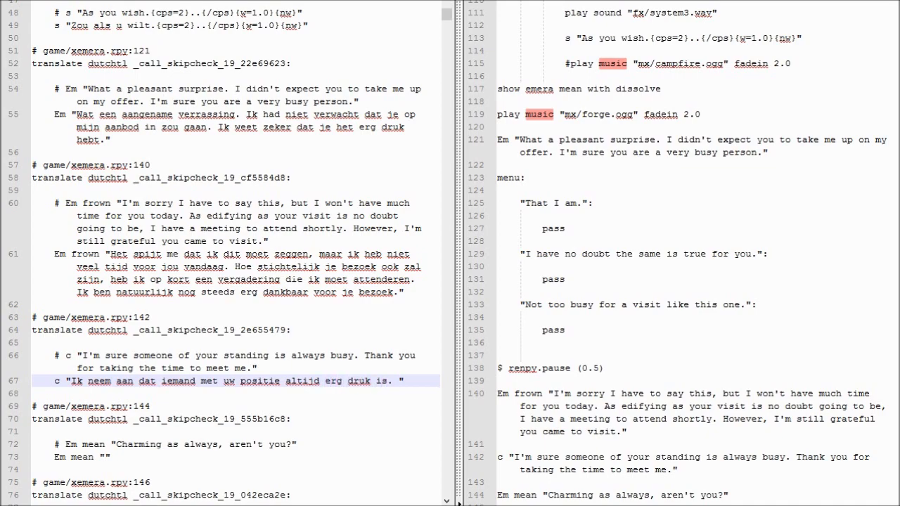
{"action": "type", "text": "Bedankt dat u tijd voor mijn"}
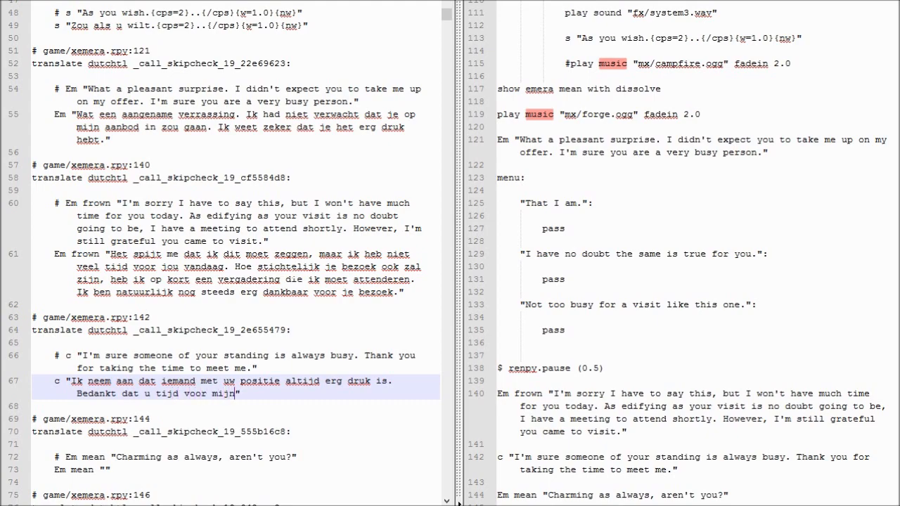
{"action": "type", "text": "vrij kon maken."}
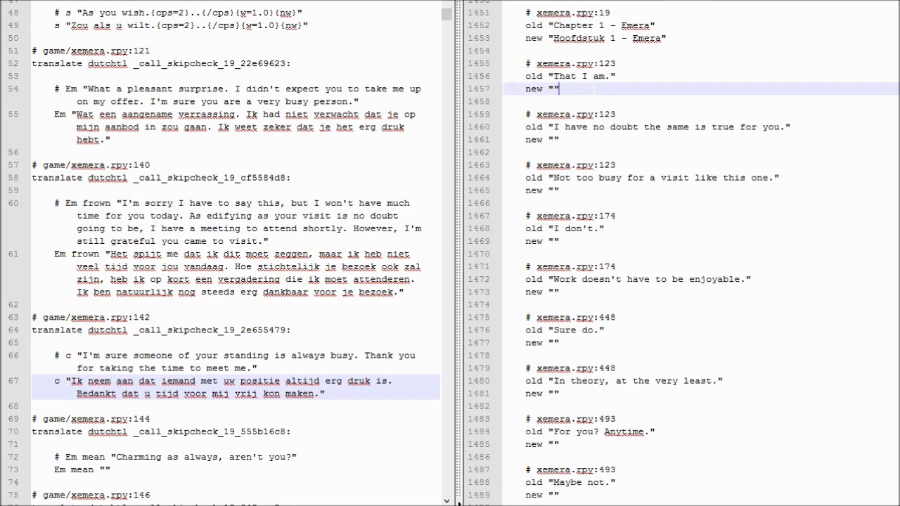
Enter 'Dat ben ik zeker.' and 'En ik neem aan dat het zelfde voor u geld.', starting the third choice.
{"action": "type", "text": "Dat b"}
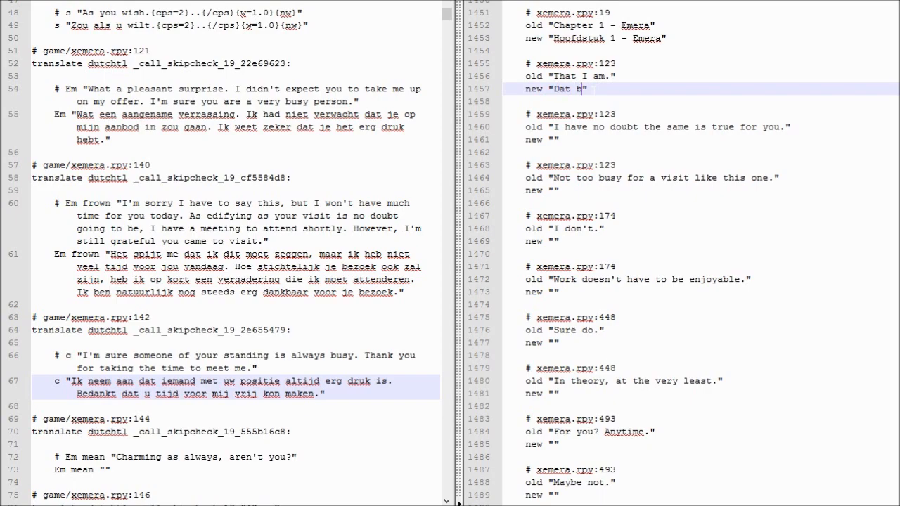
{"action": "type", "text": "en ik zeker.\""}
{"action": "left_click", "coordinate": [701, 140]}
{"action": "type", "text": "En ik neem aan "}
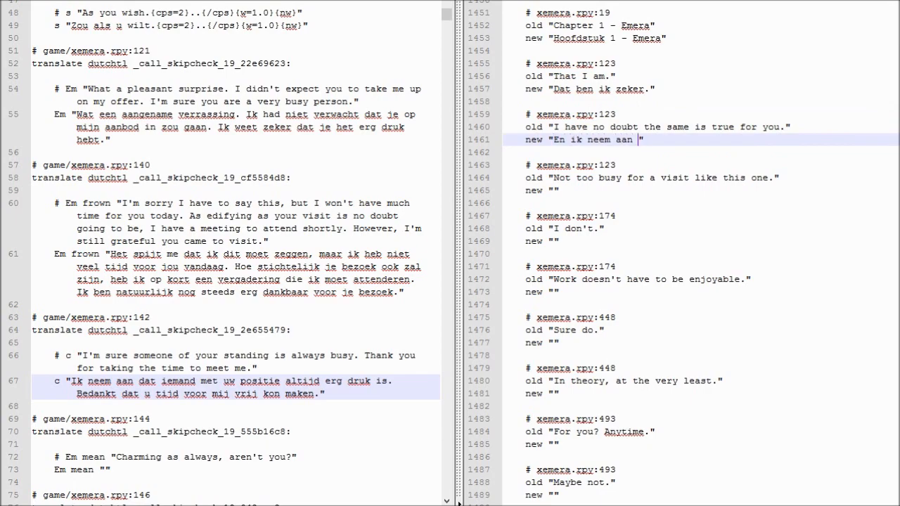
{"action": "type", "text": "dat het zelfde v"}
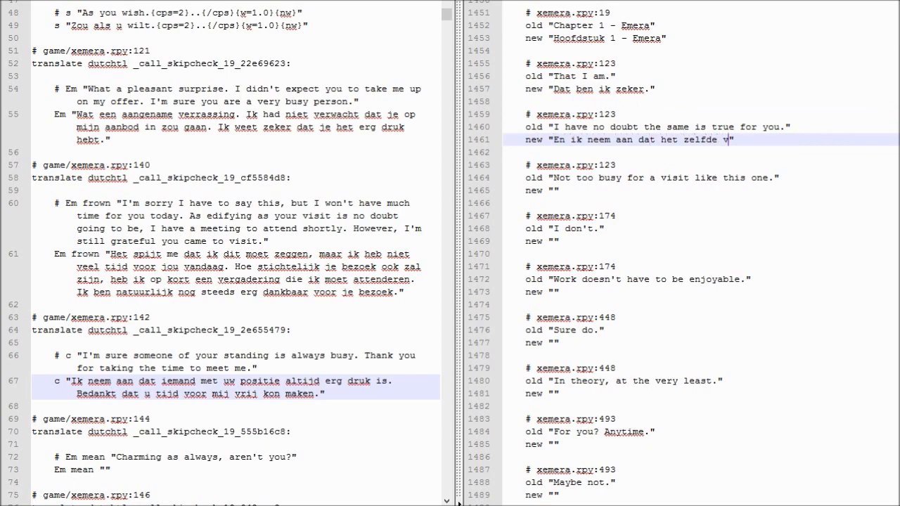
{"action": "type", "text": "oor u geld."}
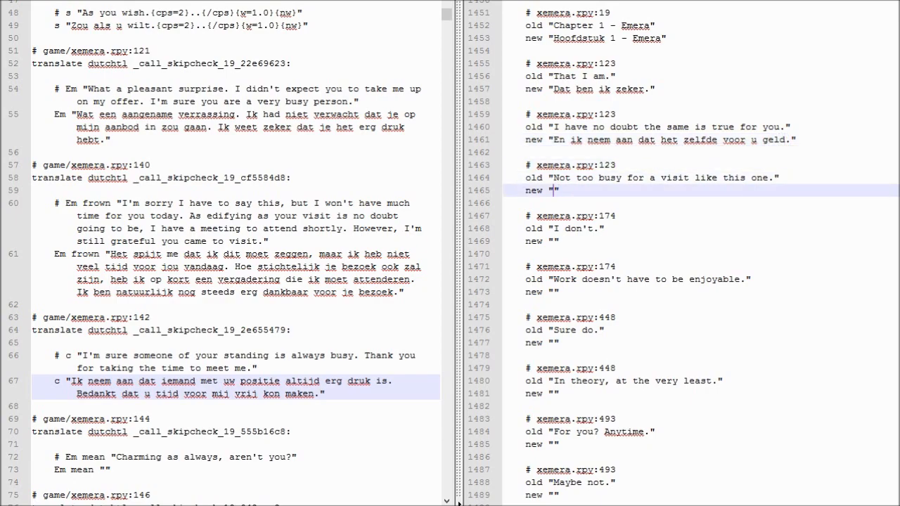
{"action": "type", "text": "Niet te druk om een"}
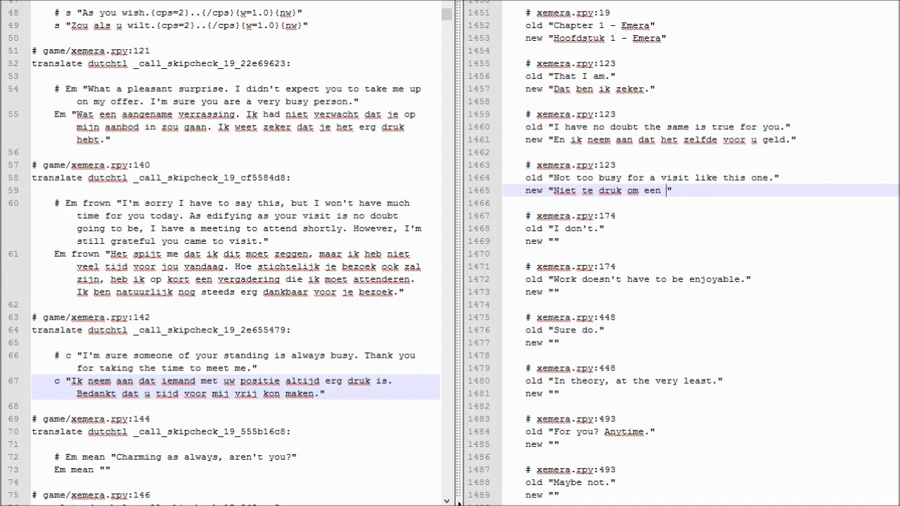
{"action": "type", "text": "bez"}
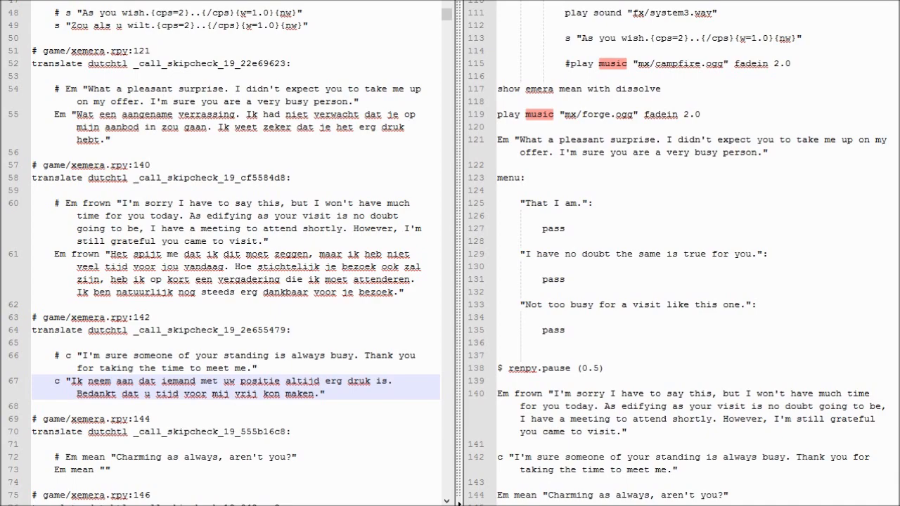
Translate 'Charmant als altijd.' and the official meeting question about trade negotiations.
{"action": "scroll", "scroll_direction": "down", "scroll_amount": 3}
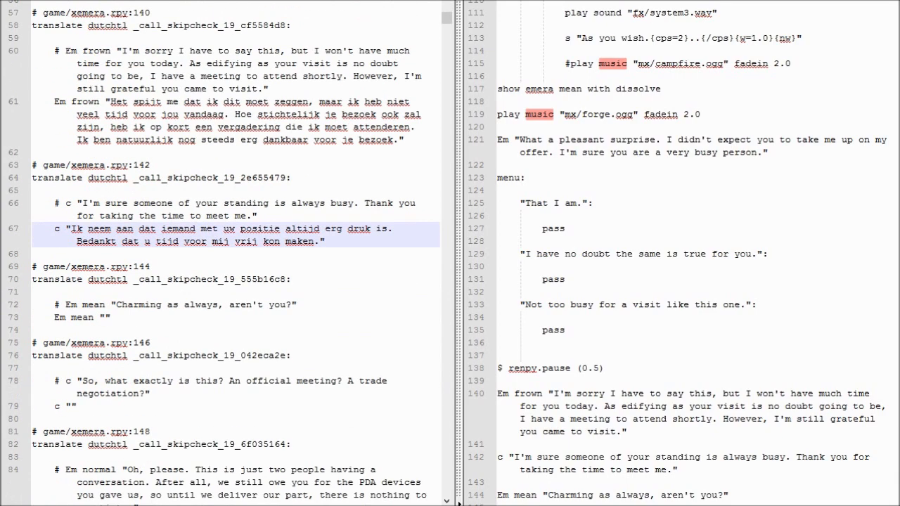
{"action": "type", "text": "Charmant as"}
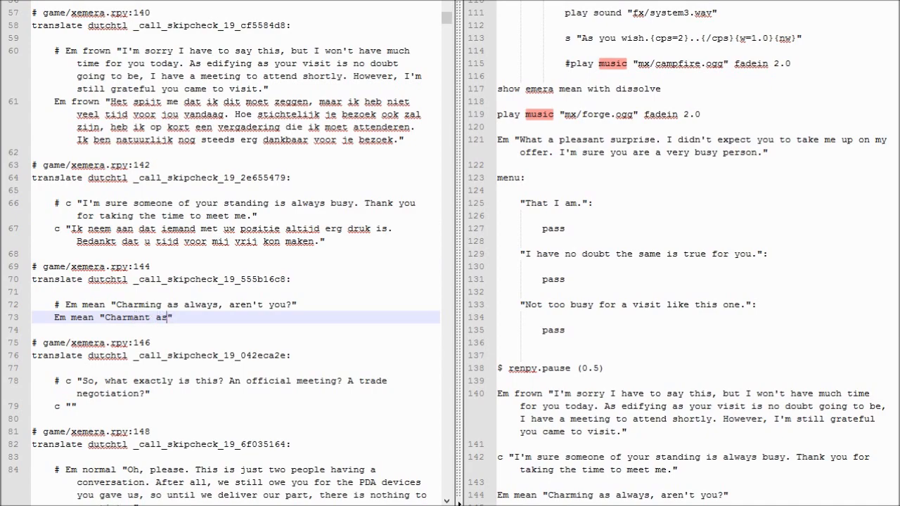
{"action": "type", "text": "altijd,"}
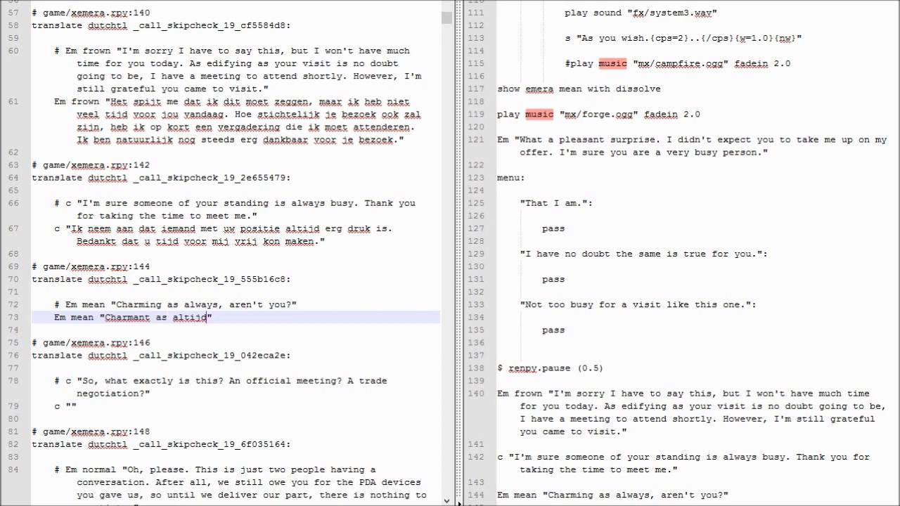
{"action": "type", "text": "."}
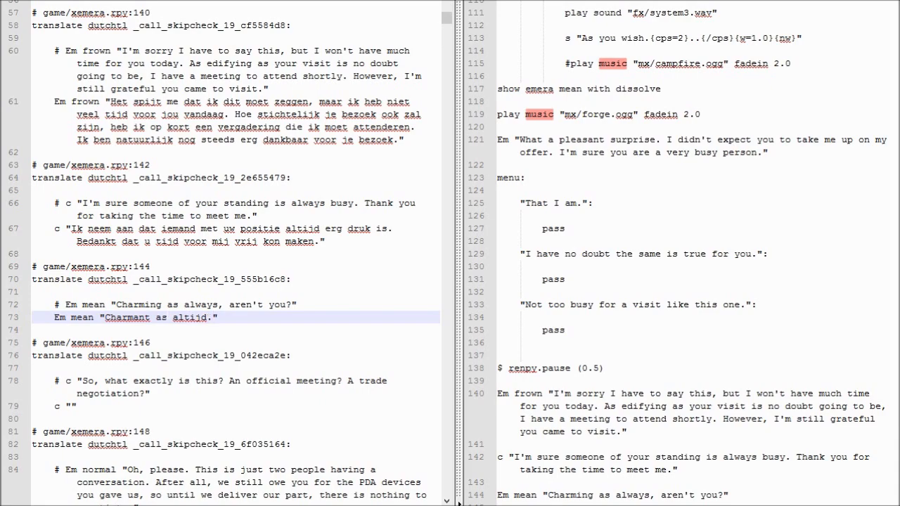
{"action": "type", "text": "M"}
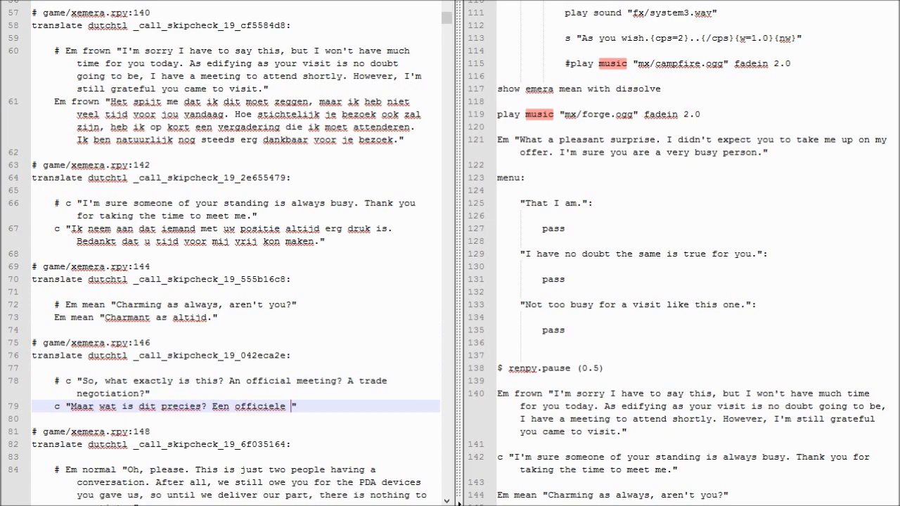
{"action": "type", "text": "vergadering? E"}
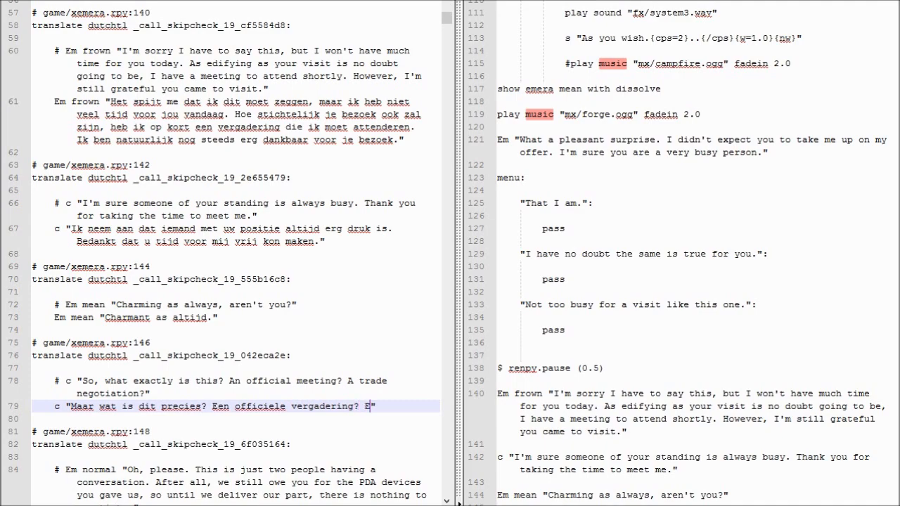
{"action": "type", "text": "en handelsonderhandeling"}
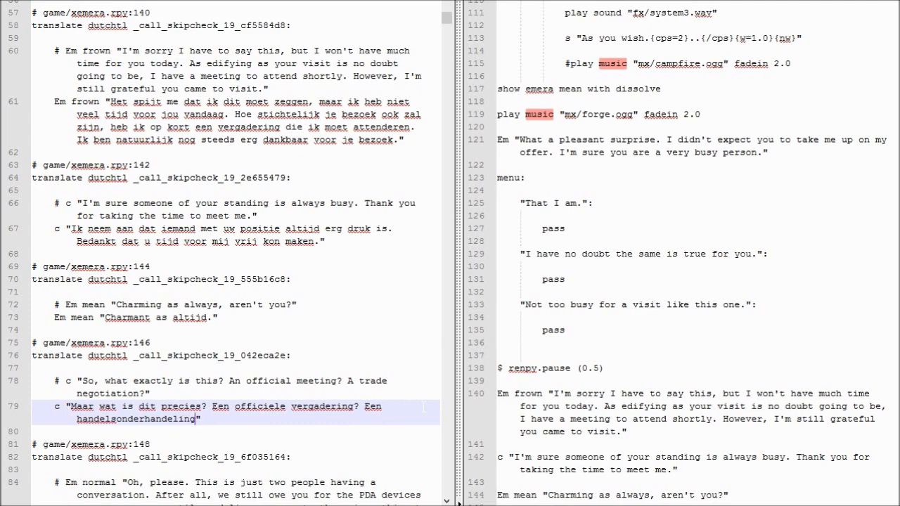
Start the PDA speech ('…schuldig over die PDAs,') and open chapter1.rpy from the Dutch translations.
{"action": "scroll", "scroll_direction": "down", "scroll_amount": 3}
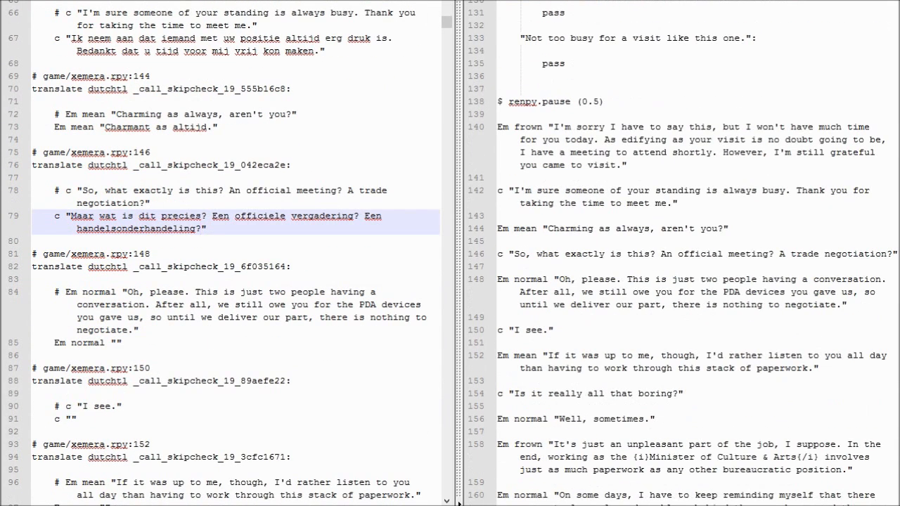
{"action": "scroll", "scroll_direction": "down", "scroll_amount": 3}
{"action": "type", "text": "Oh, alsjeblieft. Het is gewoon twee mensen die gezellig kletsen. We "}
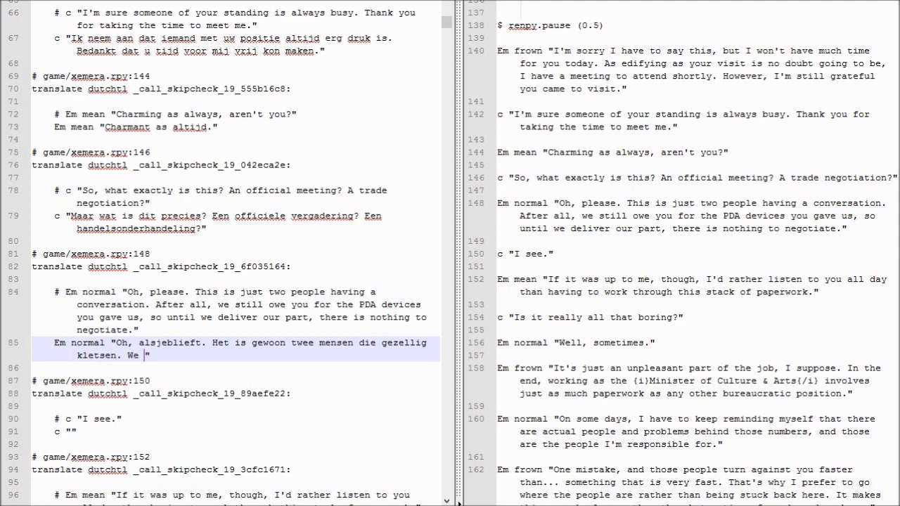
{"action": "type", "text": "zijn je nog was"}
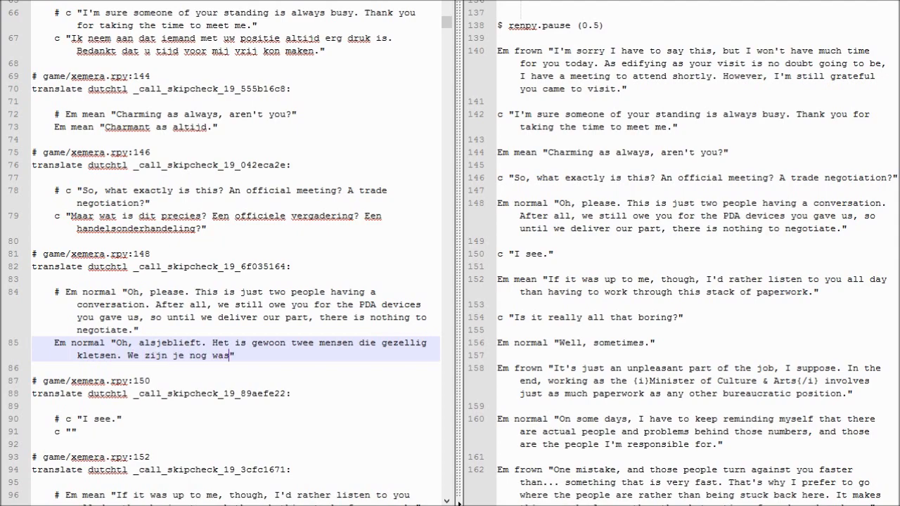
{"action": "type", "text": "schuldig over die PDA's"}
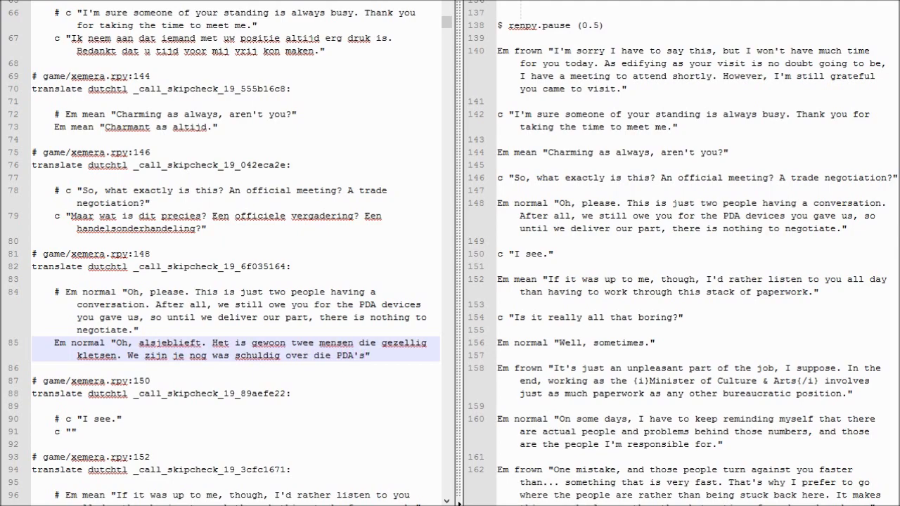
{"action": "type", "text": "PDAs,"}
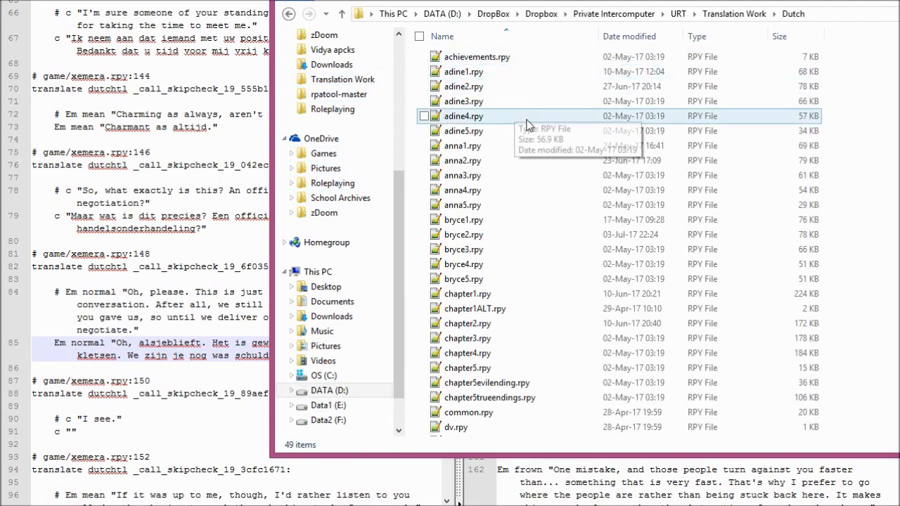
{"action": "left_click", "coordinate": [462, 146]}
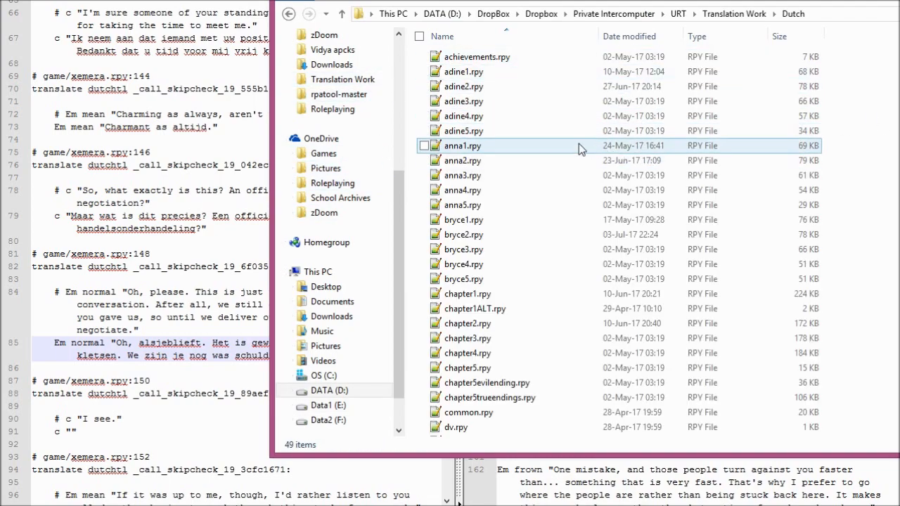
{"action": "left_click", "coordinate": [468, 294]}
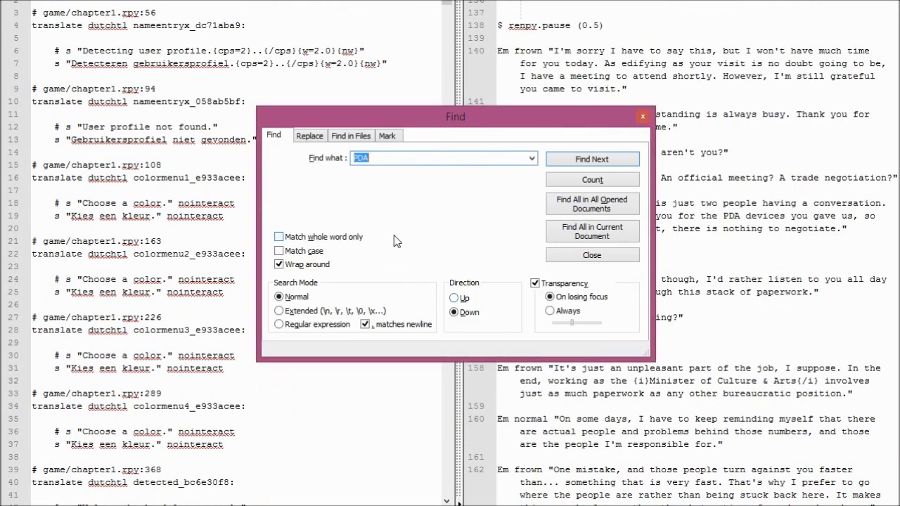
Jump through each 'PDA' match in chapter1.rpy to see its earlier Dutch rendering.
{"action": "left_click", "coordinate": [593, 159]}
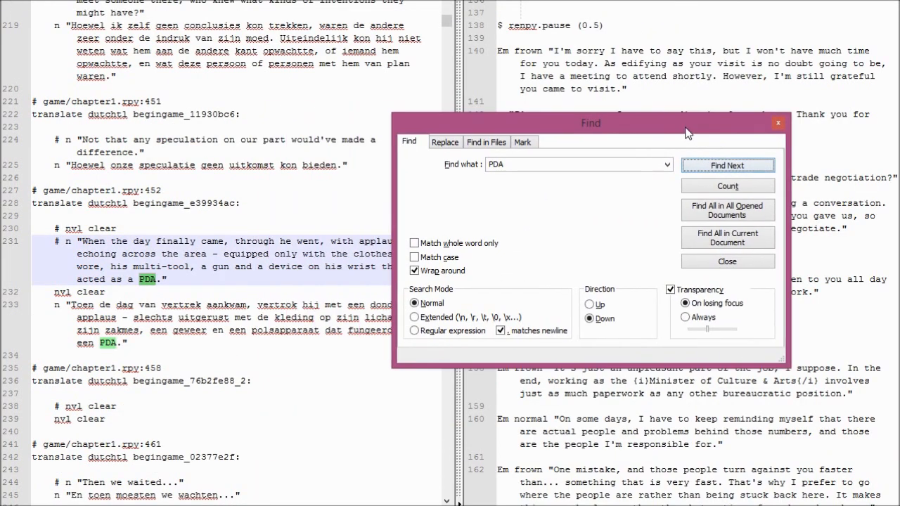
{"action": "left_click", "coordinate": [728, 165]}
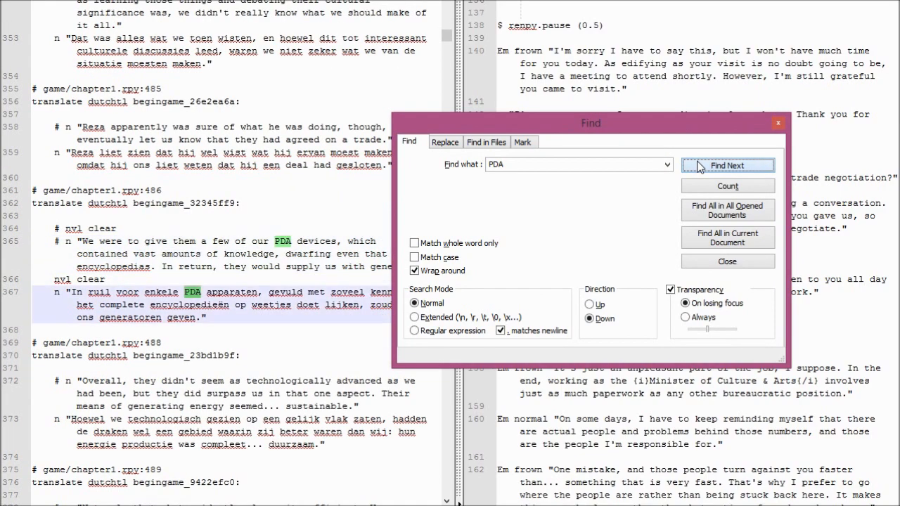
{"action": "left_click", "coordinate": [727, 165]}
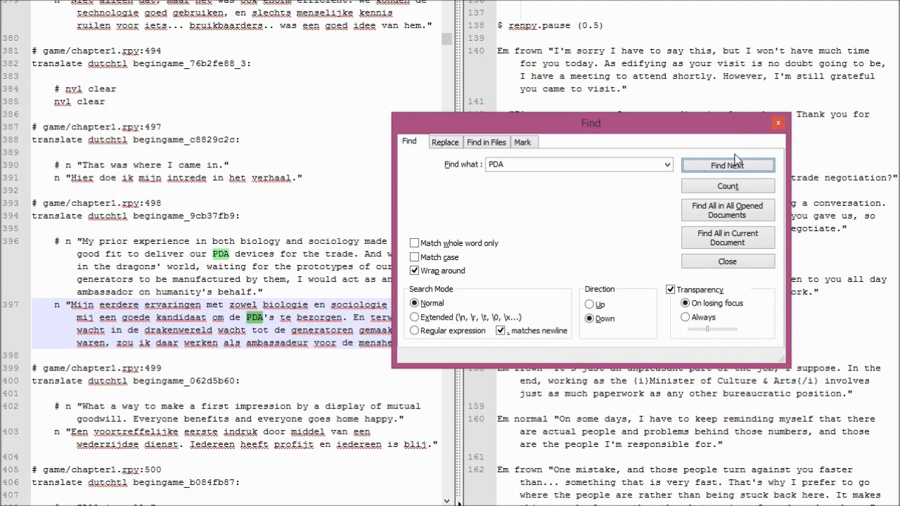
{"action": "left_click", "coordinate": [728, 165]}
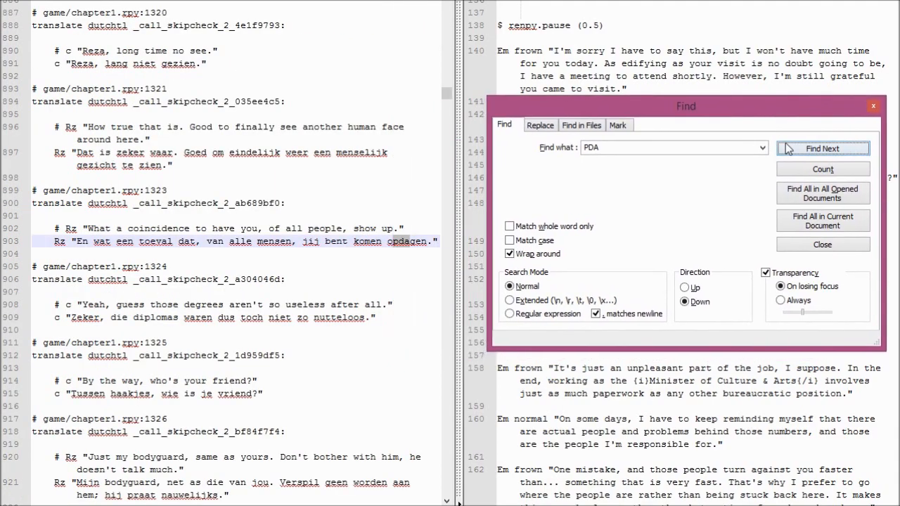
{"action": "left_click", "coordinate": [823, 148]}
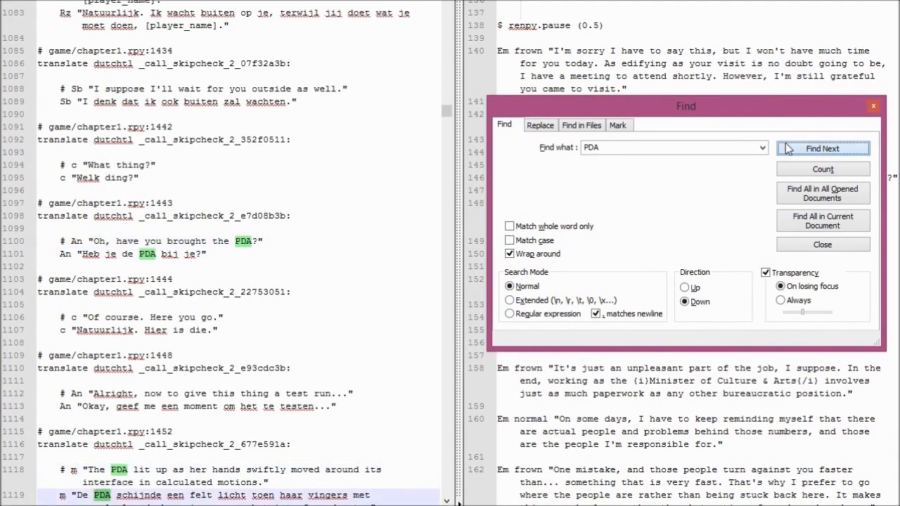
{"action": "left_click", "coordinate": [823, 148]}
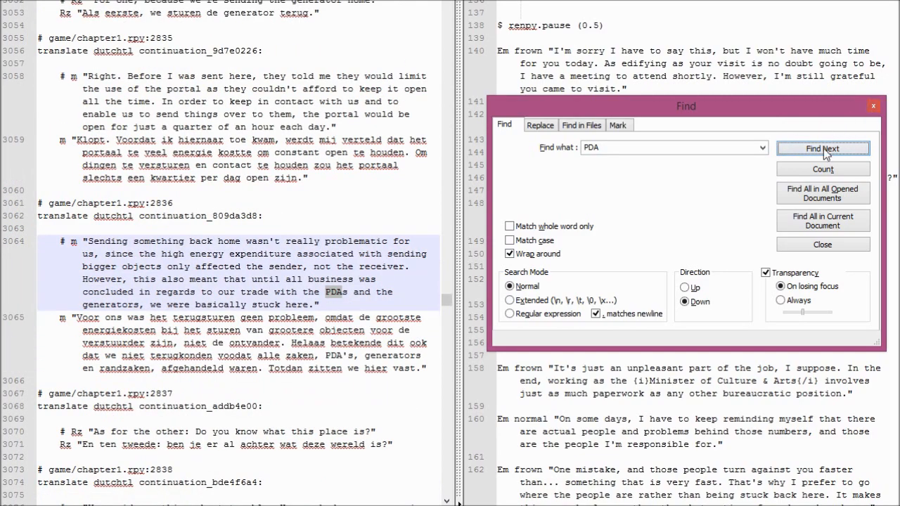
{"action": "left_click", "coordinate": [823, 148]}
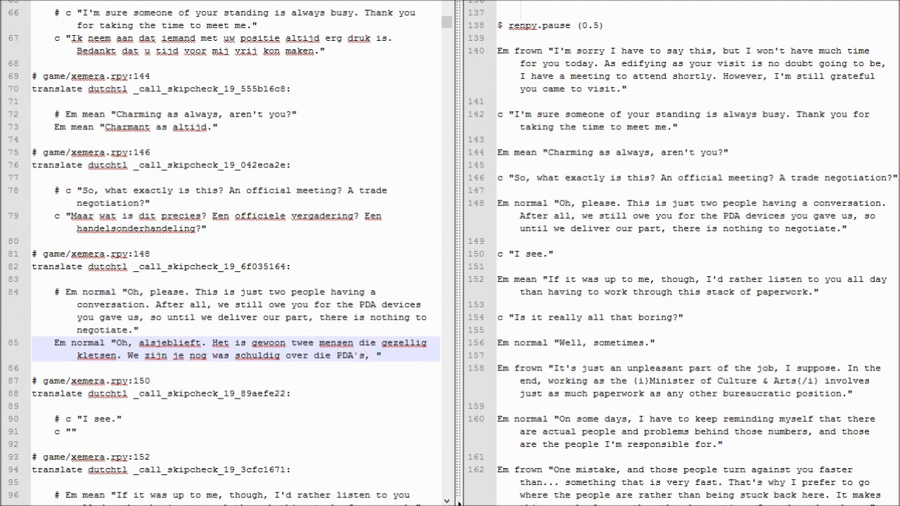
Finish the PDA speech with '…er te onderhandelen' and translate the next line as 'Oke dan.'.
{"action": "type", "text": "en totdat de generatoren klaar"}
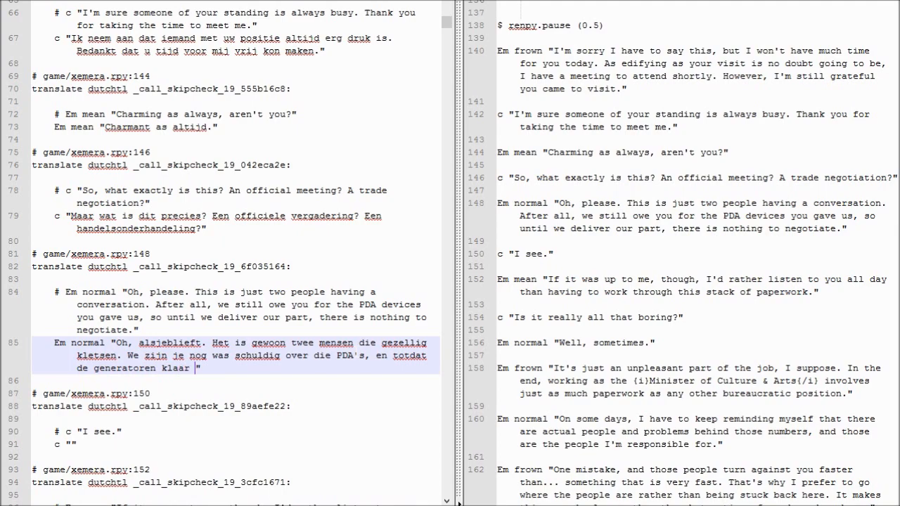
{"action": "type", "text": "zijn is h"}
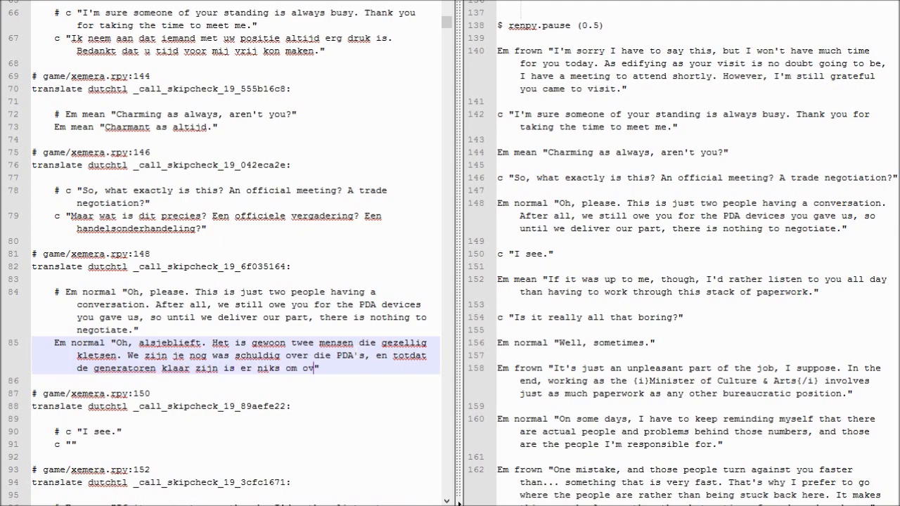
{"action": "type", "text": "er te onderhandelen."}
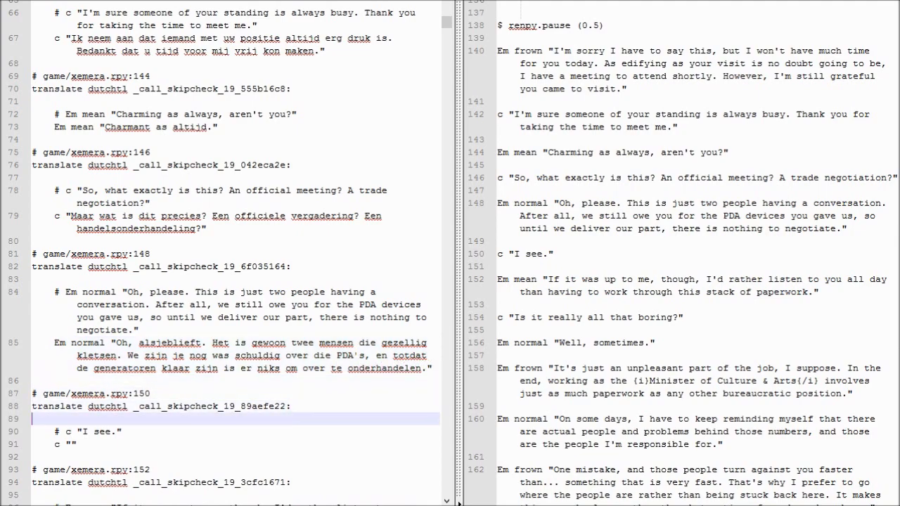
{"action": "type", "text": "Oke dan."}
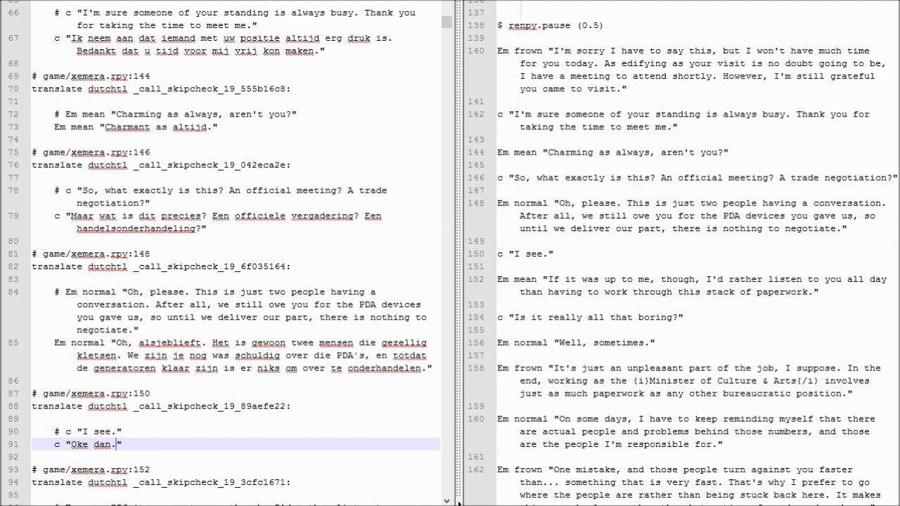
{"action": "scroll", "scroll_direction": "down", "scroll_amount": 3}
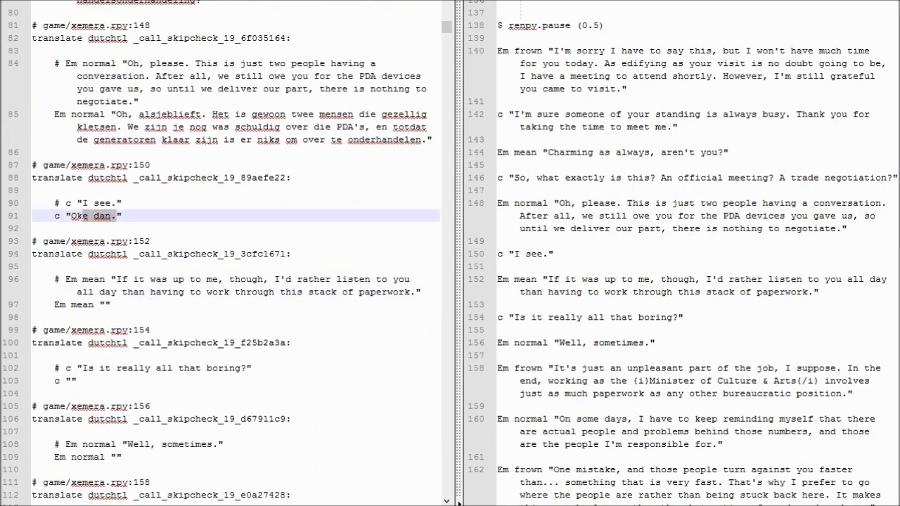
Add Dutch for the paperwork, boring and sometimes lines, ending 'Nou, soms.'.
{"action": "type", "text": "Natuurlijk"}
{"action": "left_click", "coordinate": [236, 305]}
{"action": "type", "text": "Als het "}
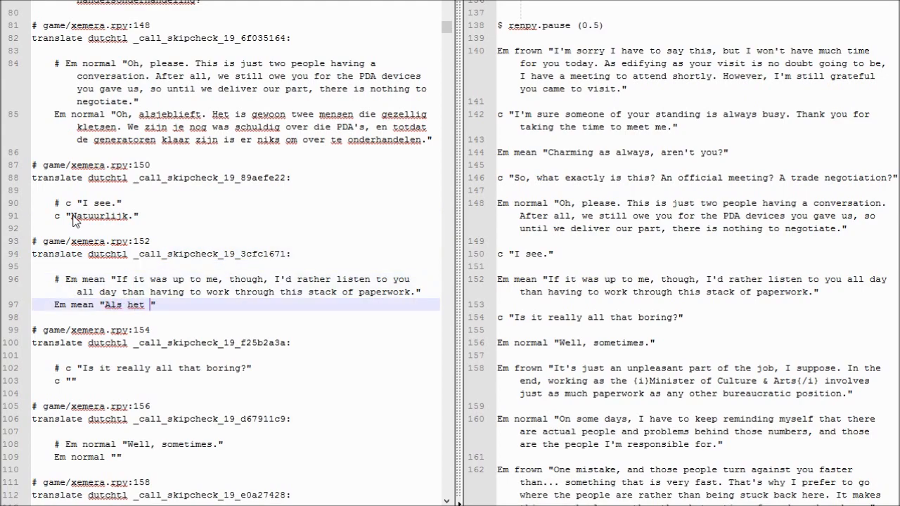
{"action": "type", "text": "aan mij lag k"}
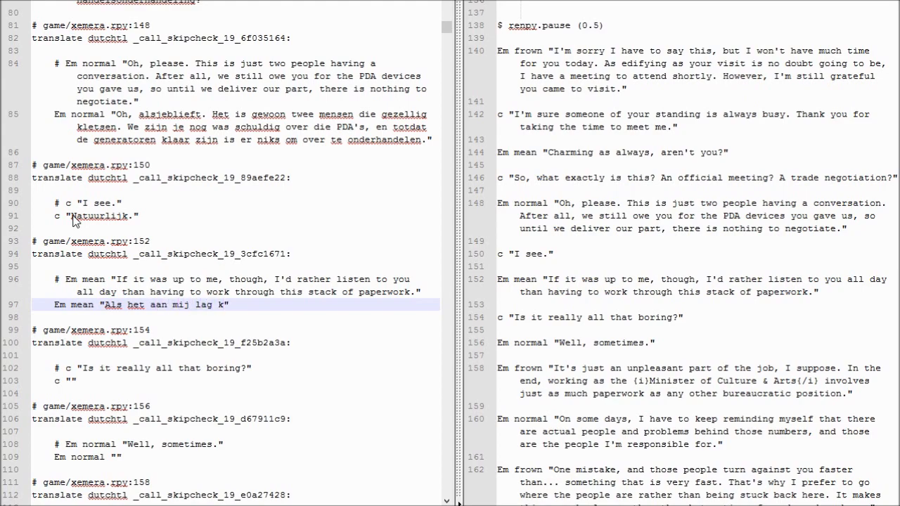
{"action": "type", "text": ", zat ik liever de hele dag met jou te"}
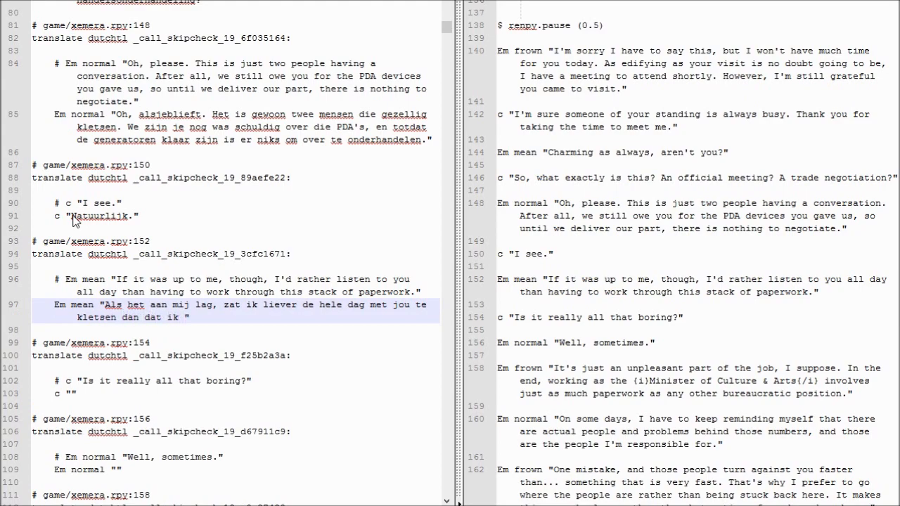
{"action": "type", "text": "dit papierwor"}
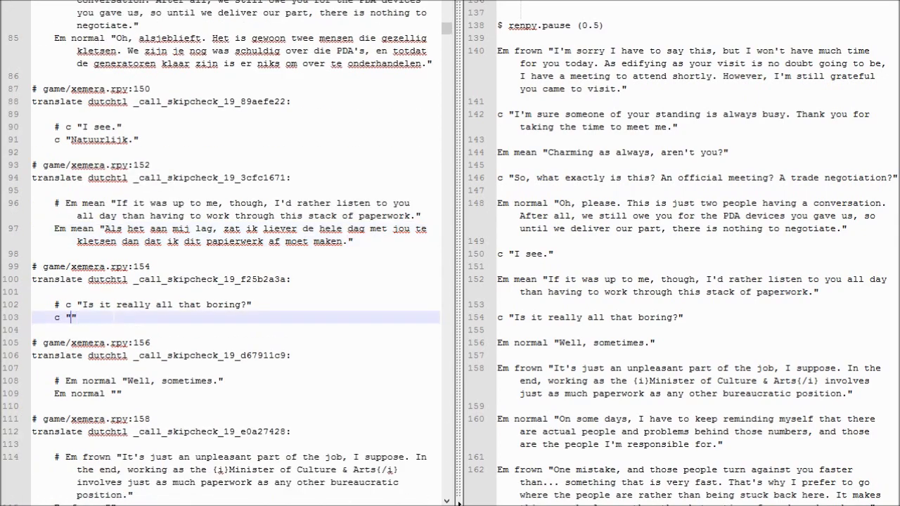
{"action": "type", "text": "I"}
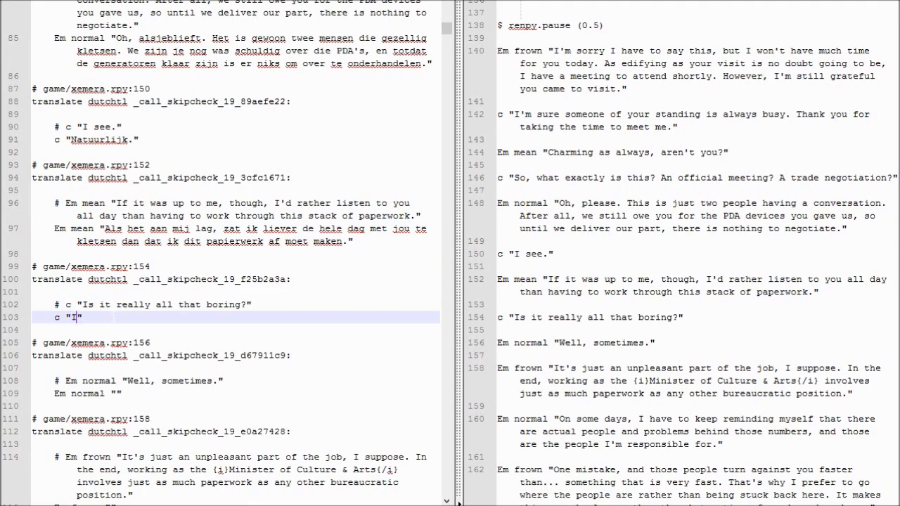
{"action": "type", "text": "s dat niet erg saai?"}
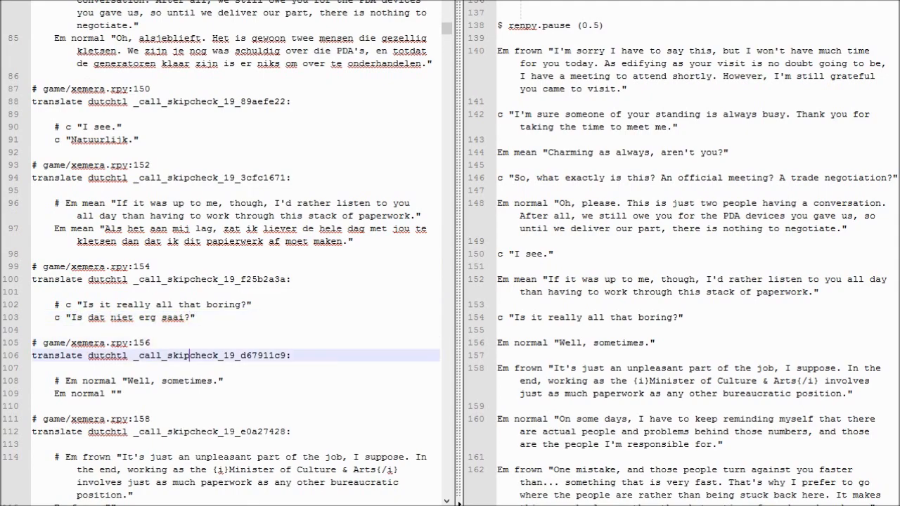
{"action": "type", "text": "Nou, soms."}
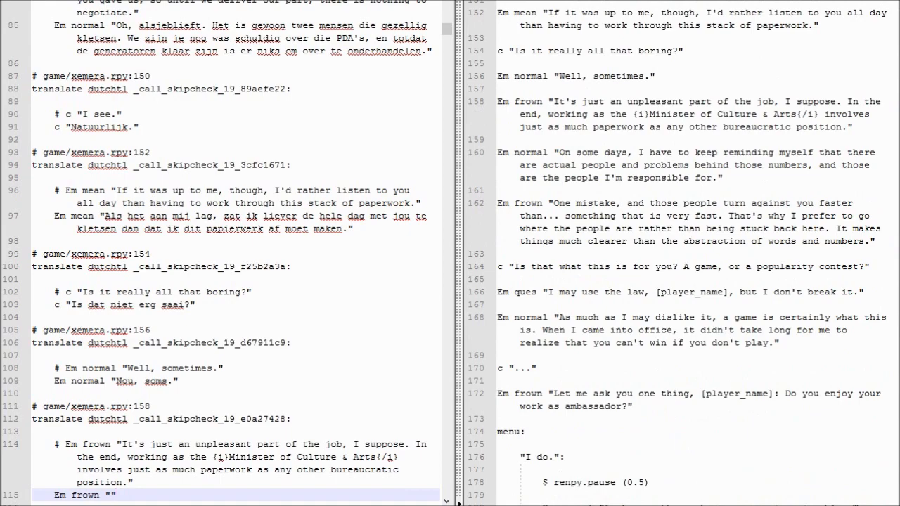
Search 'culture' to find the earlier translation 'Minister van Kunst en Cultuur'.
{"action": "scroll", "scroll_direction": "down", "scroll_amount": 3}
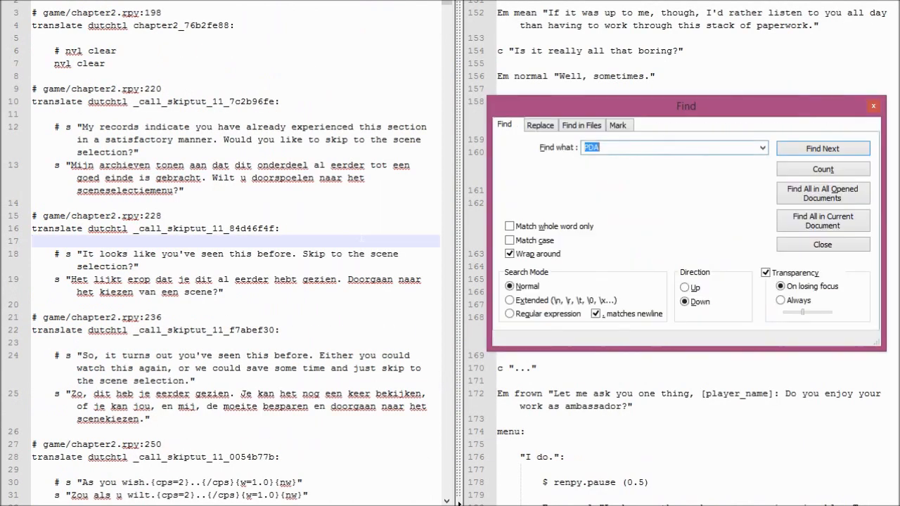
{"action": "type", "text": "culture"}
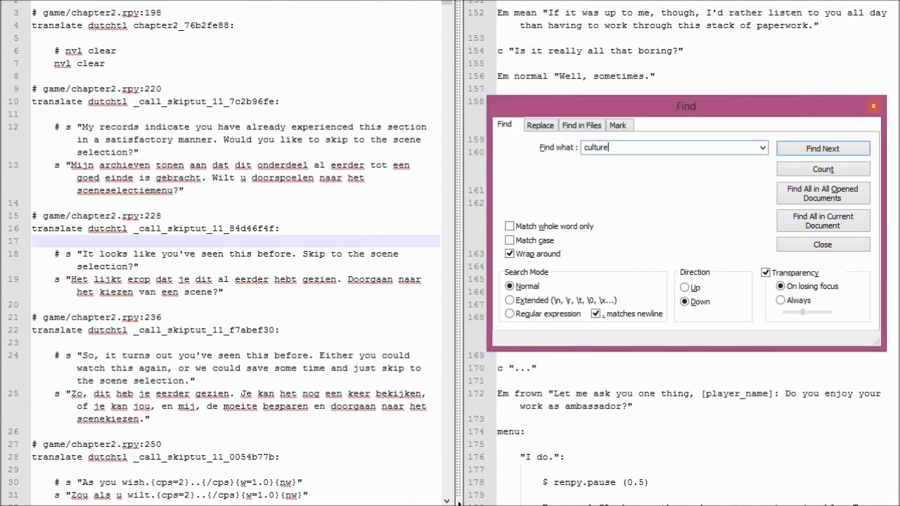
{"action": "left_click", "coordinate": [823, 149]}
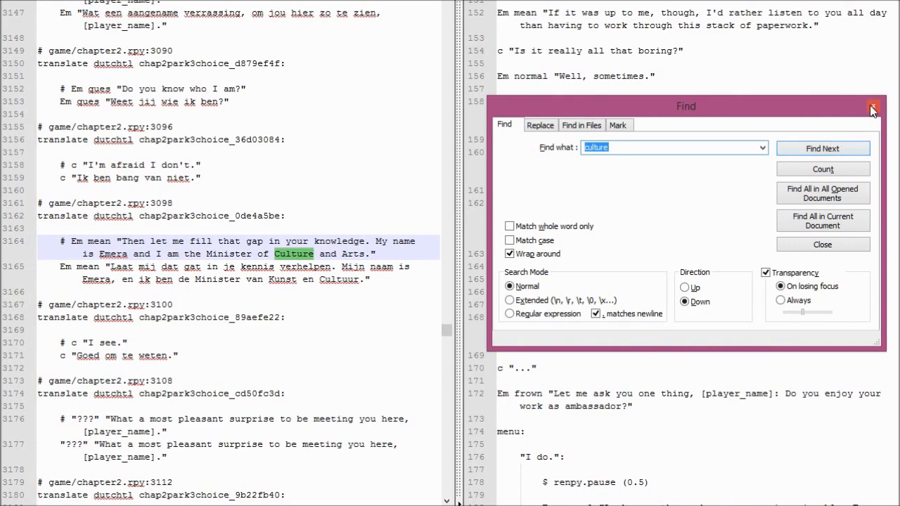
{"action": "left_click", "coordinate": [874, 107]}
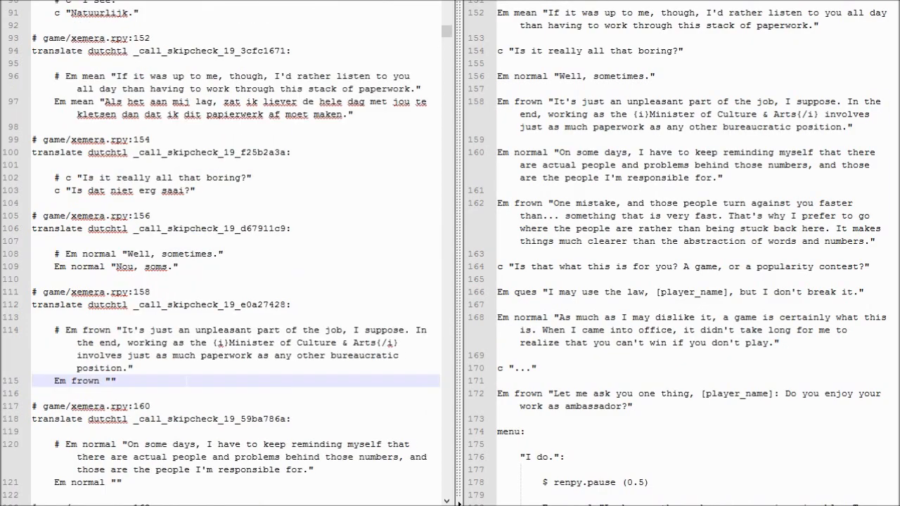
Type 'Het is het onpl…' with {i}Minister…{/i}, ending '…als elke willekeurige bureaucraat.'.
{"action": "type", "text": "H"}
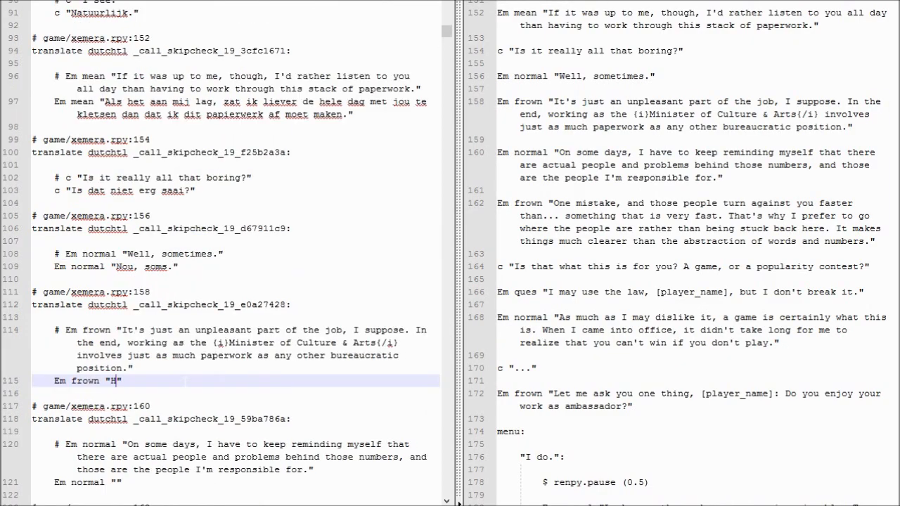
{"action": "type", "text": "Het is het onpleasante deel van mijn baan,"}
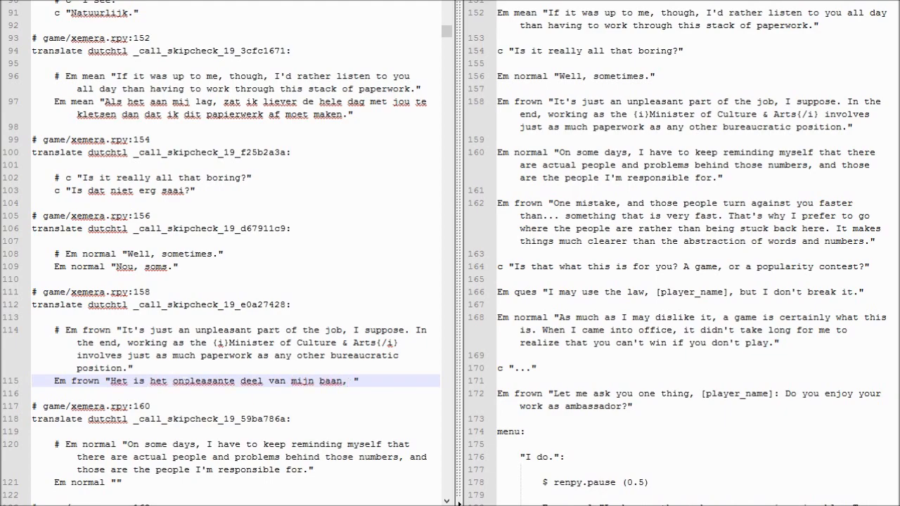
{"action": "type", "text": "zo zie ik het. A"}
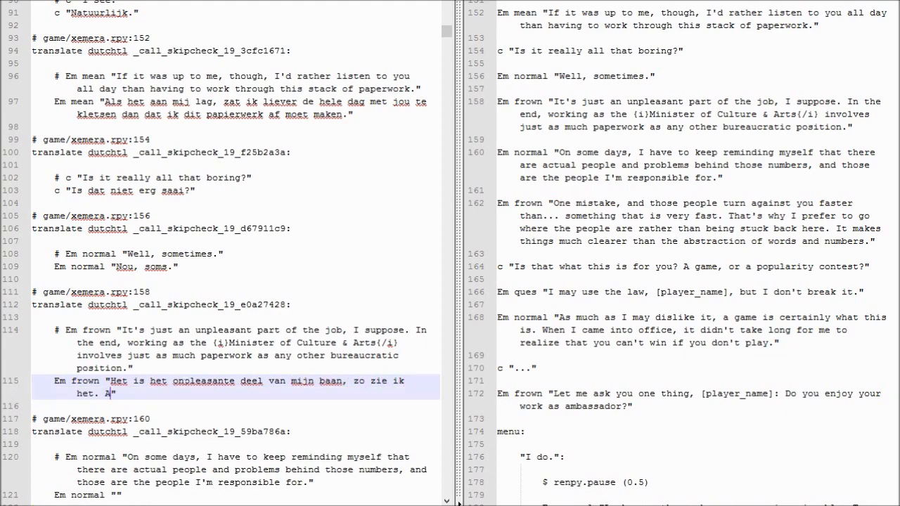
{"action": "type", "text": "an het einde"}
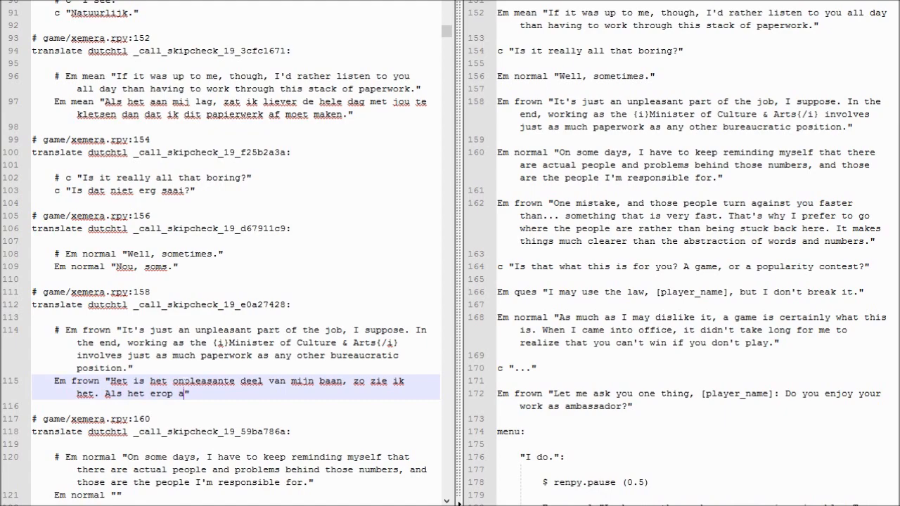
{"action": "type", "text": "ankomt he"}
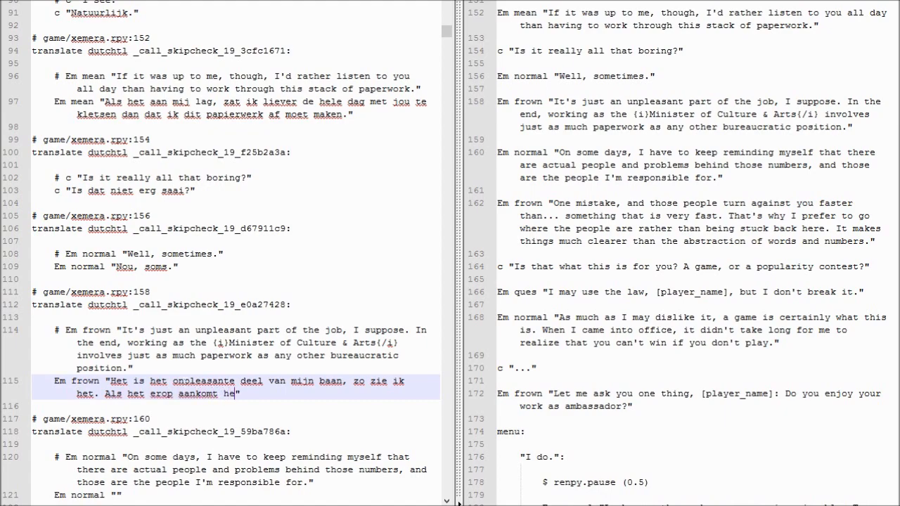
{"action": "type", "text": "heeft de {"}
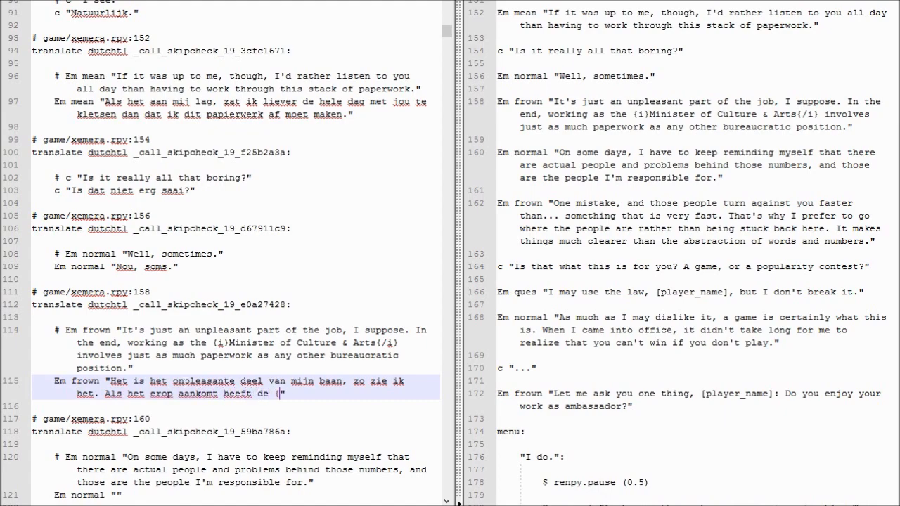
{"action": "type", "text": "{i}Minister van Kunt en"}
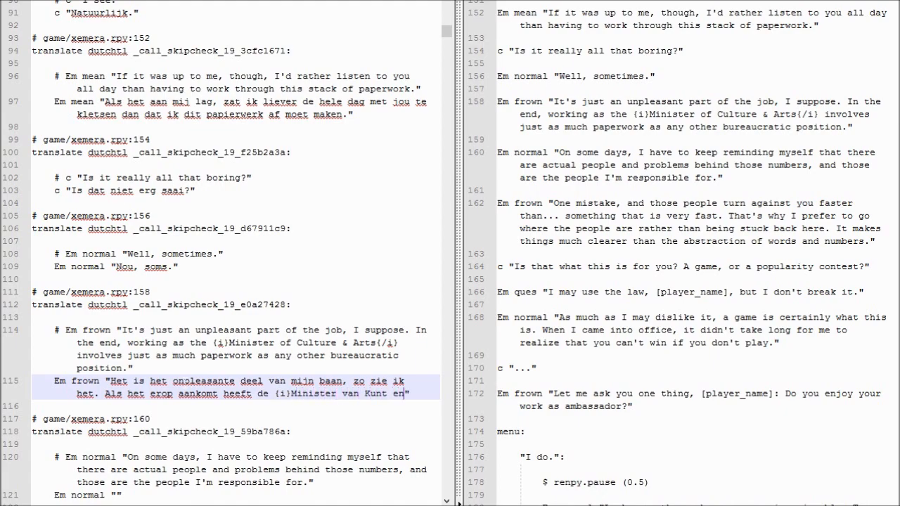
{"action": "type", "text": "Cultuur{/i"}
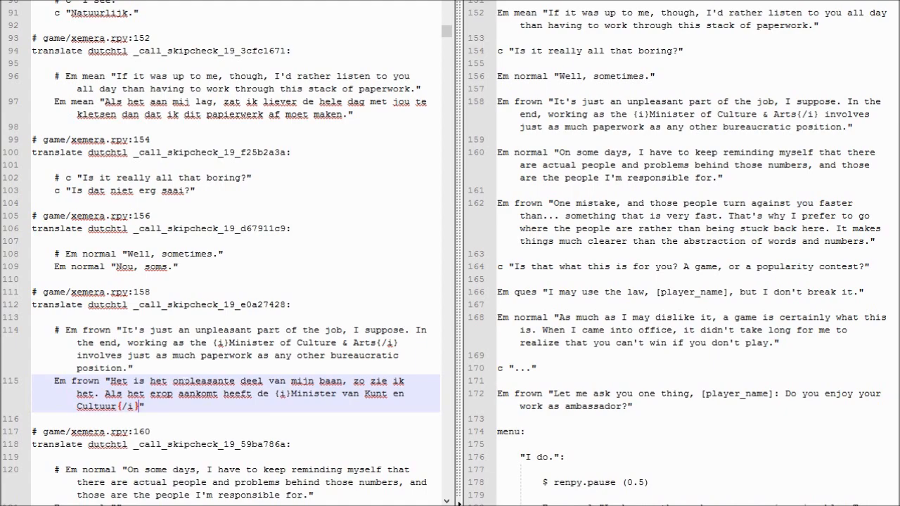
{"action": "type", "text": "evenveel papierassen als elke and"}
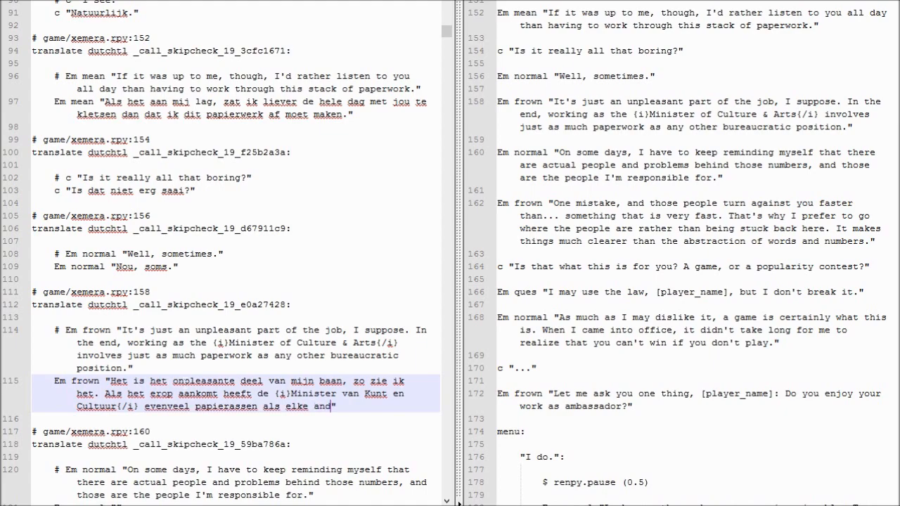
{"action": "type", "text": "willekeurige bureaucraat."}
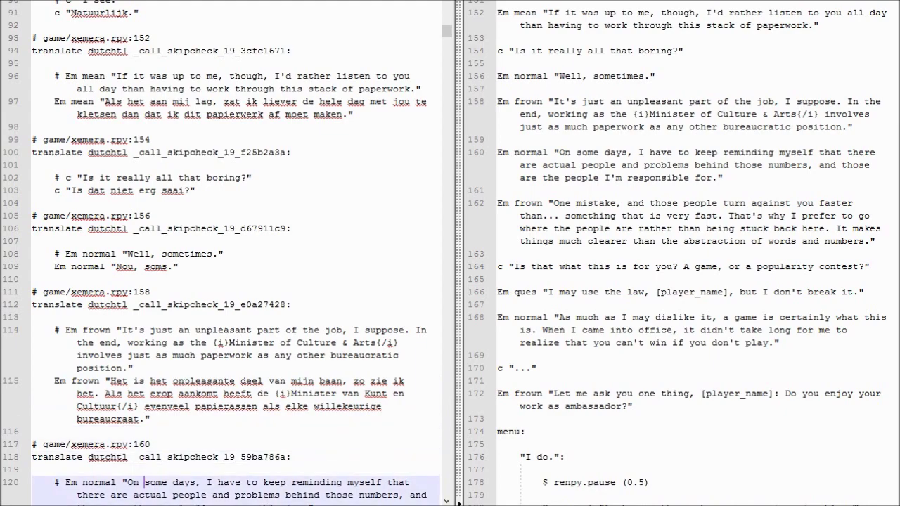
Begin the Dutch 'On some days' line: 'Op sommige dagen moet ik … herinneren dat er echte mensen achter'.
{"action": "scroll", "scroll_direction": "down", "scroll_amount": 3}
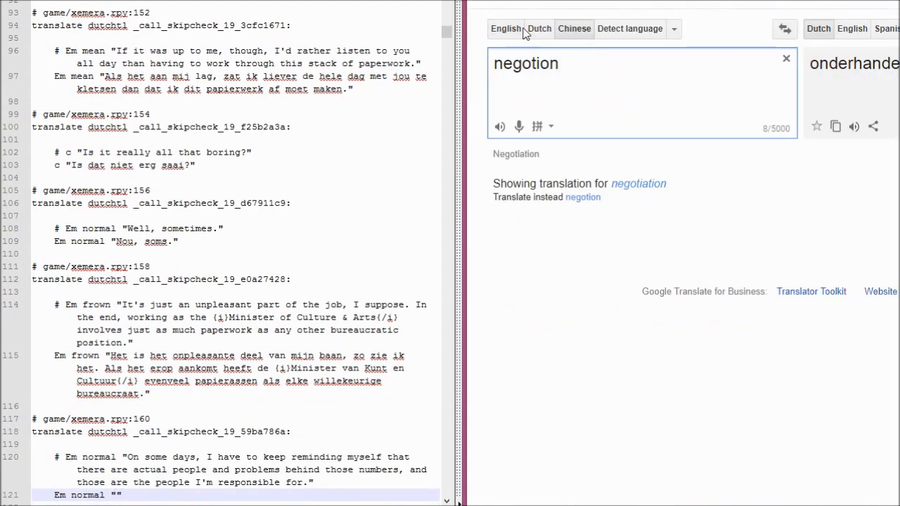
{"action": "type", "text": "bureau"}
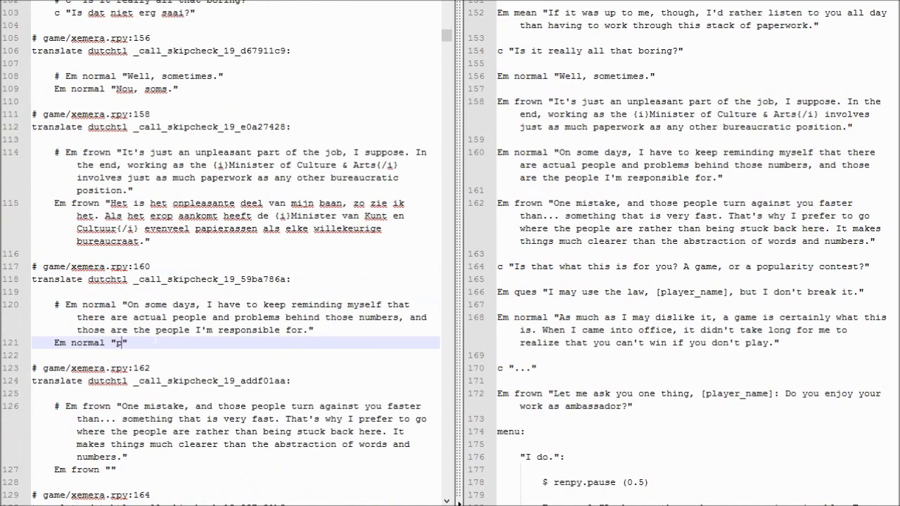
{"action": "type", "text": "Op sommige"}
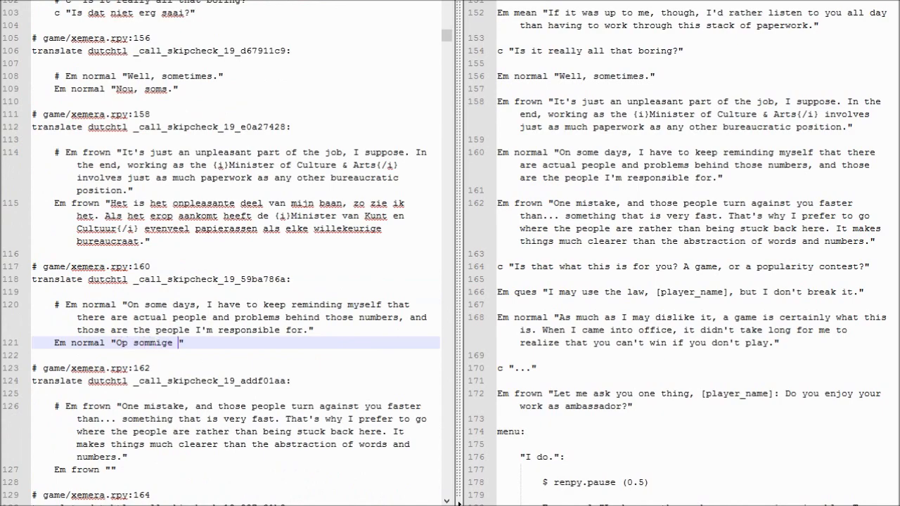
{"action": "type", "text": "dagen moet ik met"}
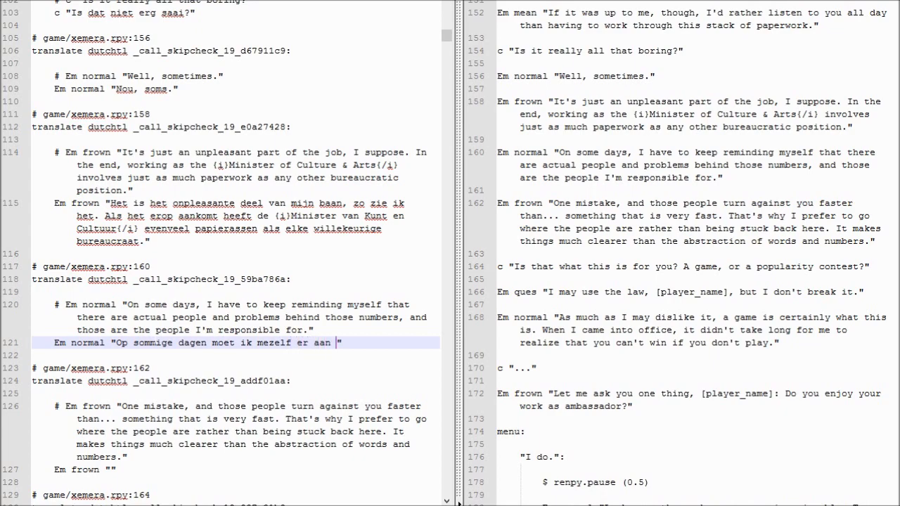
{"action": "type", "text": "herinneren dat"}
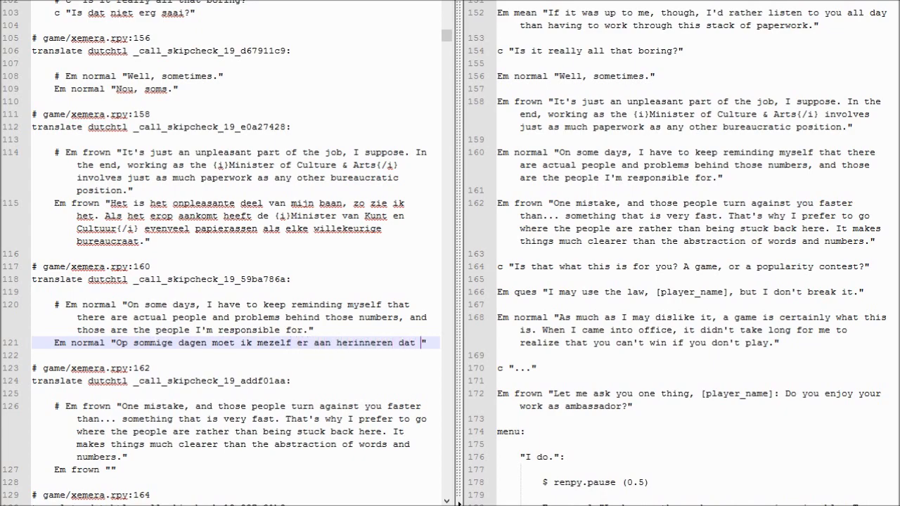
{"action": "type", "text": "er echte"}
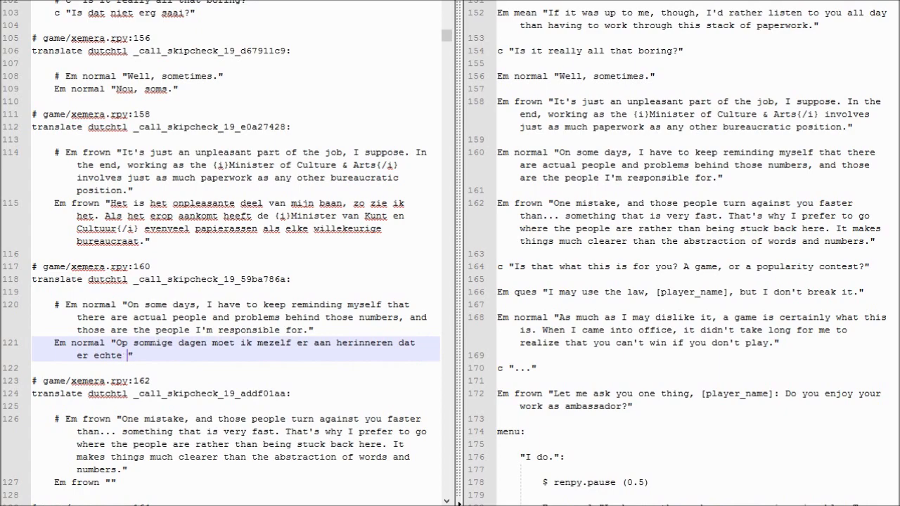
{"action": "type", "text": "mensen achter"}
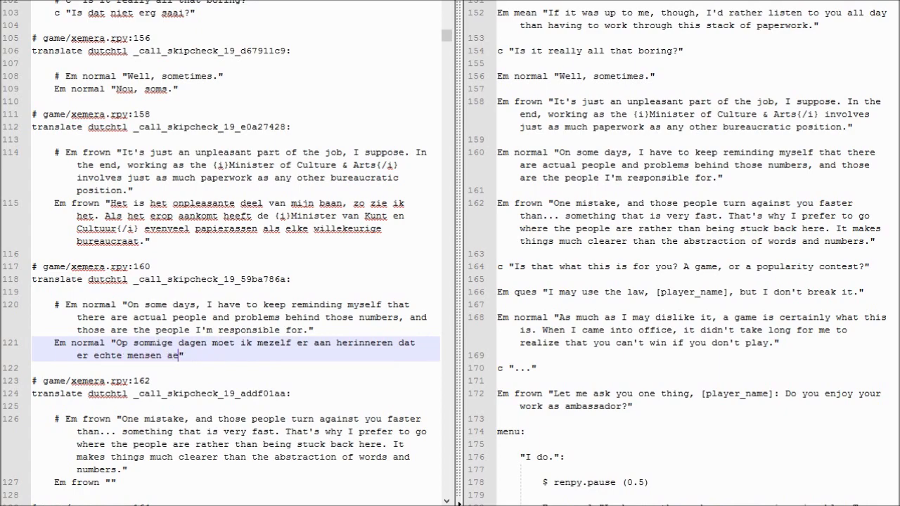
Finish the line, fixing a typo, ending '…waarvoor ik verantwoordelijk ben.'.
{"action": "type", "text": "n"}
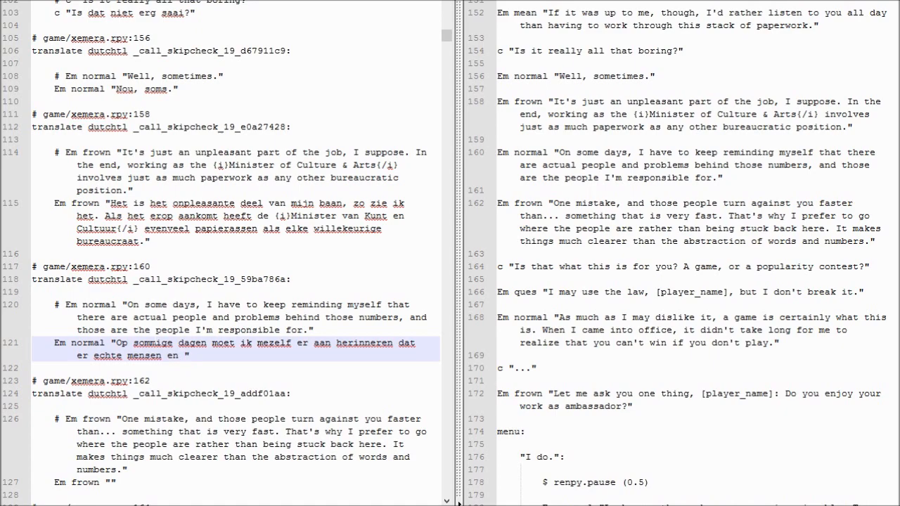
{"action": "type", "text": "pa"}
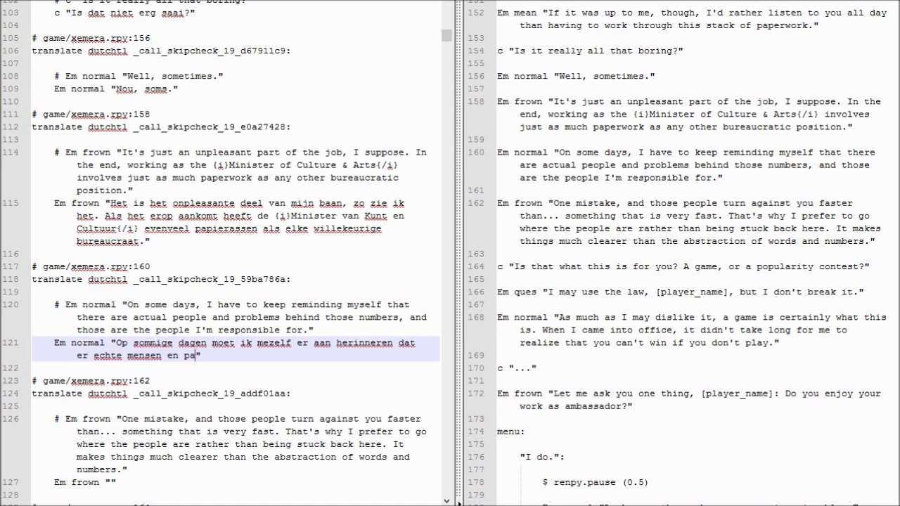
{"action": "type", "text": "problem achter de papieren en getallen zitten; mensen w"}
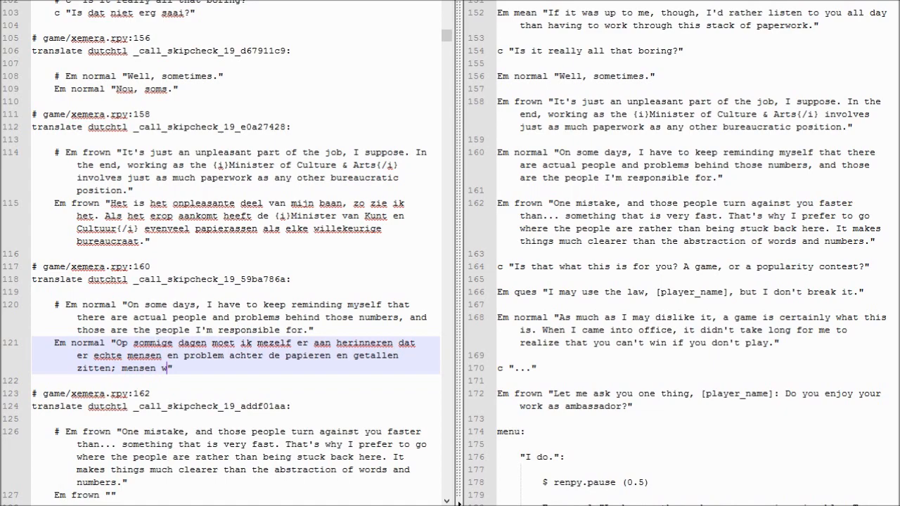
{"action": "key", "text": "BackSpace"}
{"action": "type", "text": "aarvoor ik "}
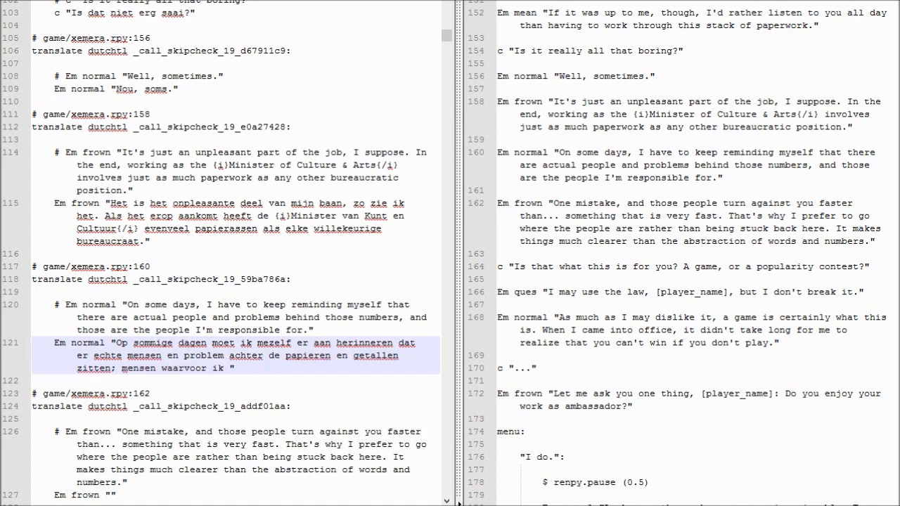
{"action": "type", "text": "verantwoor"}
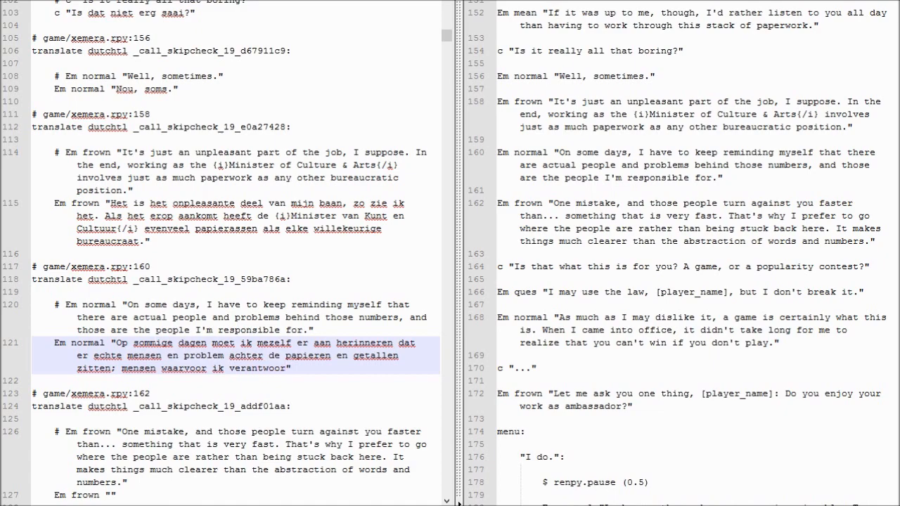
{"action": "type", "text": "delijk ben."}
{"action": "left_click", "coordinate": [236, 495]}
{"action": "type", "text": "Een fout, en ze kunnen zi"}
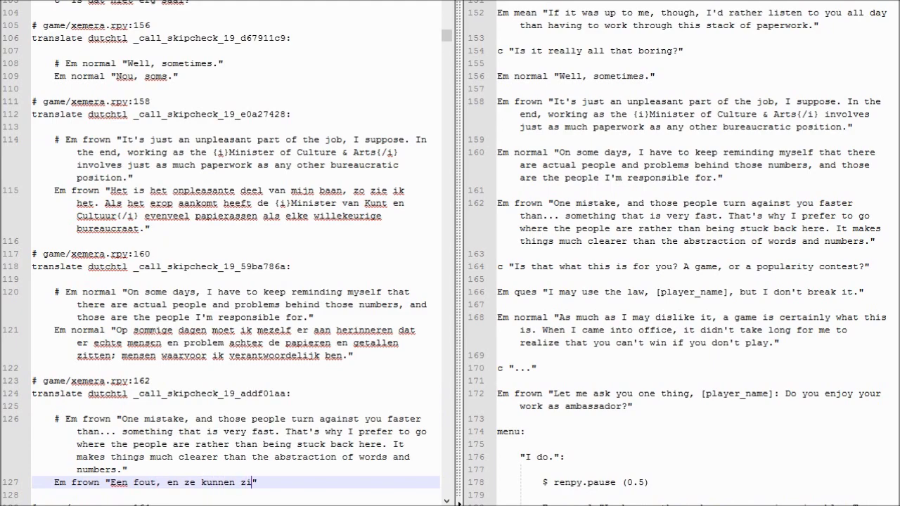
Translate the 'One mistake' line: '…sneller tegen mij keren dan...', ending '…abstractie van getallen en woordjes.'.
{"action": "type", "text": "ch"}
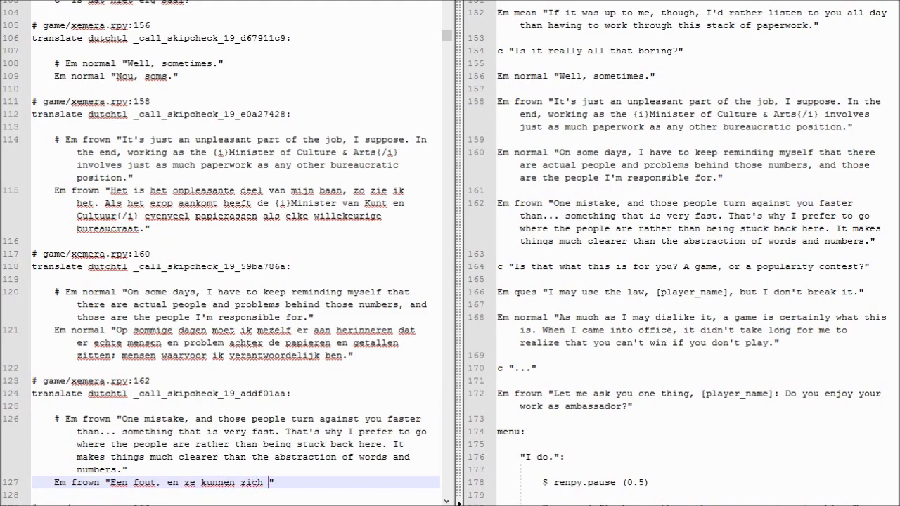
{"action": "type", "text": "sneller tegen mij"}
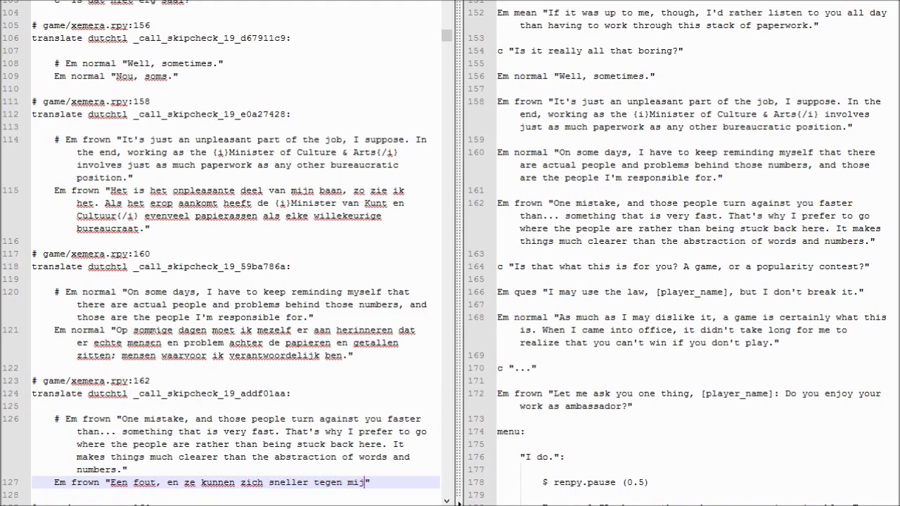
{"action": "type", "text": "keren dan... iets dat erg"}
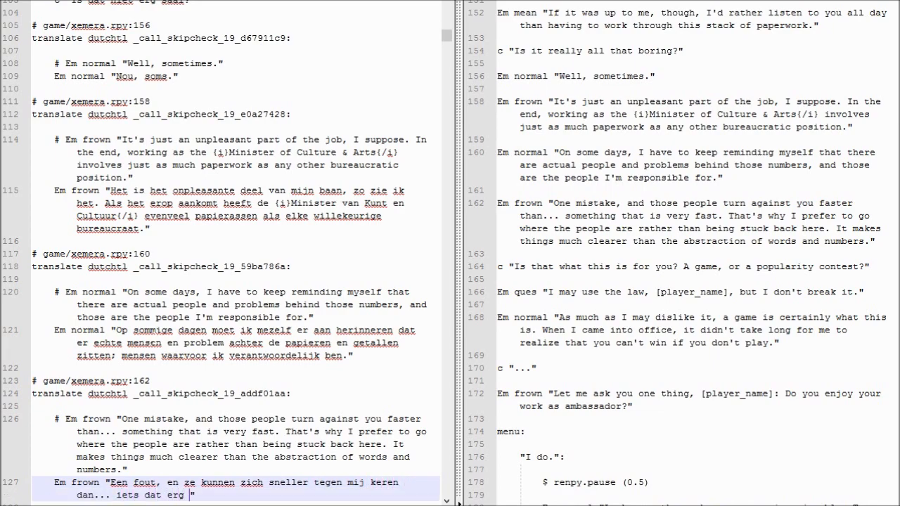
{"action": "type", "text": "snel is."}
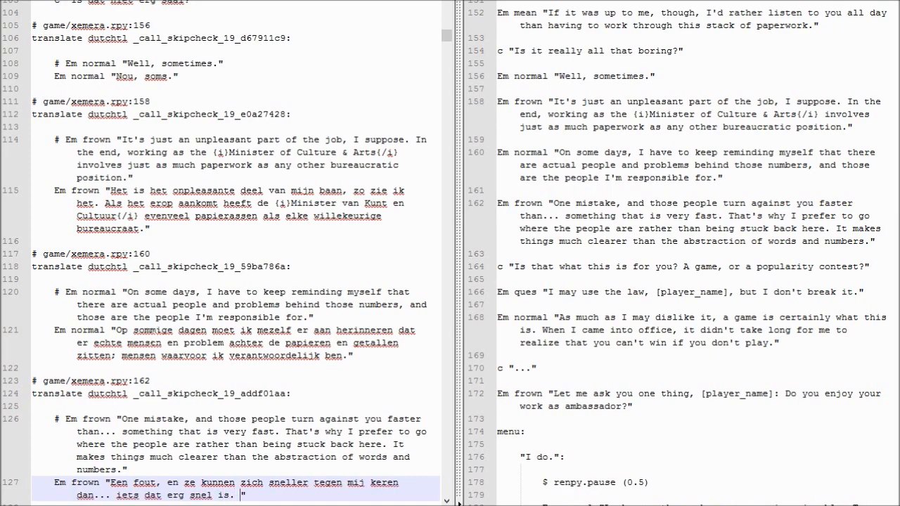
{"action": "type", "text": "Daarom ben ik ni"}
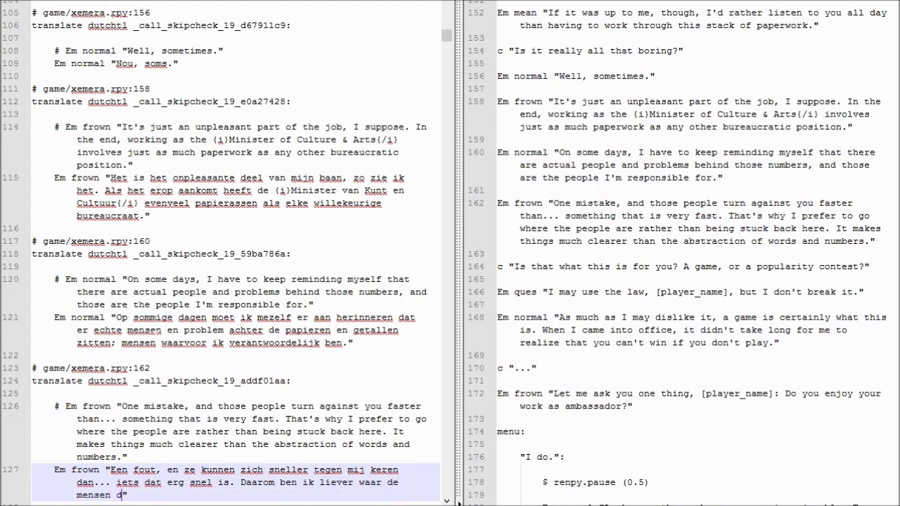
{"action": "type", "text": "zijn dan dat ik"}
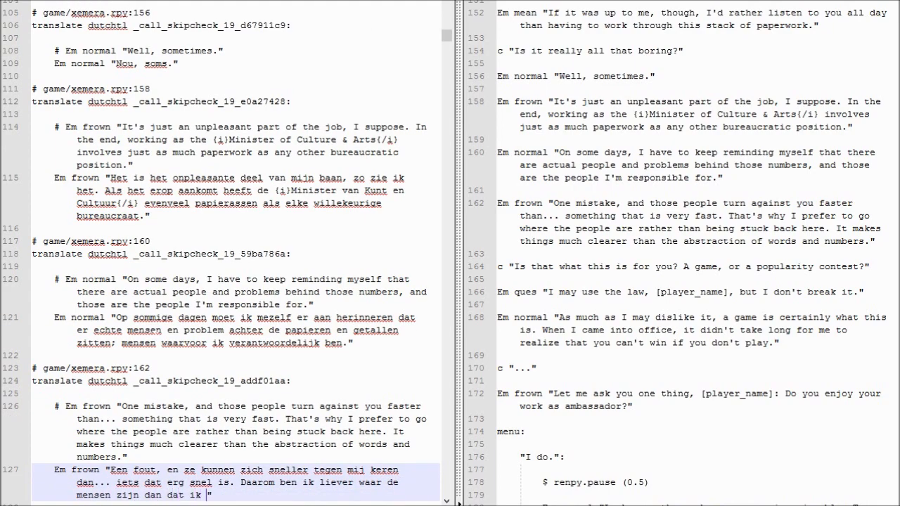
{"action": "type", "text": "hier"}
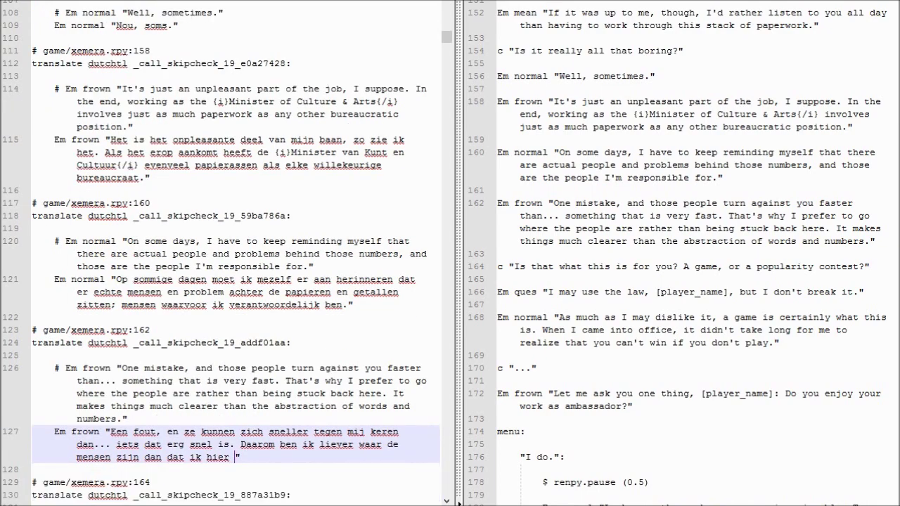
{"action": "scroll", "scroll_direction": "down", "scroll_amount": 3}
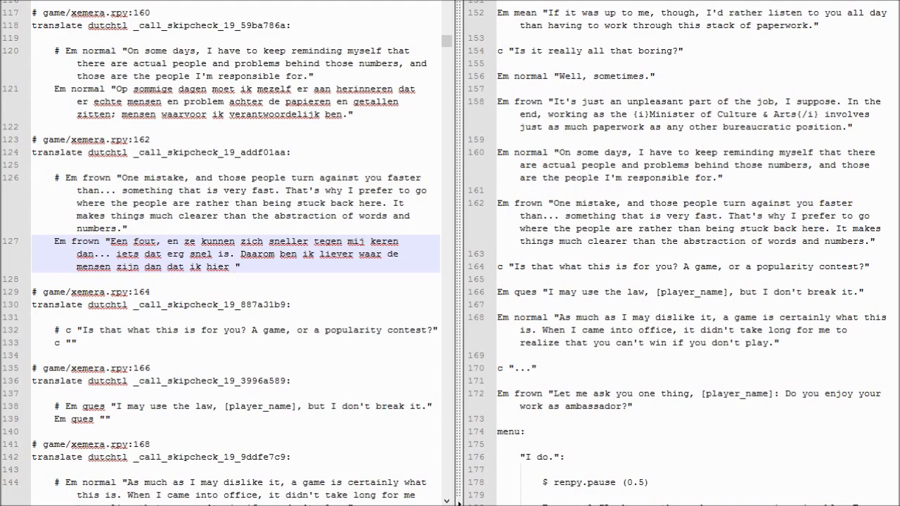
{"action": "type", "text": "wegkwijn. Het m"}
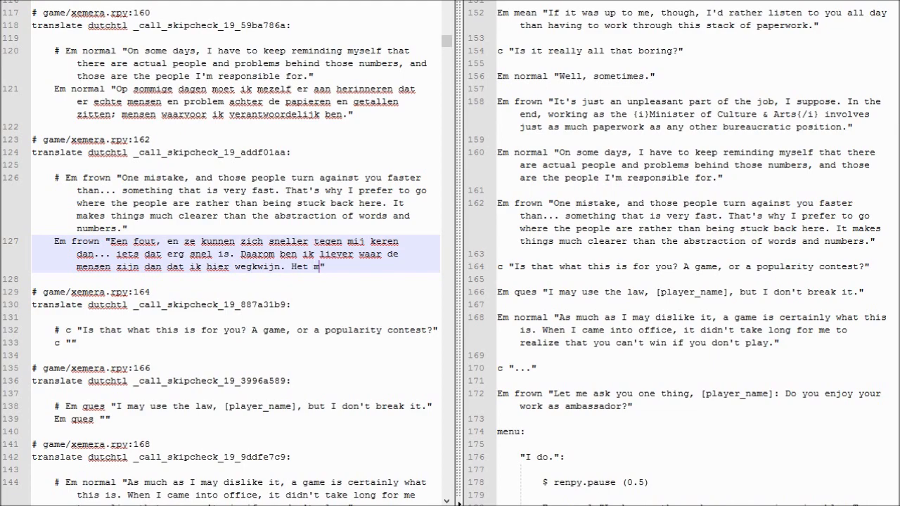
{"action": "type", "text": "aakt als helder, in tegenstellig tot de abstractie van getallen en woordjes."}
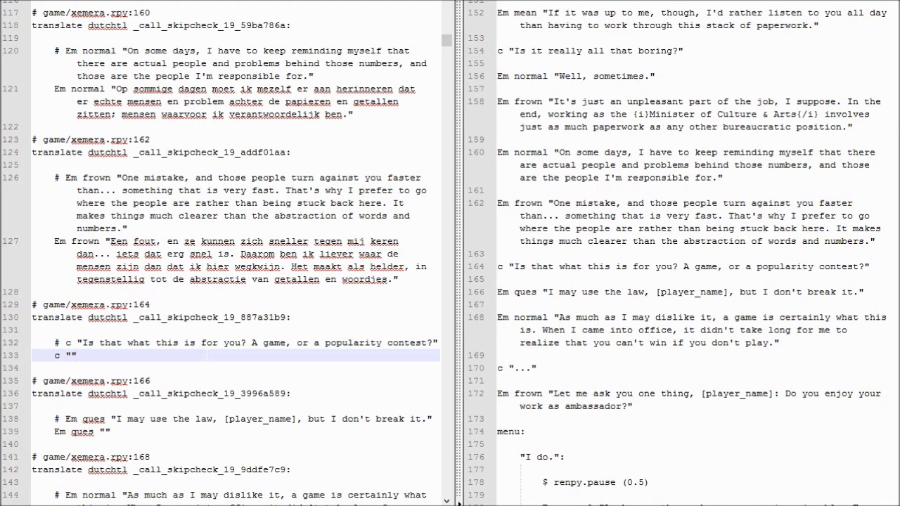
Translate the popularity-contest question as 'Is dat wat dit af een popular…'.
{"action": "type", "text": "Is dat"}
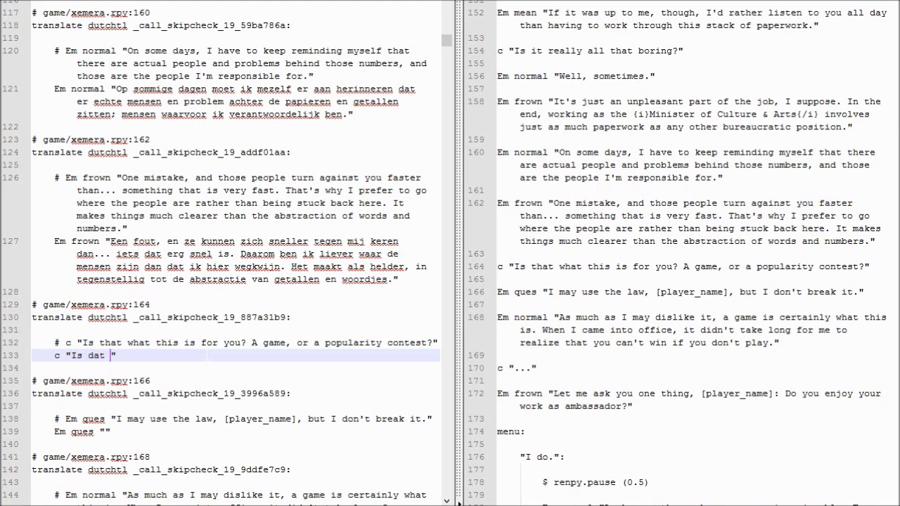
{"action": "type", "text": "wat dit alles is? Een spel, o"}
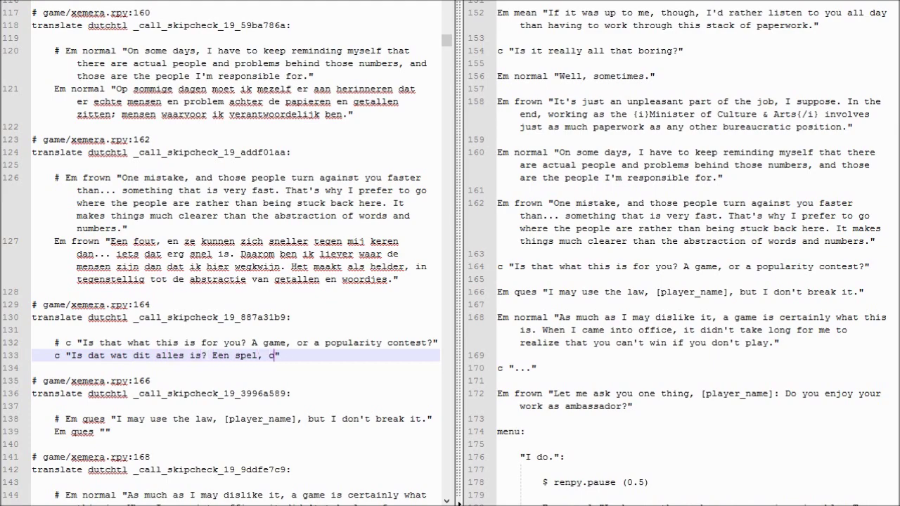
{"action": "type", "text": "f een populariteitswedstrijd?"}
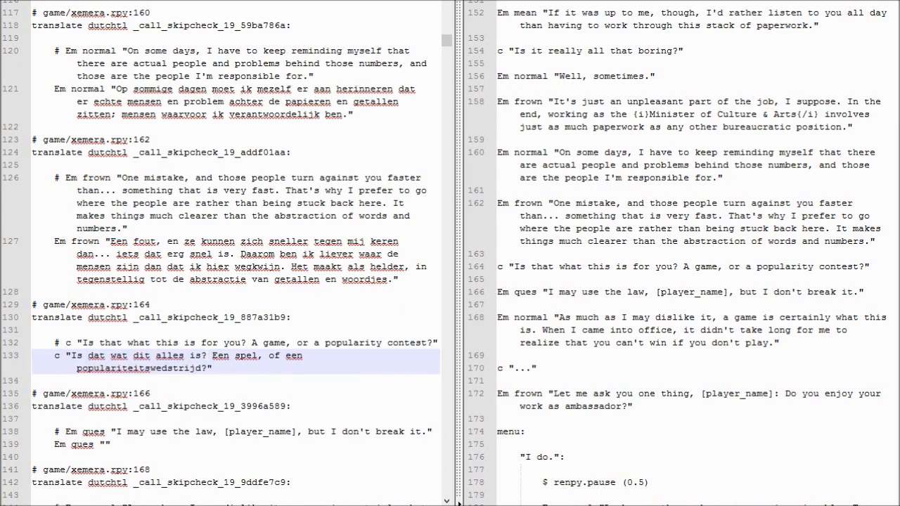
Type Em's law line in Dutch: 'Ik gebruik de wet, maar ik mag…'.
{"action": "left_click", "coordinate": [104, 444]}
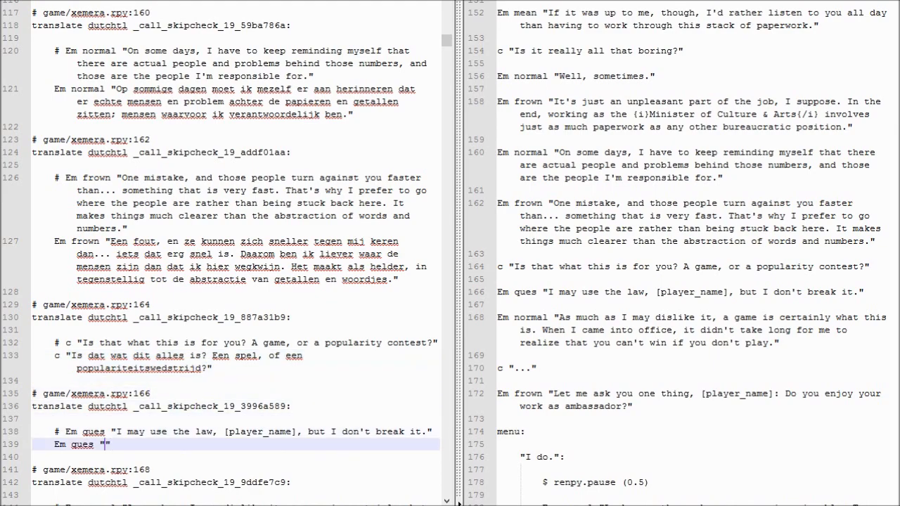
{"action": "type", "text": "Ik gebruik"}
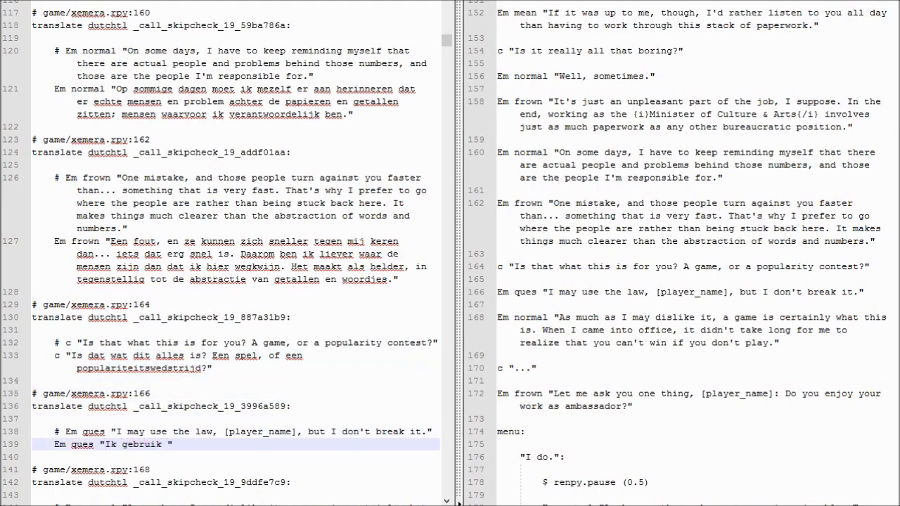
{"action": "type", "text": "de wet, [player_name],"}
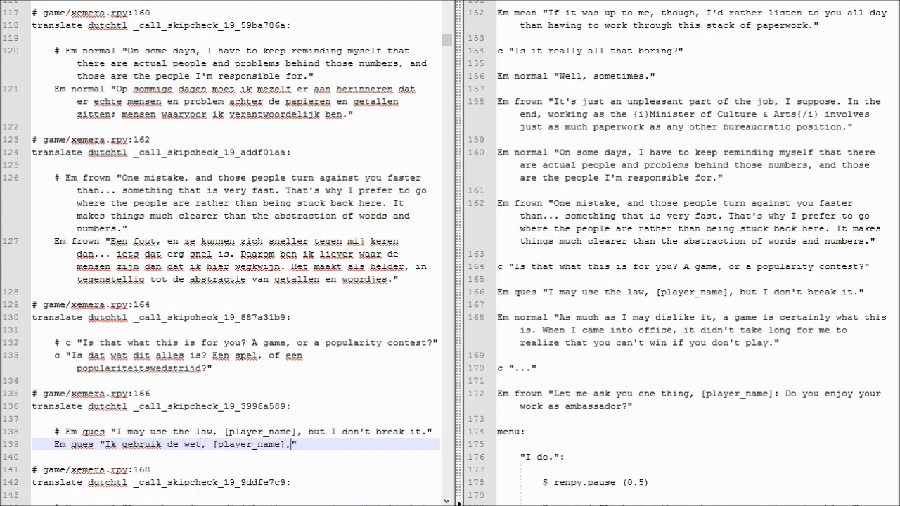
{"action": "type", "text": "maar ik mag het niet breken."}
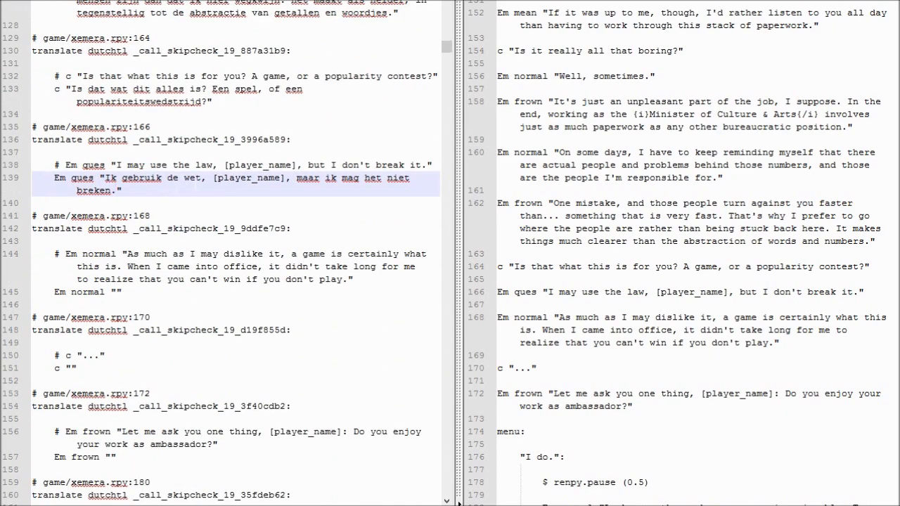
Revise a word in the law line and type 'Hoe… ook vindt, zo wordt het spel nu eenmaal gespeeld'.
{"action": "double_click", "coordinate": [192, 178]}
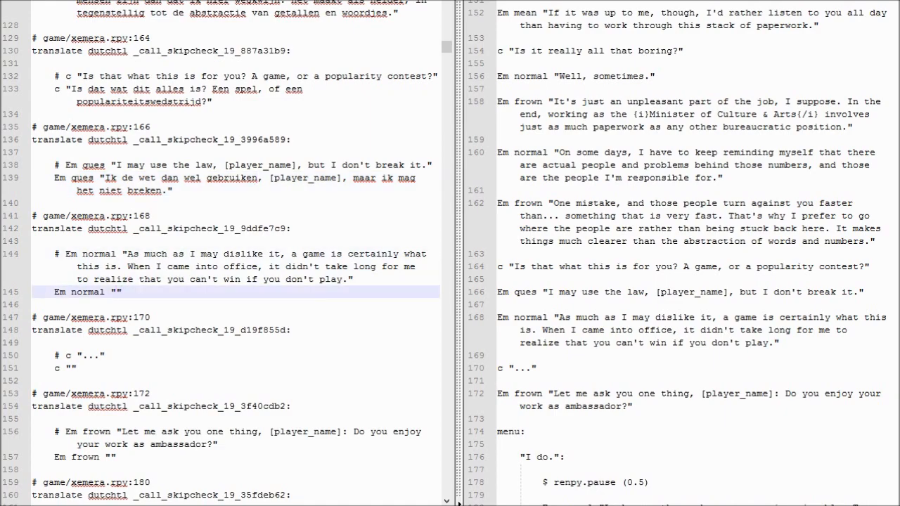
{"action": "type", "text": "Hoe erg ik het"}
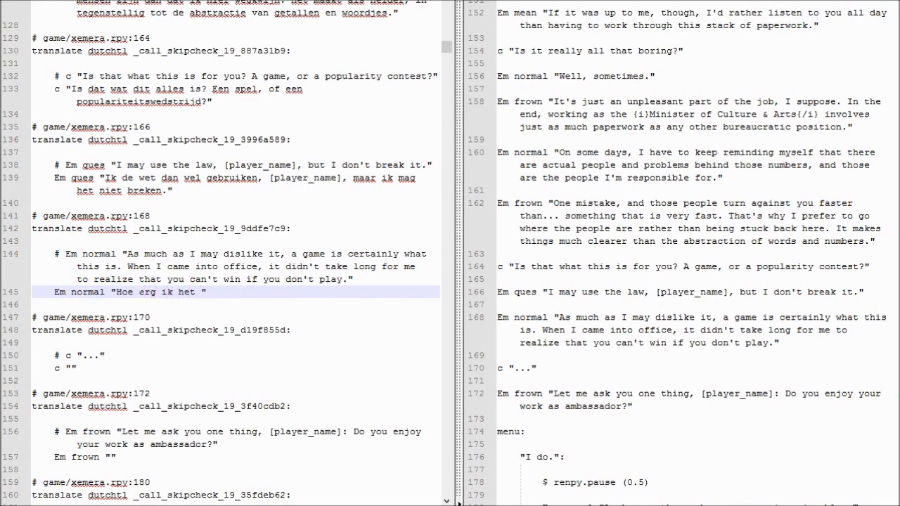
{"action": "type", "text": "ook vindt, zo"}
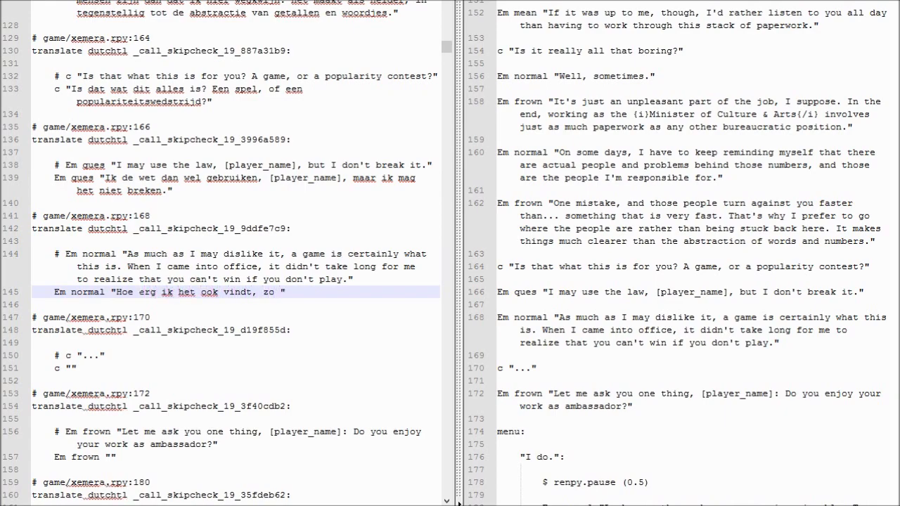
{"action": "type", "text": "wordt"}
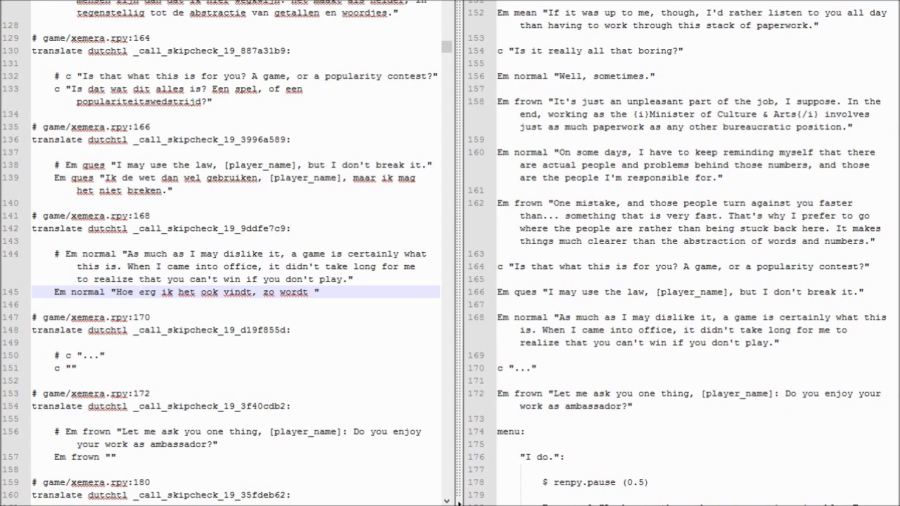
{"action": "type", "text": "het spel nu e"}
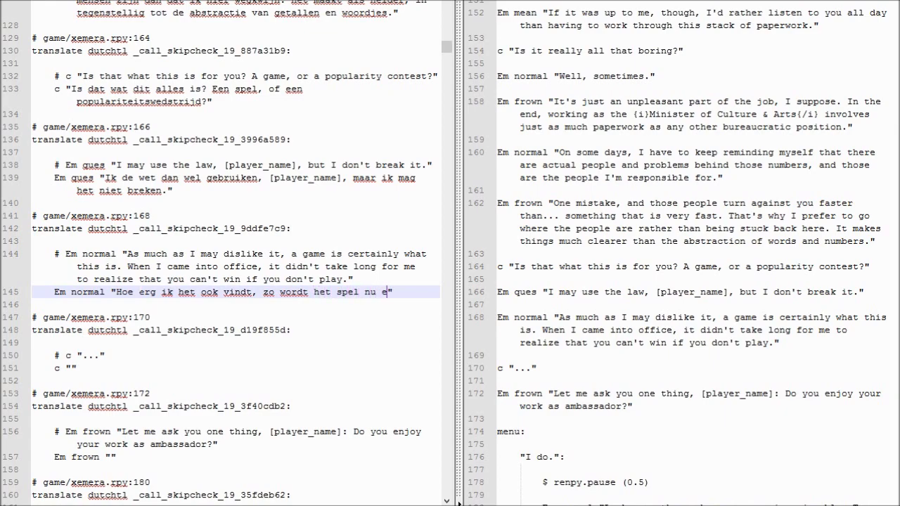
{"action": "type", "text": "eenmaal gespeeld"}
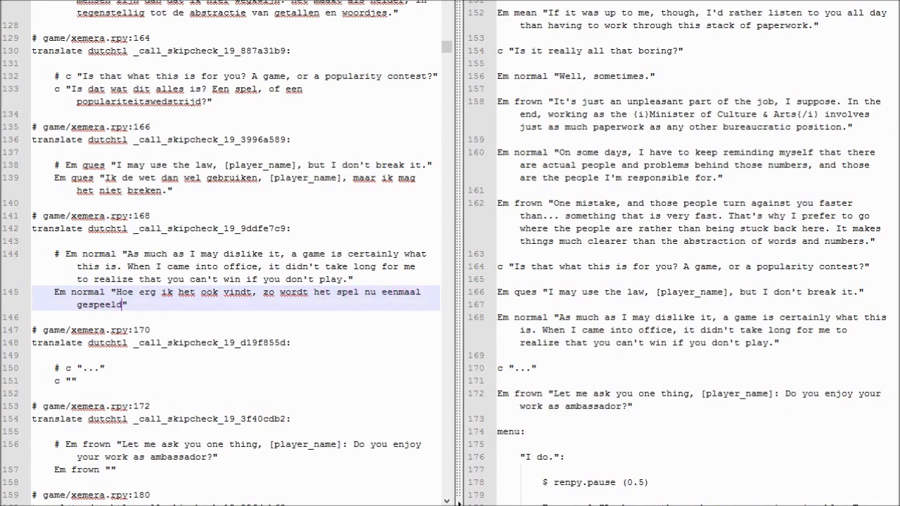
Fix the typo after 'eenmaal' and continue with 'verkozen ont…', ending '…zonder het te spelen.'.
{"action": "type", "text": ". I"}
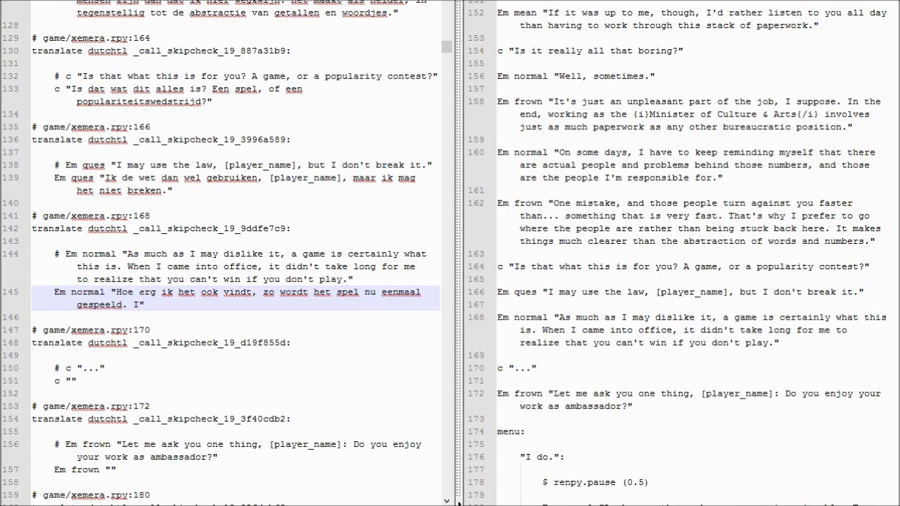
{"action": "type", "text": "enmal in"}
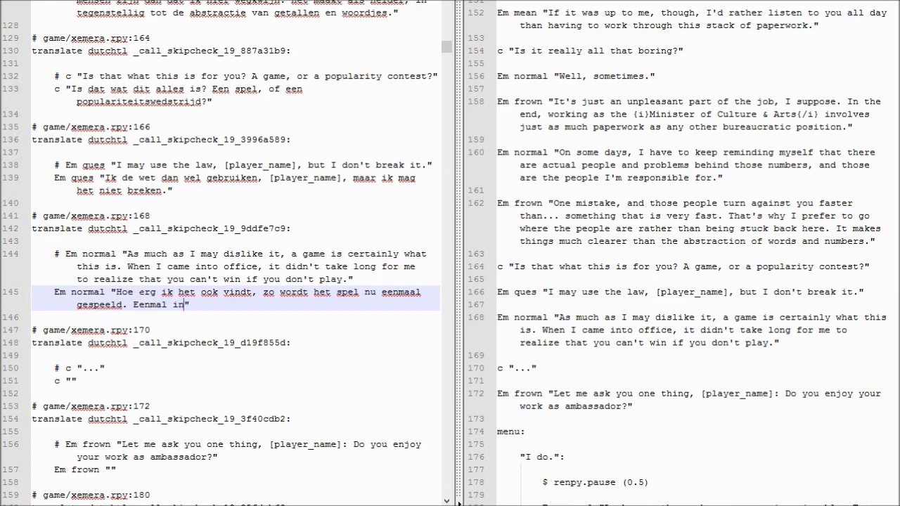
{"action": "key", "text": "BackSpace"}
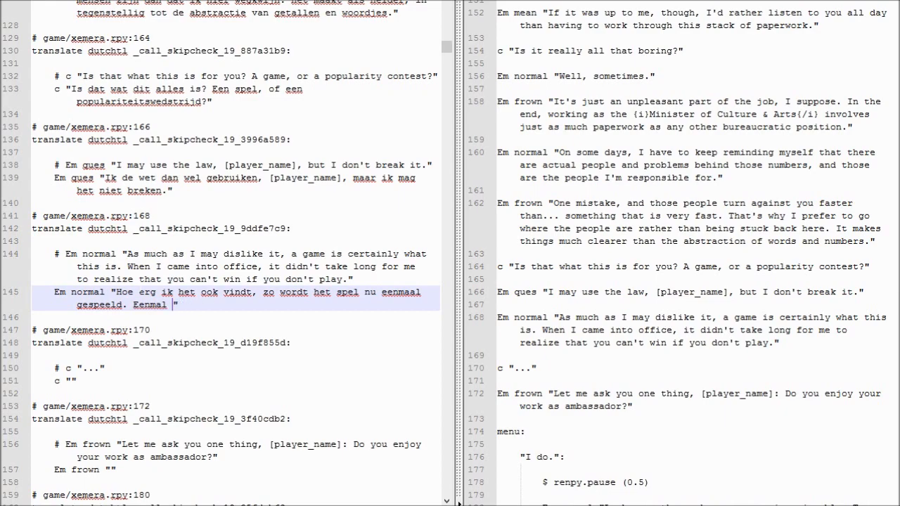
{"action": "type", "text": "verkozen ontdekte ik dat je niet kan winnen zonder het te spelen."}
{"action": "left_click", "coordinate": [235, 381]}
{"action": "type", "text": "..."}
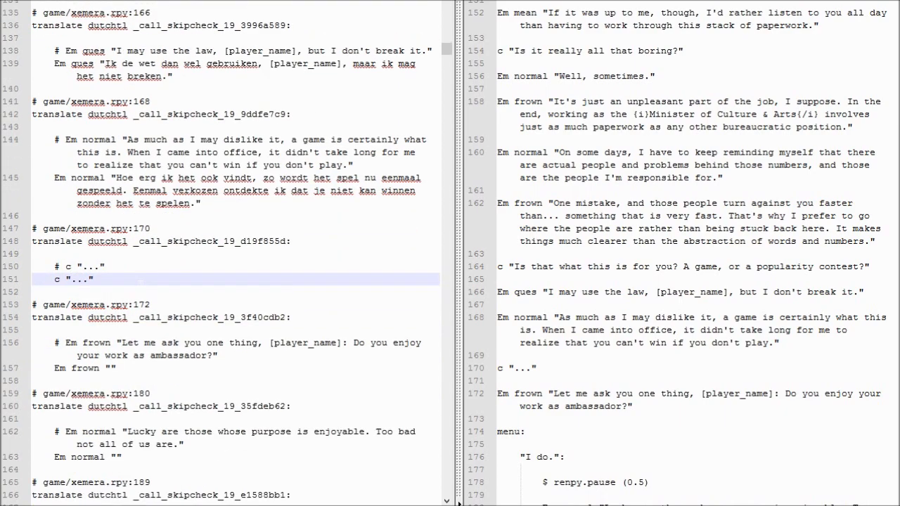
{"action": "scroll", "scroll_direction": "down", "scroll_amount": 3}
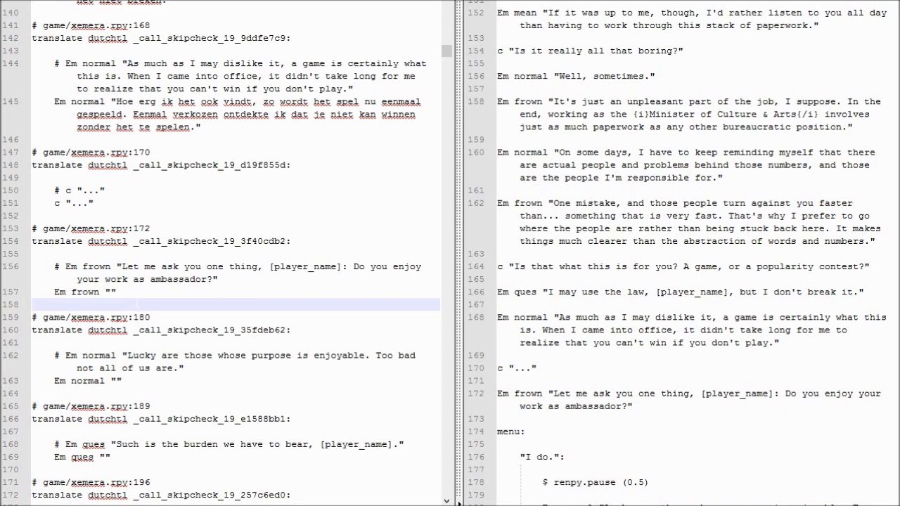
Type 'Mag ik je een ding vragen, [player_name]: Geniet je ra werk als ambassadeur?' on line 157.
{"action": "left_click", "coordinate": [84, 293]}
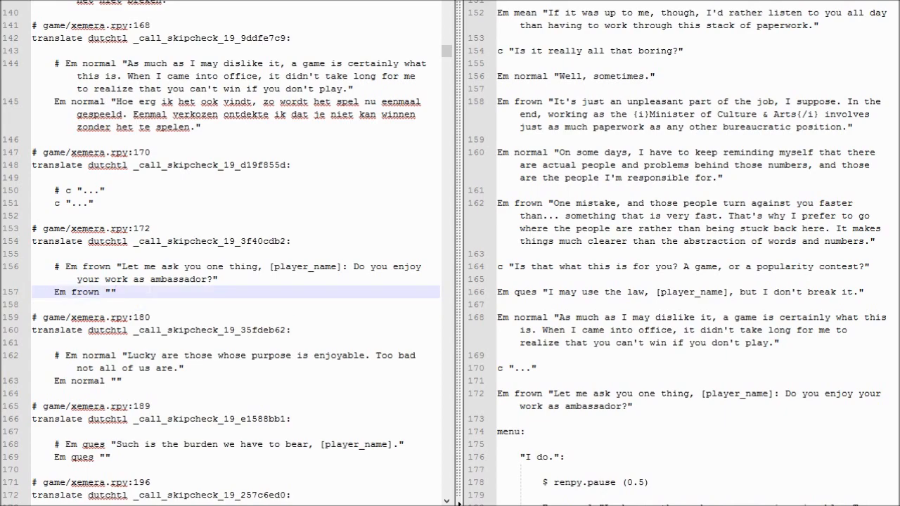
{"action": "type", "text": "Mag ik je"}
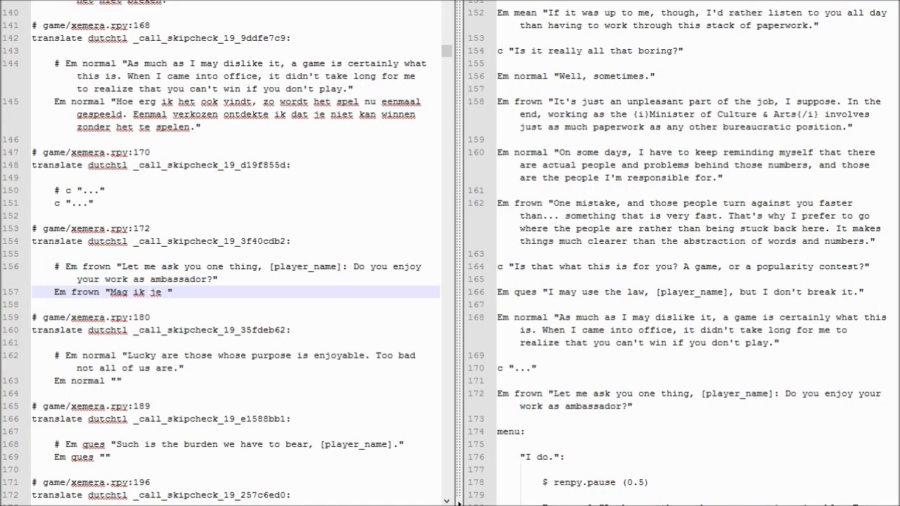
{"action": "type", "text": "iets vraag"}
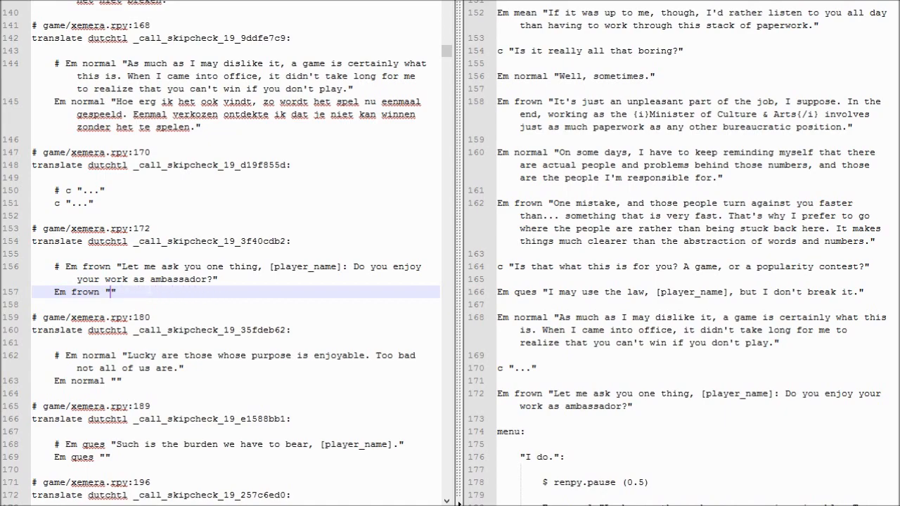
{"action": "type", "text": "Mag ik je e"}
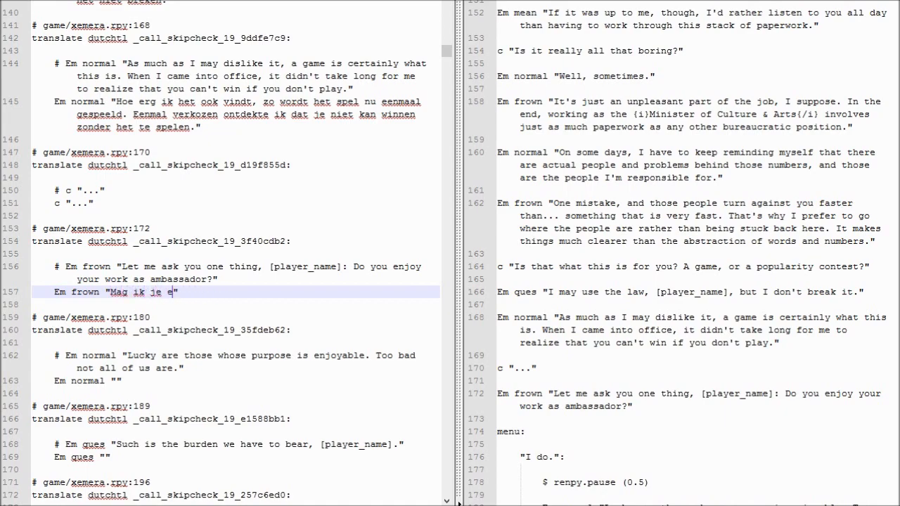
{"action": "type", "text": "en ding vragen, [player_name]:"}
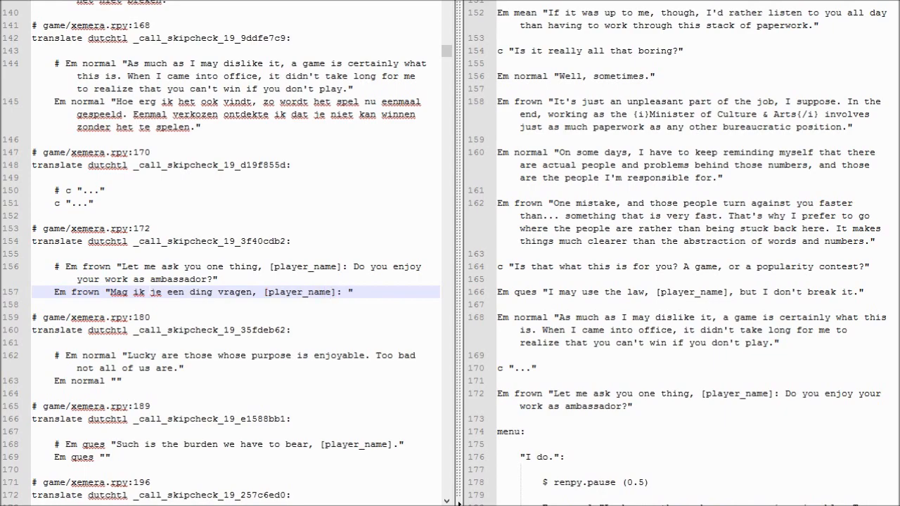
{"action": "type", "text": "Hoe vind je je werk als"}
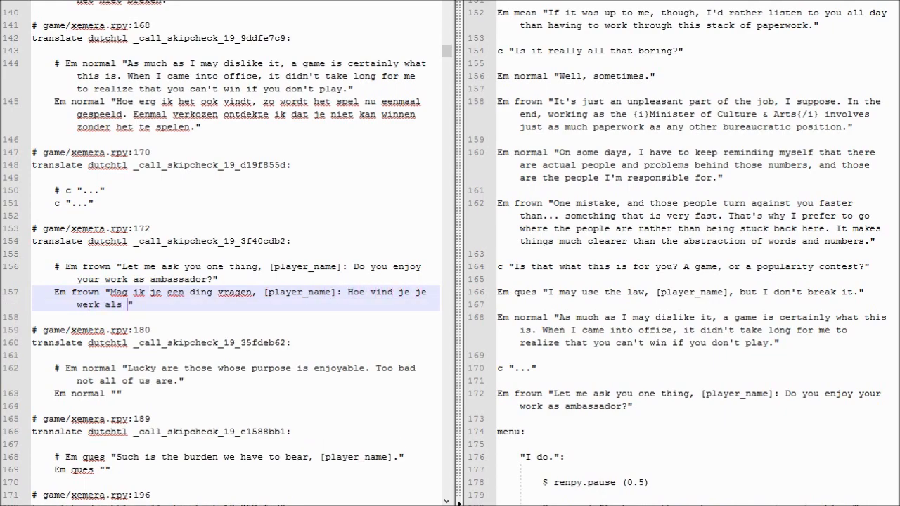
{"action": "type", "text": "ambassadeur?"}
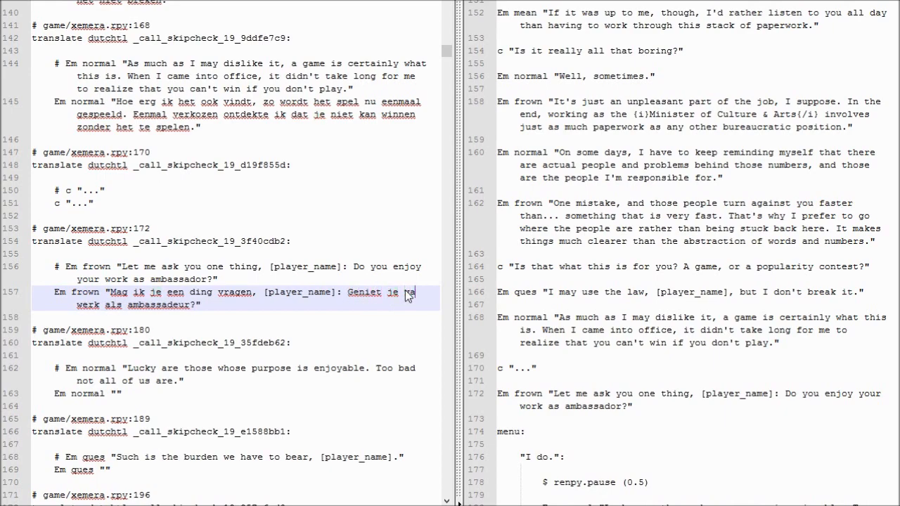
Fill in the Dutch menu choices 'Ik niet.', 'Werk hoeft niet leuk te zijn.' and 'Zeker weten.'.
{"action": "scroll", "scroll_direction": "down", "scroll_amount": 3}
{"action": "type", "text": "n je"}
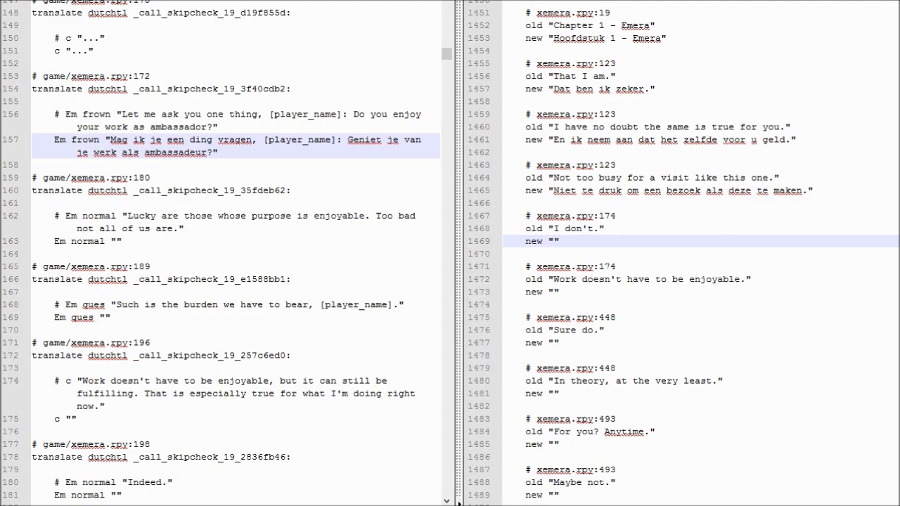
{"action": "left_click", "coordinate": [552, 241]}
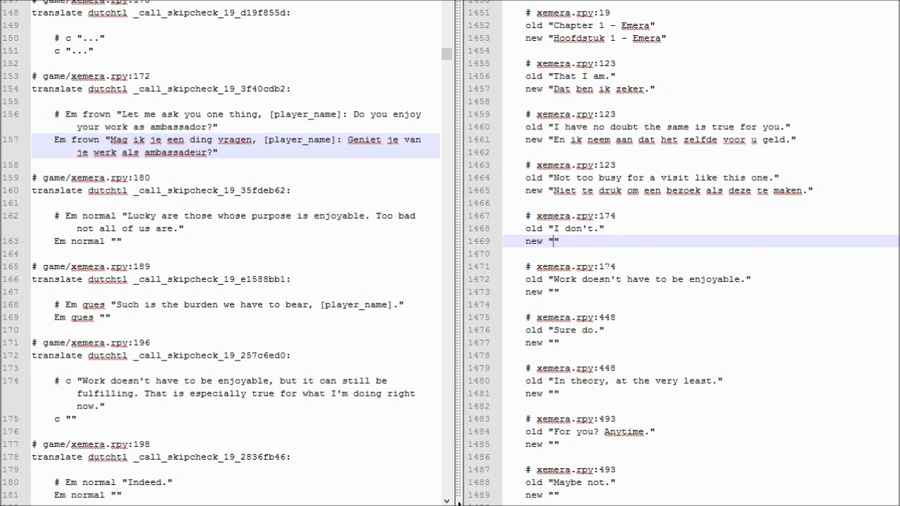
{"action": "type", "text": "Ik niet."}
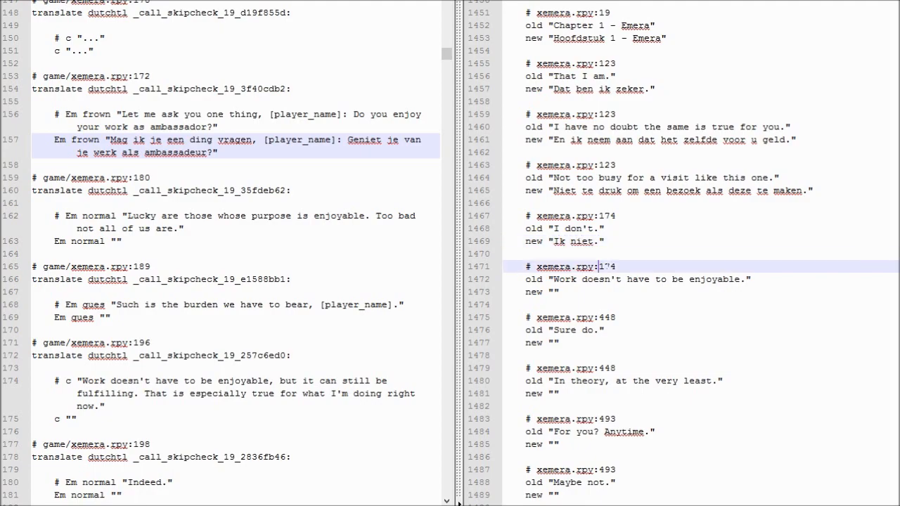
{"action": "type", "text": "Werk hoeft niet"}
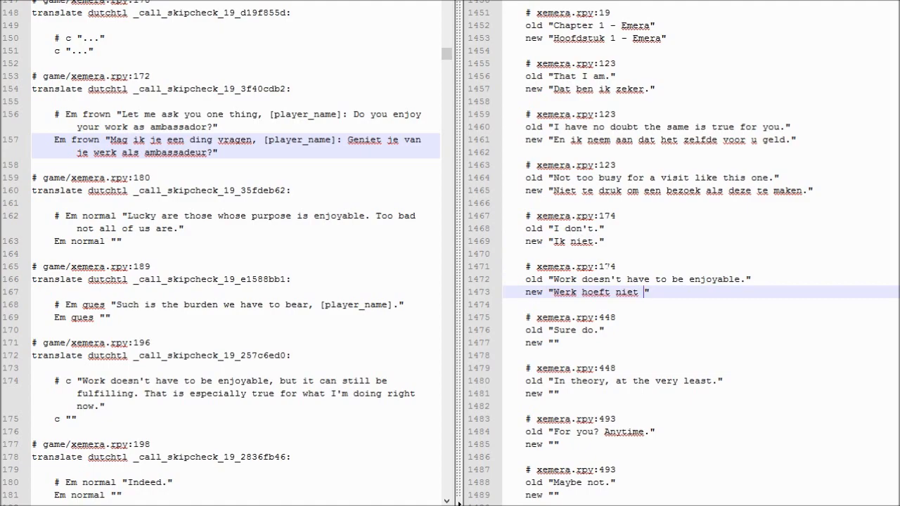
{"action": "type", "text": "leuk te zijn."}
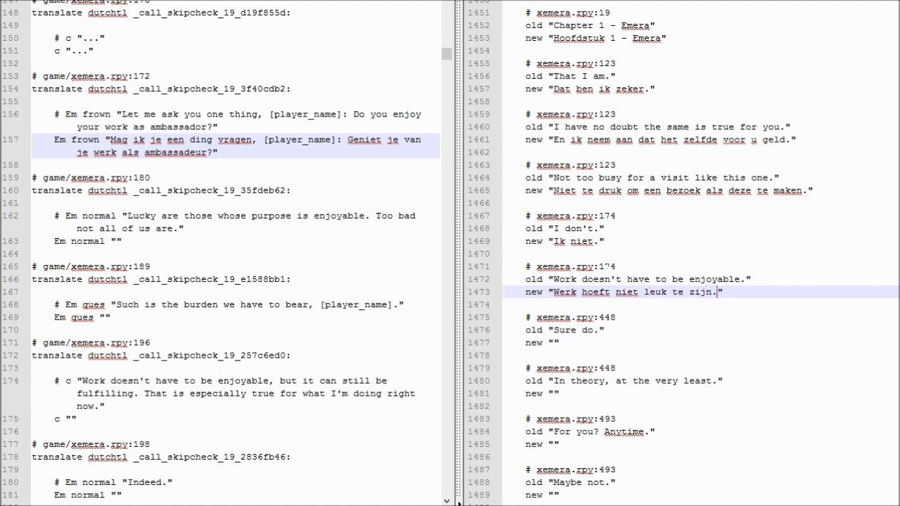
{"action": "type", "text": "Zeker w"}
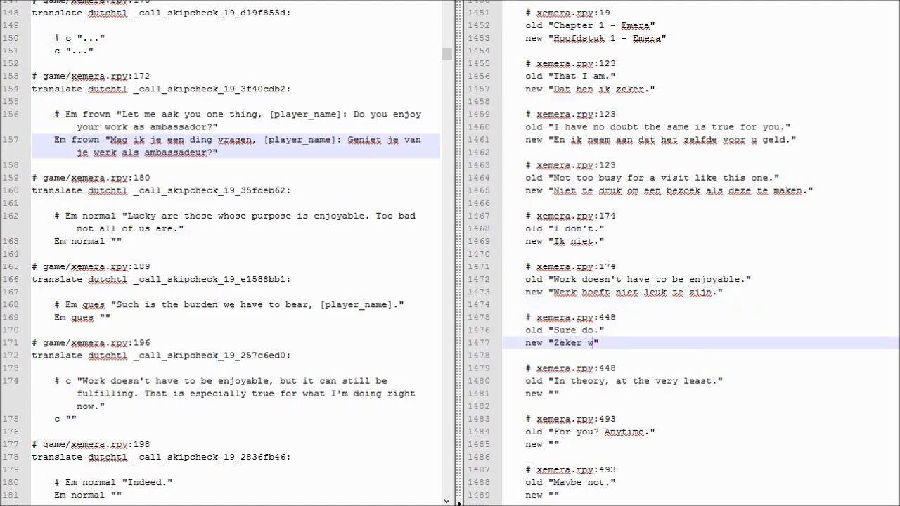
{"action": "type", "text": "eten."}
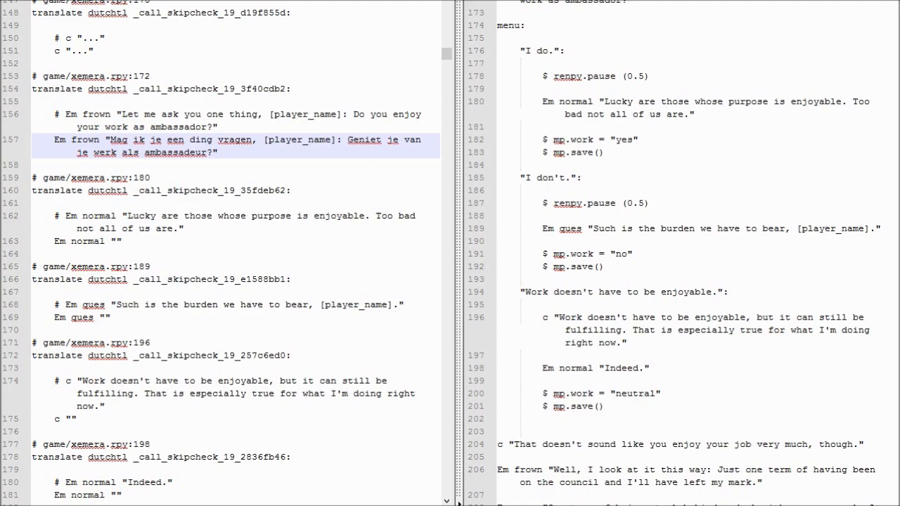
Start the 'Lucky are those' line: 'Gelukkig is degene die van zijn doel kan'.
{"action": "left_click", "coordinate": [123, 240]}
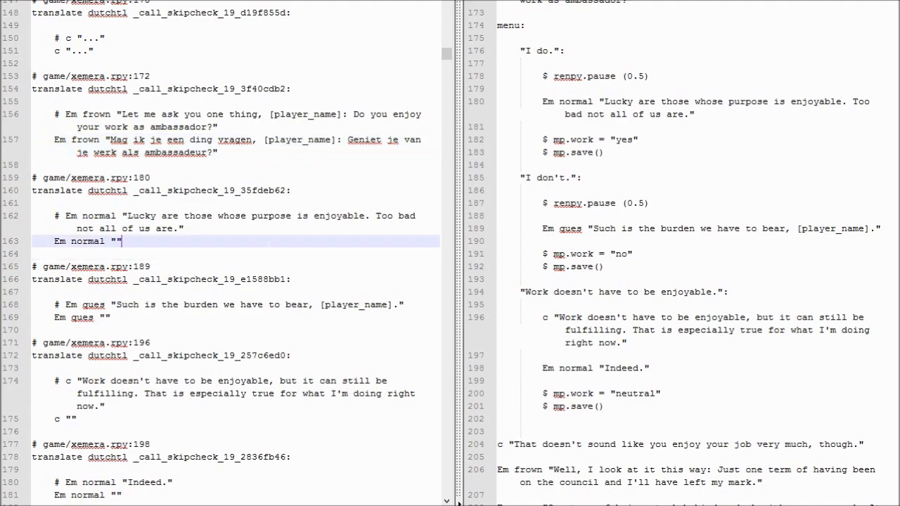
{"action": "type", "text": "Gelukkig is d"}
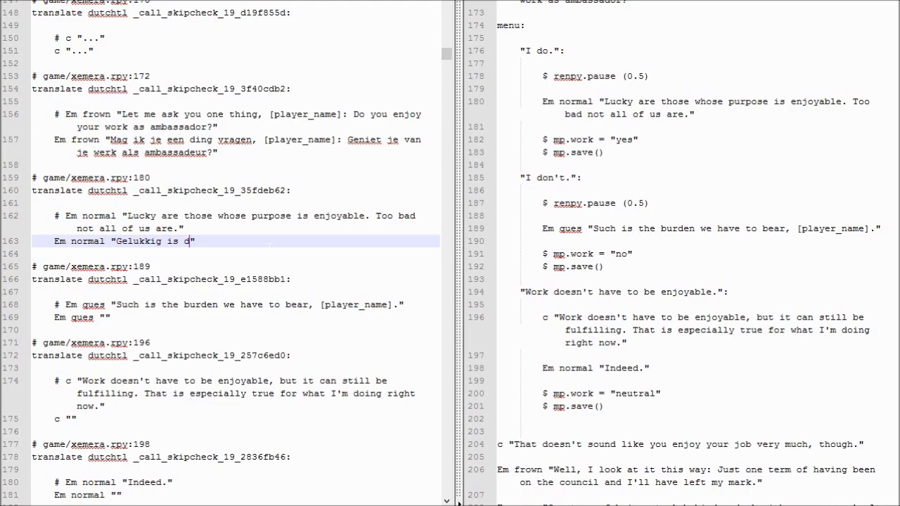
{"action": "type", "text": "egene d"}
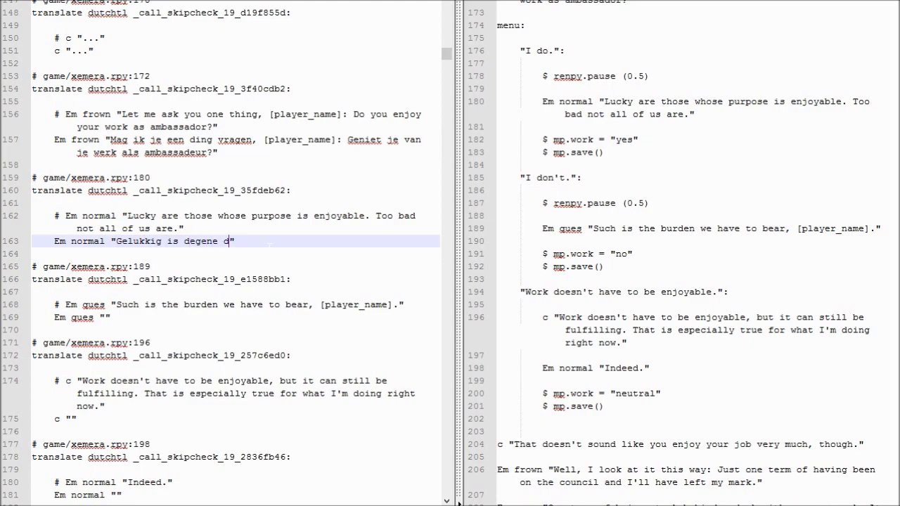
{"action": "type", "text": "ie an"}
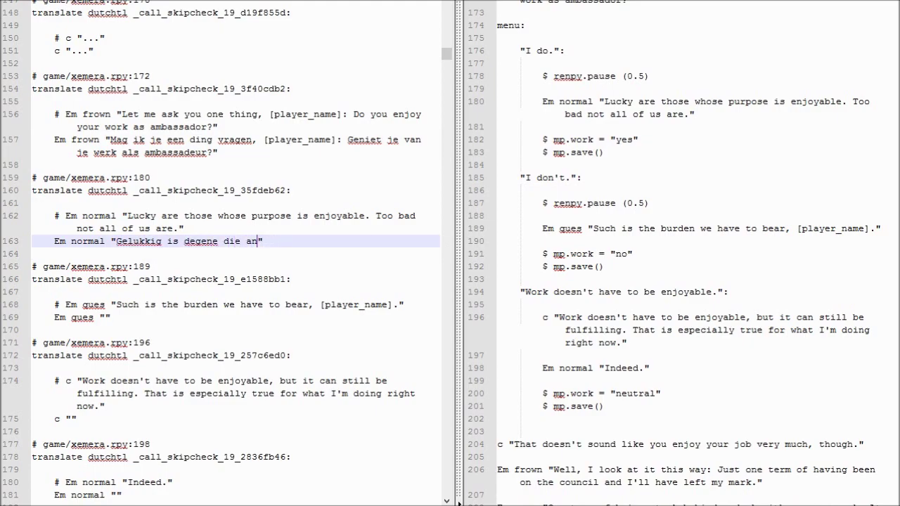
{"action": "type", "text": "van zijn doel kan"}
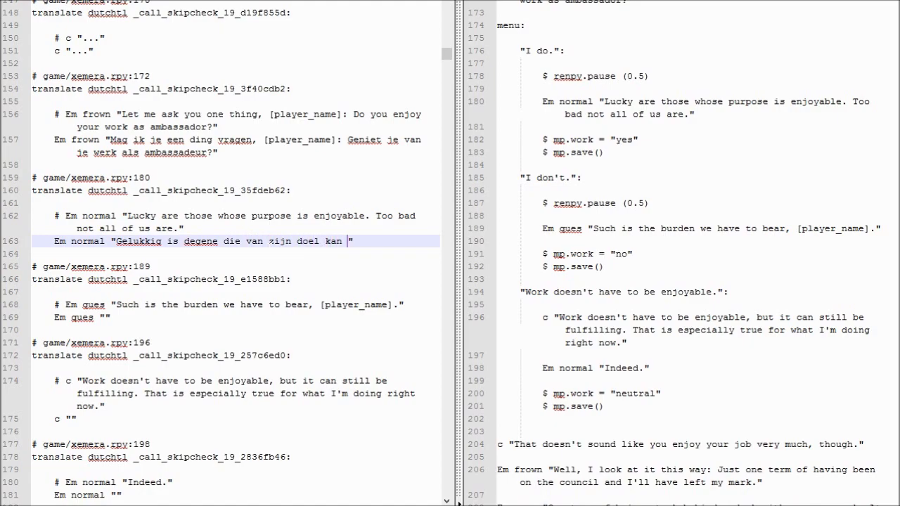
Finish that line and type 'En dat is de last die … moeten dragen, [player_name].'.
{"action": "type", "text": "genieten. En dat"}
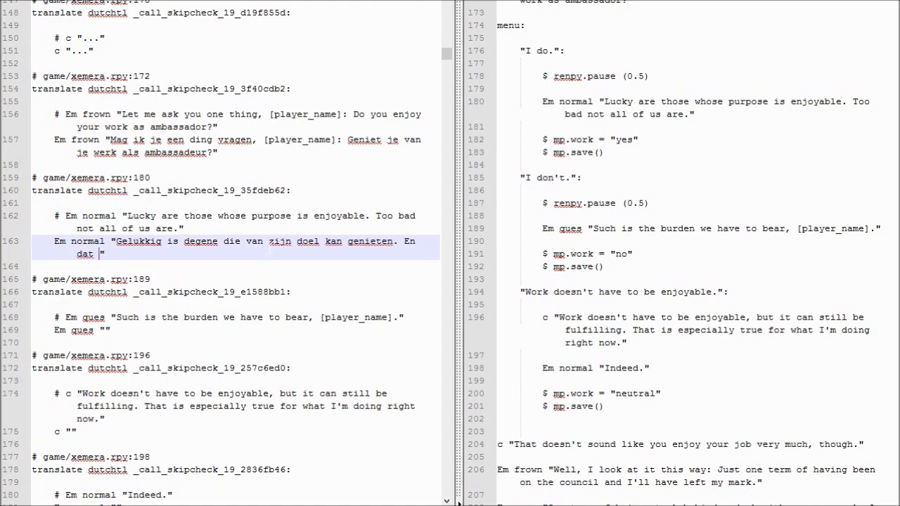
{"action": "type", "text": "is niet ie"}
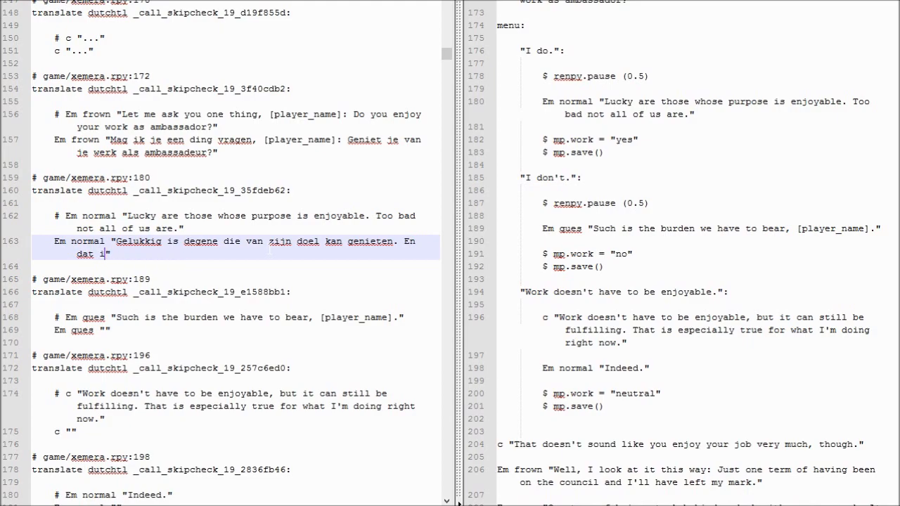
{"action": "type", "text": "geluk is niet iedereen geschonken."}
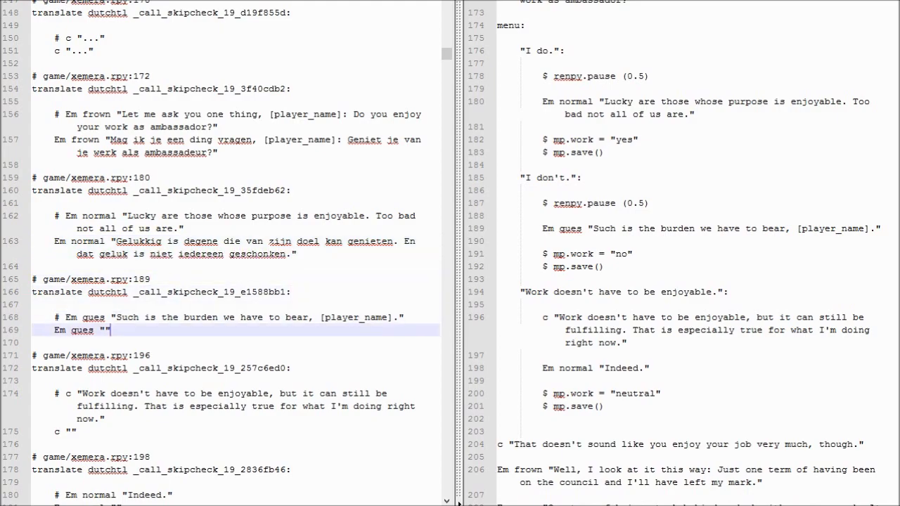
{"action": "type", "text": "En dat iks"}
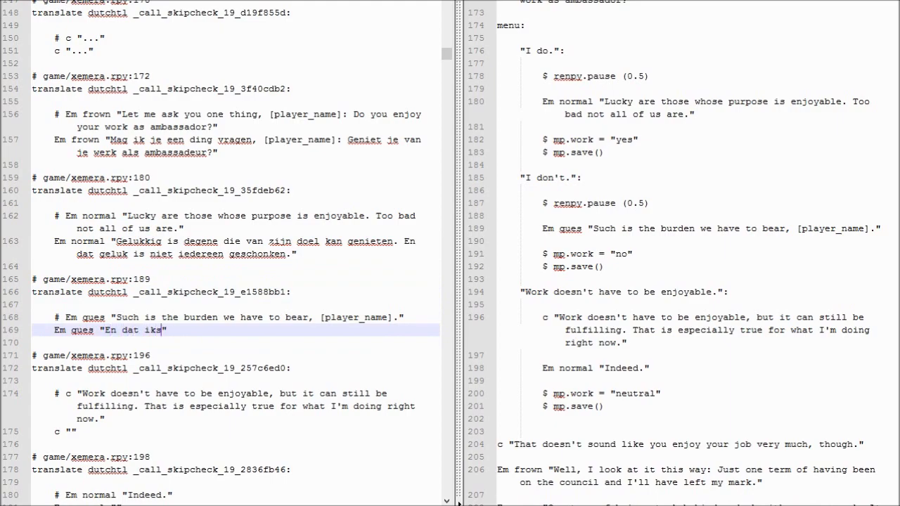
{"action": "type", "text": "is de last die wij moeten dragen, [player_name]."}
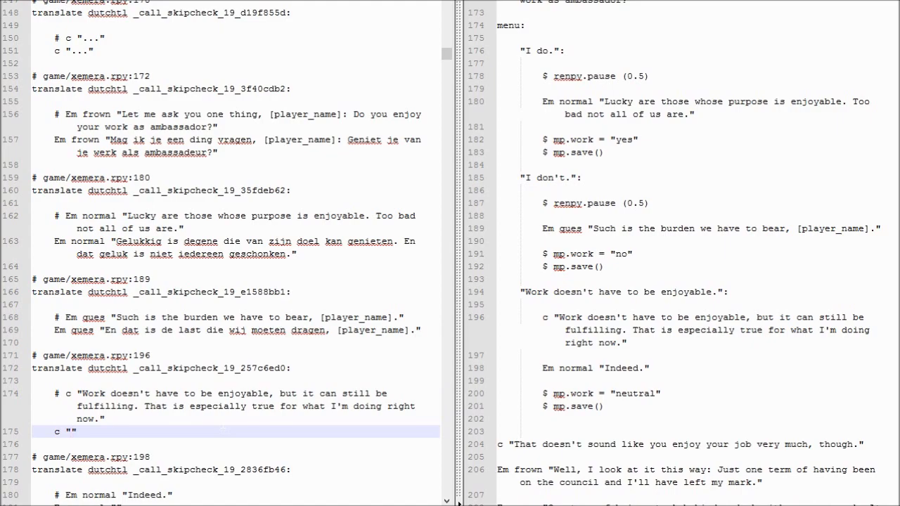
{"action": "left_click", "coordinate": [71, 432]}
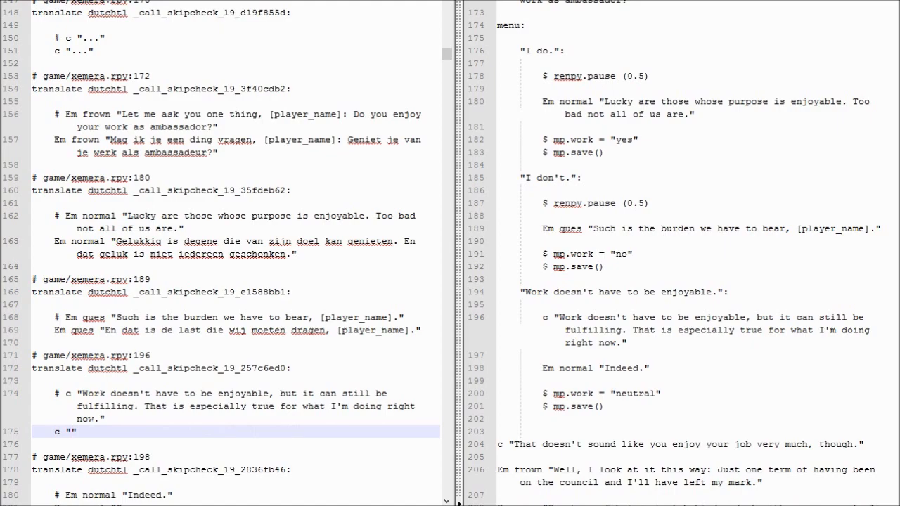
{"action": "left_click", "coordinate": [68, 433]}
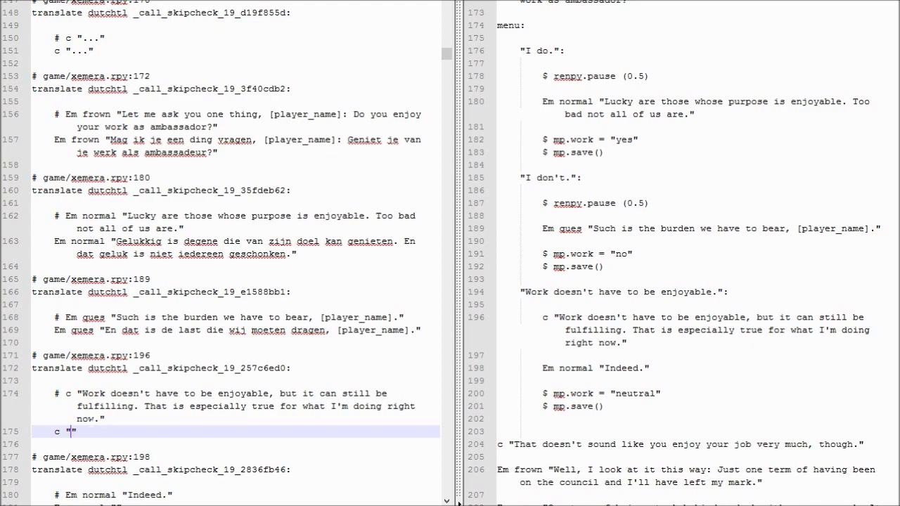
Translate the work-fulfilment line: 'Werk hoeft niet leuk te zijn, om voldoening te geven. Vooral…'.
{"action": "type", "text": "W"}
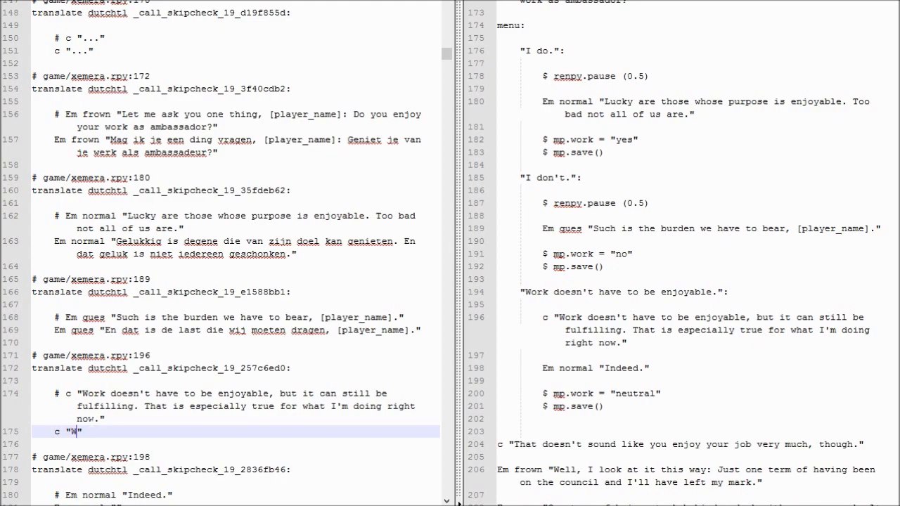
{"action": "type", "text": "Werk hoeft"}
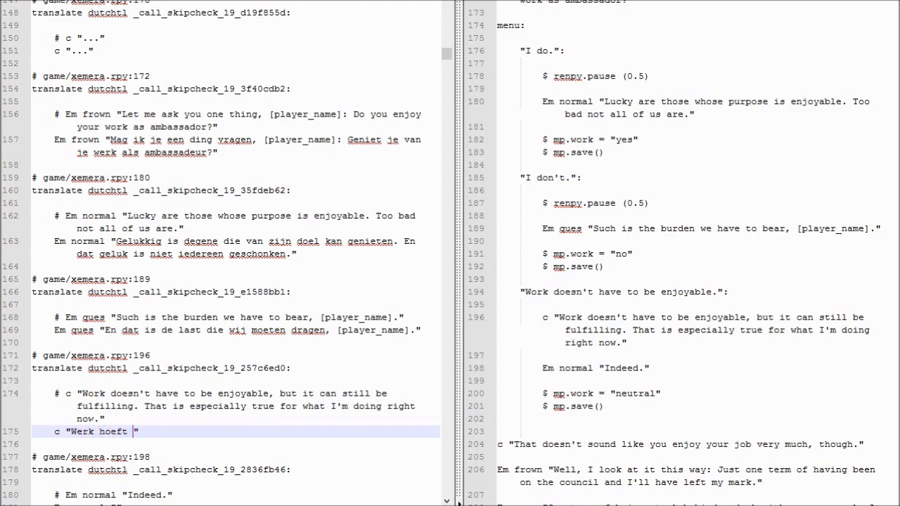
{"action": "type", "text": "niet leuk te zij"}
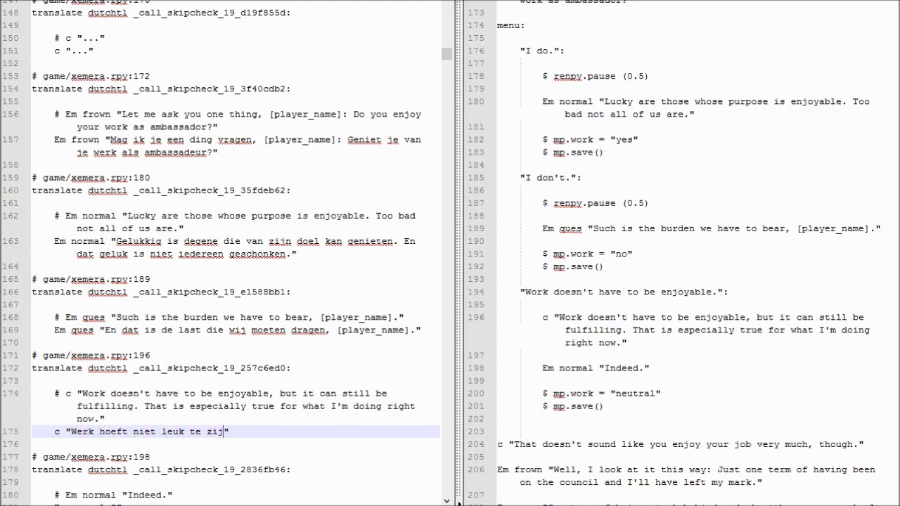
{"action": "type", "text": ","}
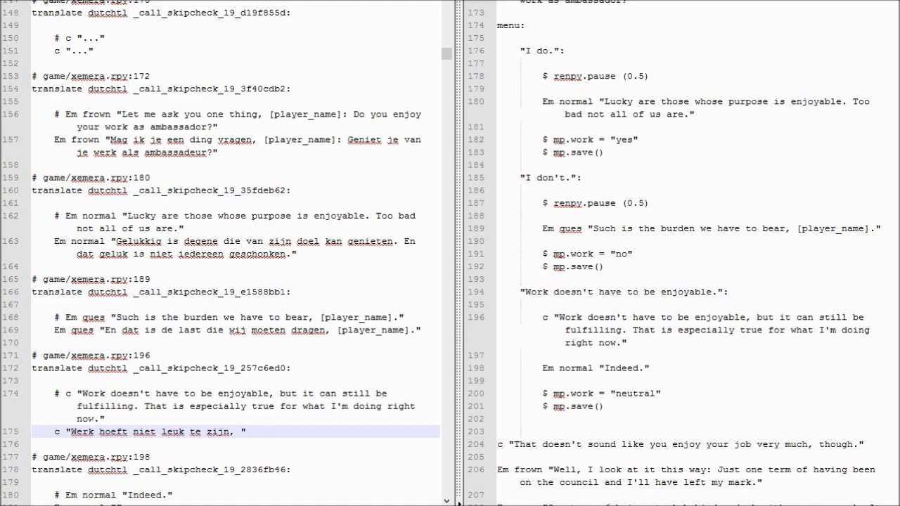
{"action": "type", "text": "om voldoening te gegen"}
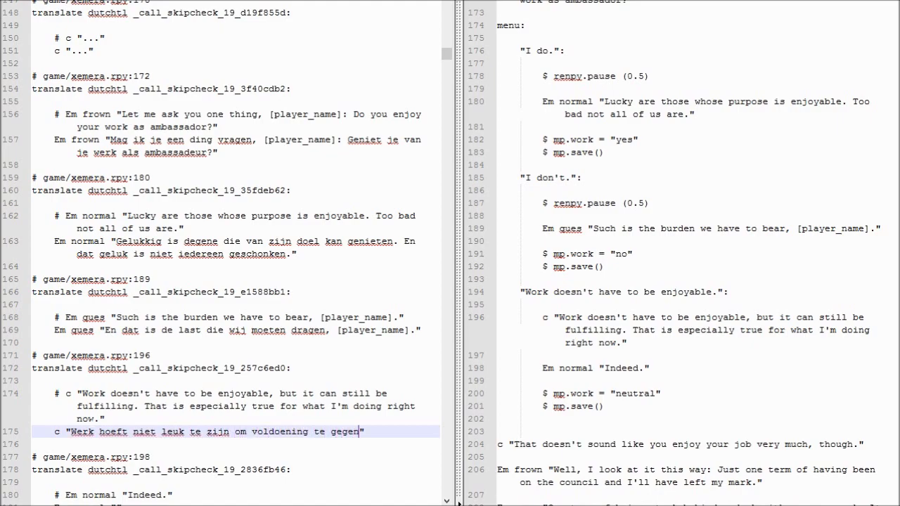
{"action": "type", "text": "geven. Vooral met het werk dat ik hier nu doe."}
{"action": "left_click", "coordinate": [235, 502]}
{"action": "type", "text": "Inderdaad."}
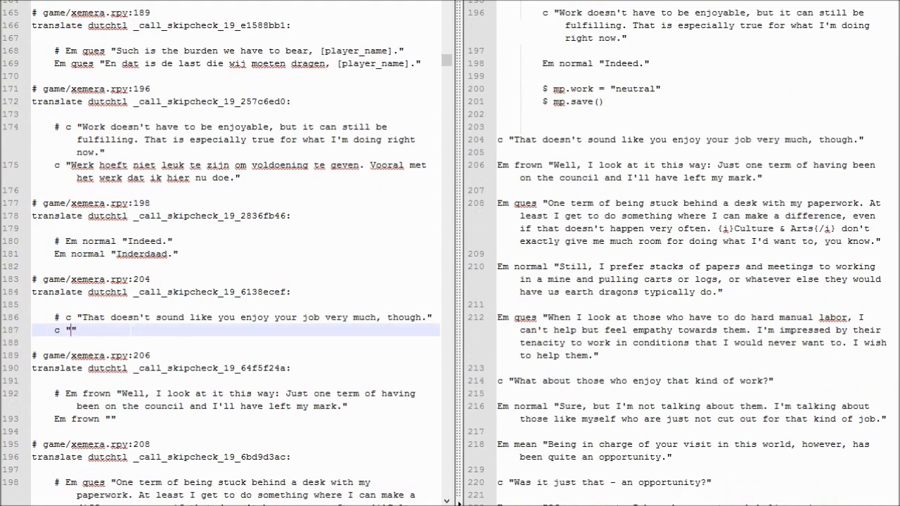
Translate the job-enjoyment line: 'Heb je niet erg van je baan g…'.
{"action": "type", "text": "Het dunkt me dat"}
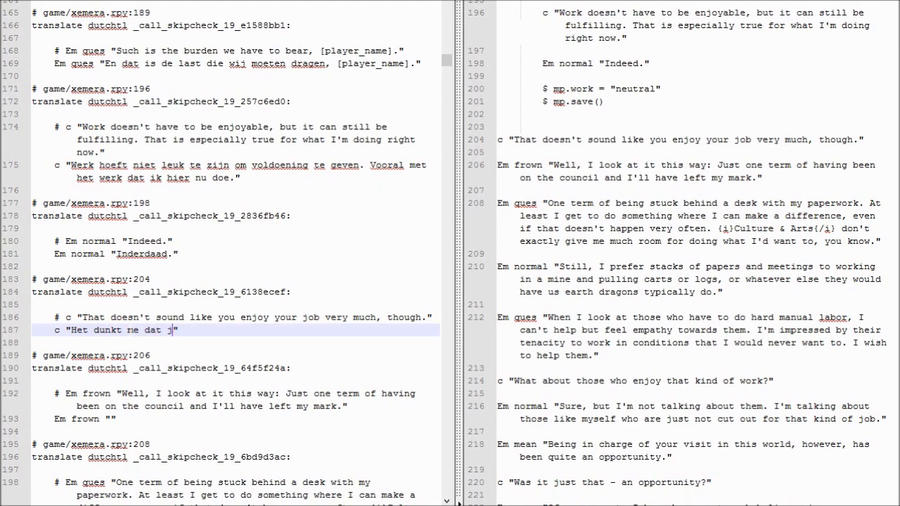
{"action": "type", "text": "je niet eg"}
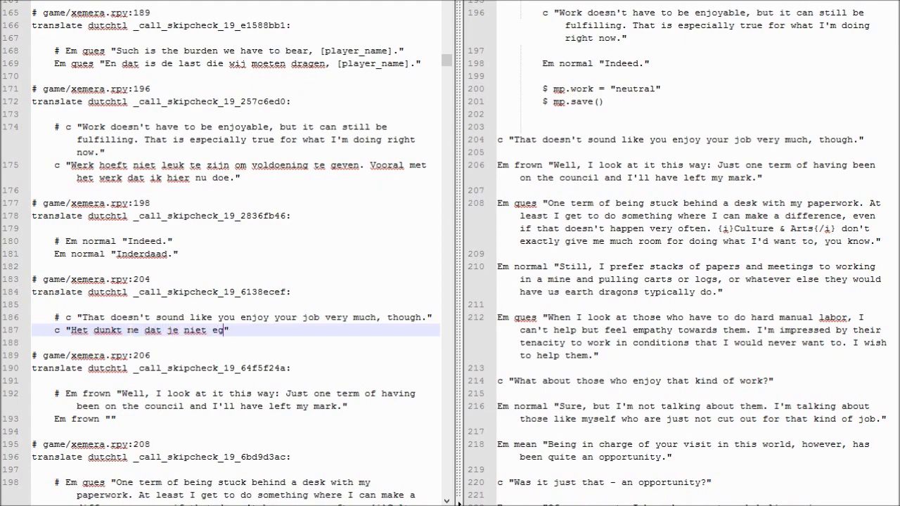
{"action": "type", "text": "erg van je baan geniet."}
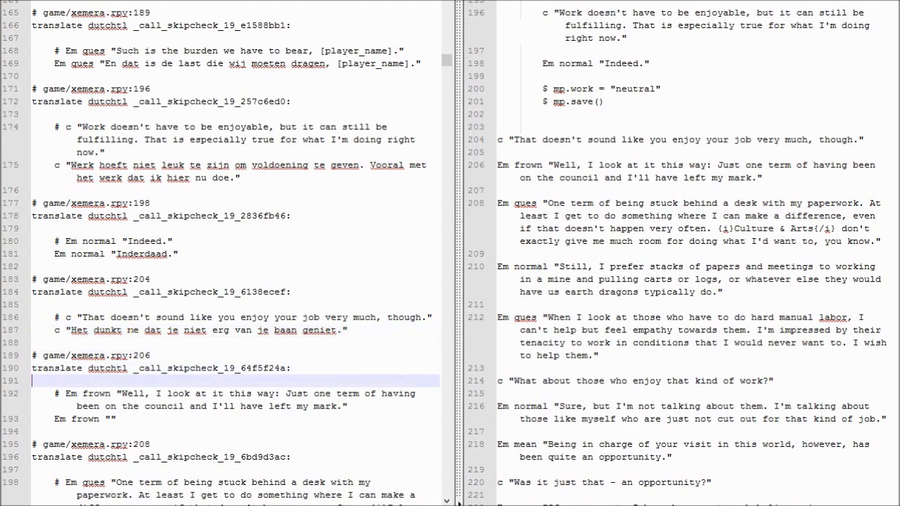
Begin the council-term line: 'Nou, laat ik het zo zeggen: Een termijn … alles dat ik nodig had'.
{"action": "type", "text": "Nou, laat"}
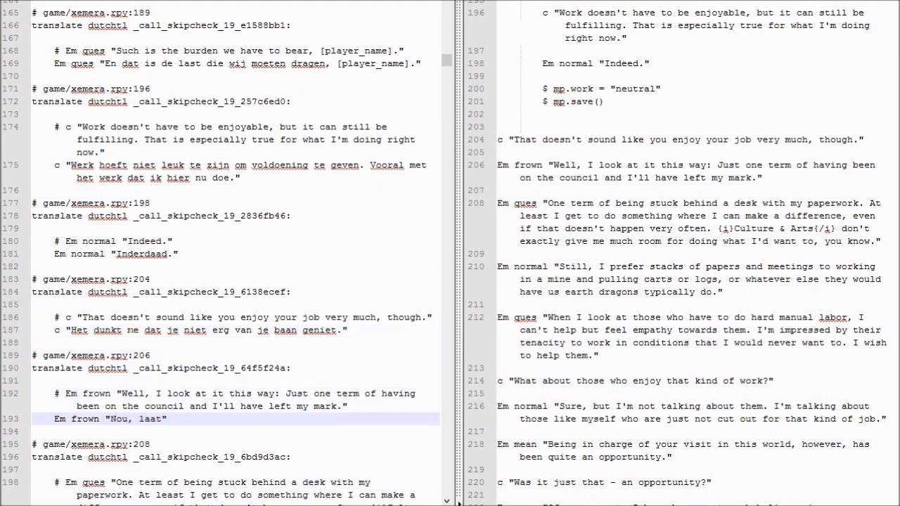
{"action": "type", "text": "ik het zo"}
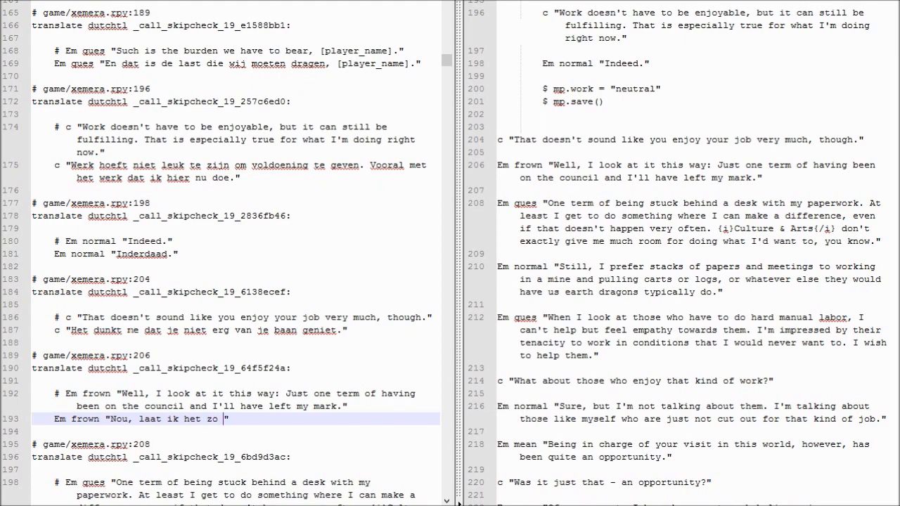
{"action": "type", "text": "zeggen: Een t"}
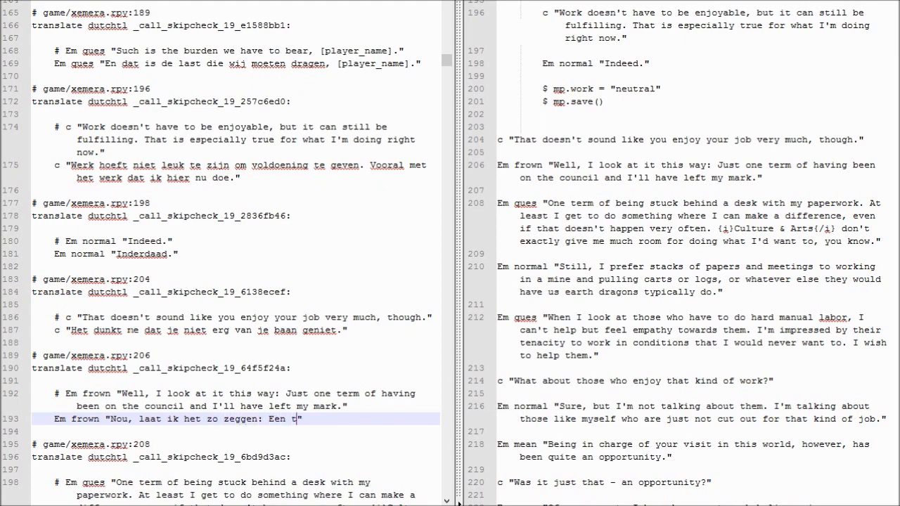
{"action": "type", "text": "ermijn w"}
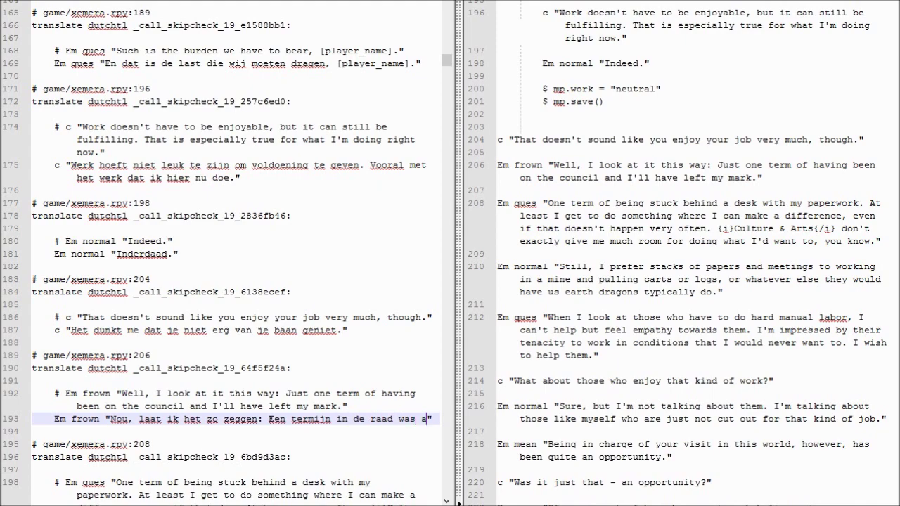
{"action": "type", "text": "alles dat ik nodig had om een"}
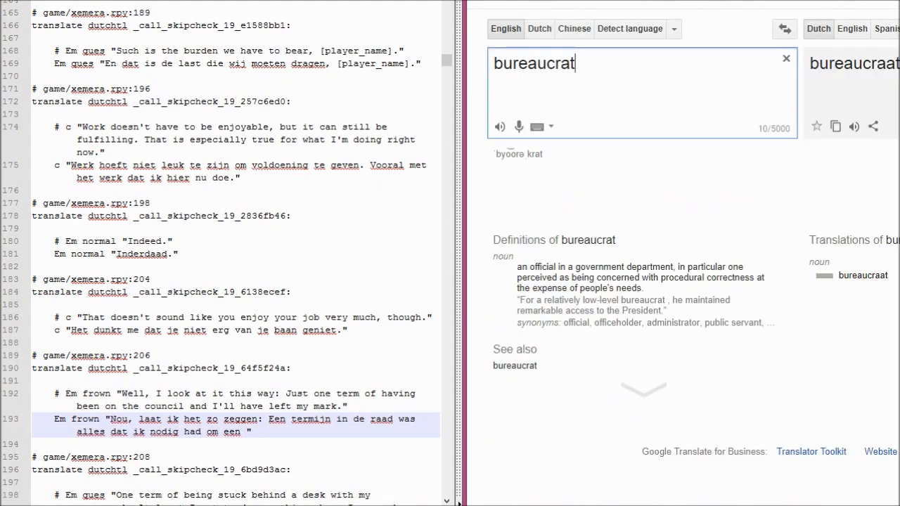
Look up the Dutch word for 'legacy' in Google Translate.
{"action": "type", "text": "legacy"}
{"action": "left_click", "coordinate": [236, 425]}
{"action": "type", "text": "nalatenschap te hebben."}
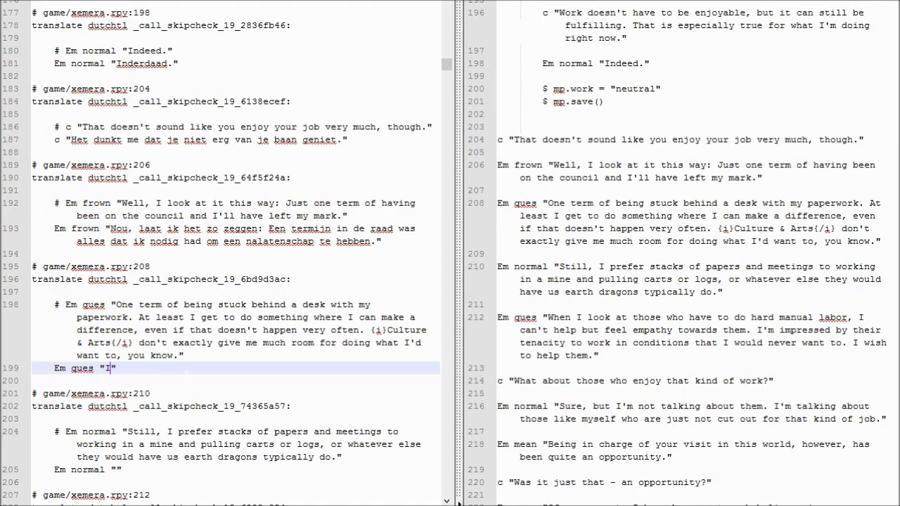
Type 'Een termijn vast achter een bureau met de papierassen. Ik … iets kunnen doen, … dat mag zijn.'.
{"action": "type", "text": "Een termijn"}
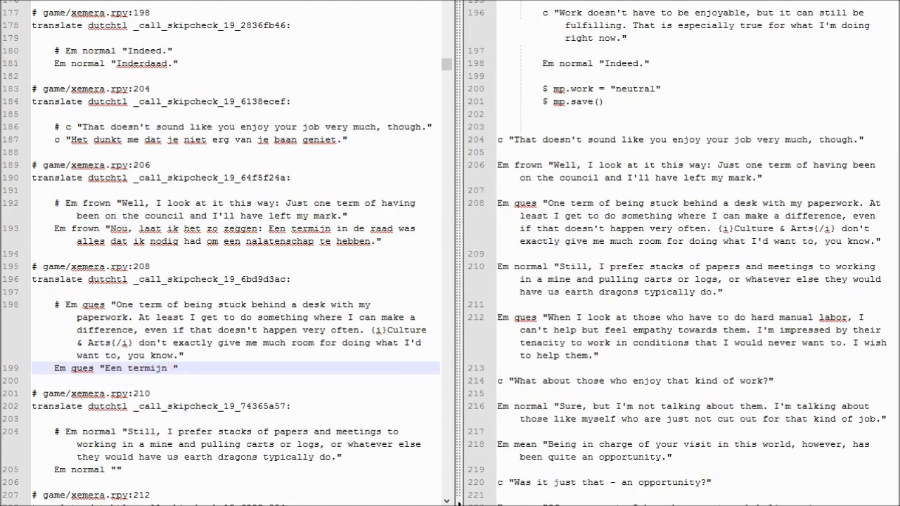
{"action": "type", "text": "vast achter di"}
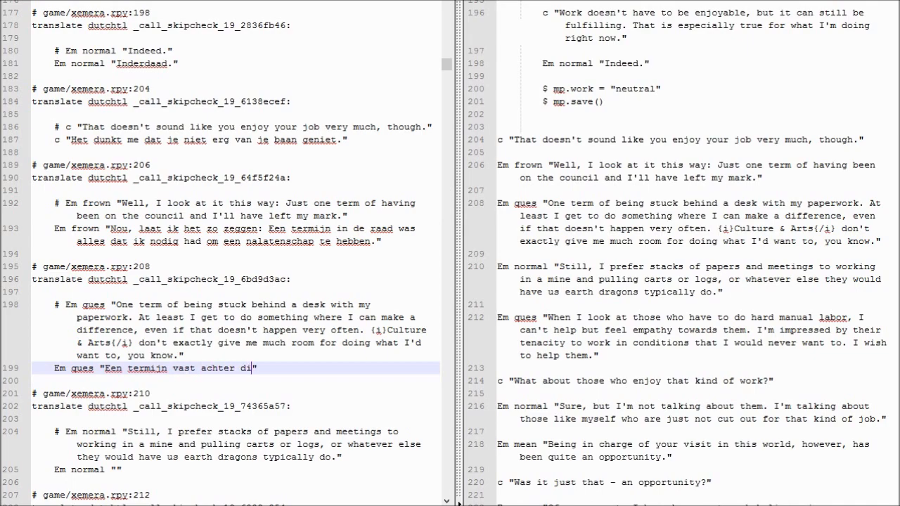
{"action": "type", "text": "en bureau m"}
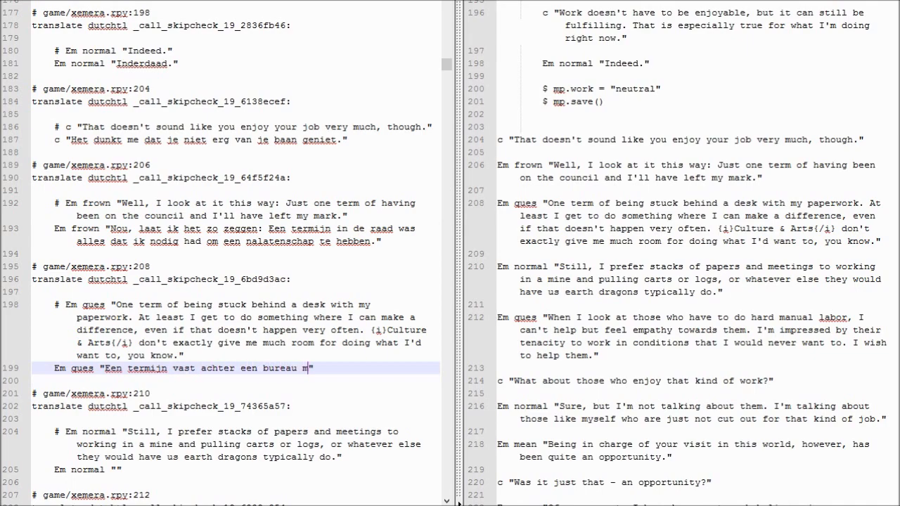
{"action": "type", "text": "et de p"}
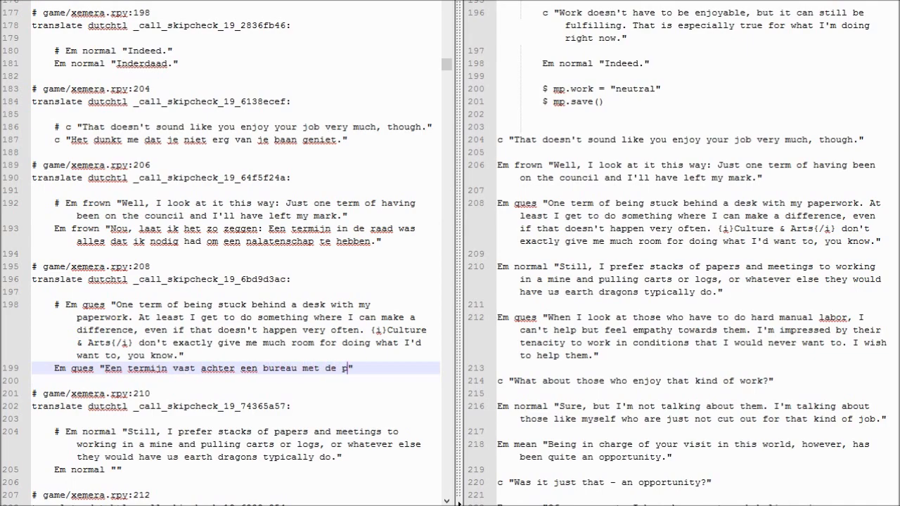
{"action": "type", "text": "apierassen."}
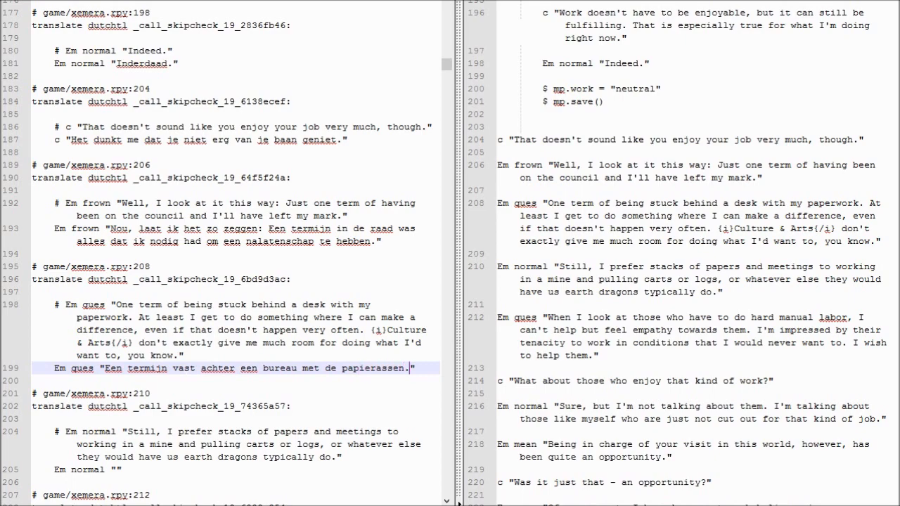
{"action": "type", "text": "Ik heb tenminste"}
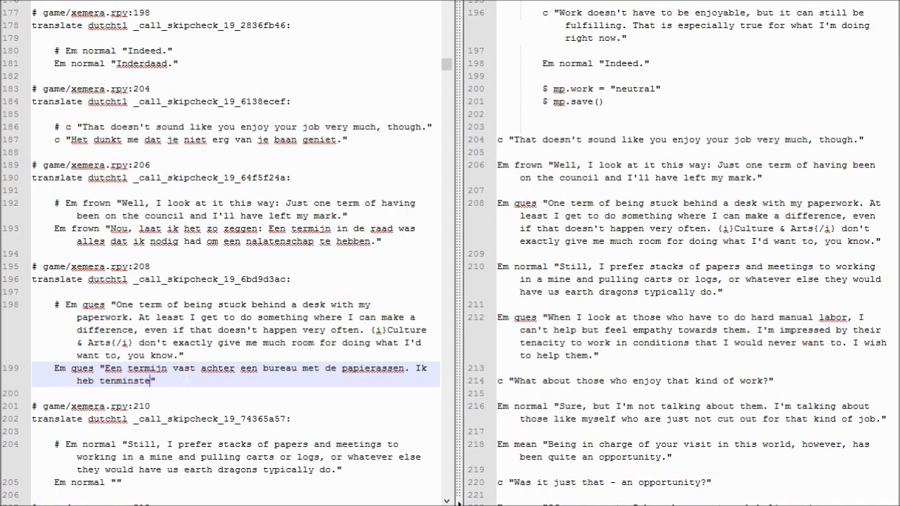
{"action": "type", "text": "iets kunne"}
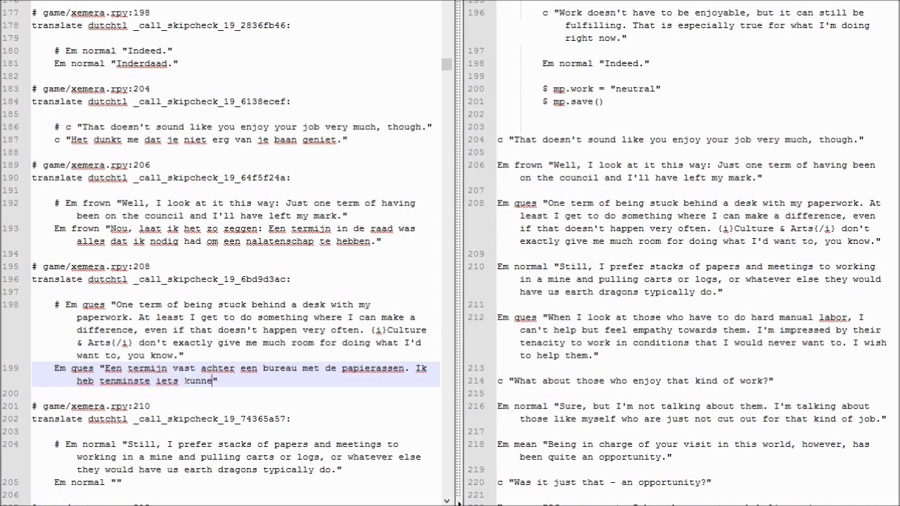
{"action": "type", "text": "doen, zelfzaam als"}
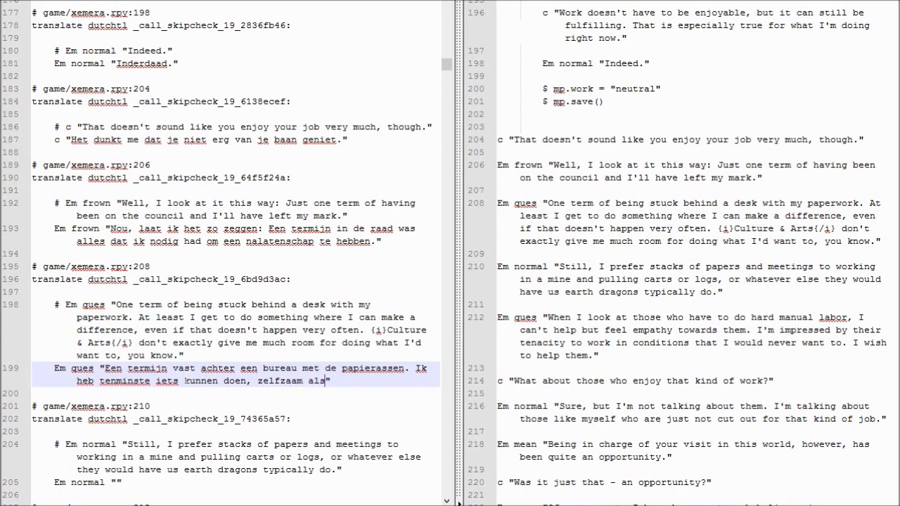
{"action": "type", "text": "dat mag zijn."}
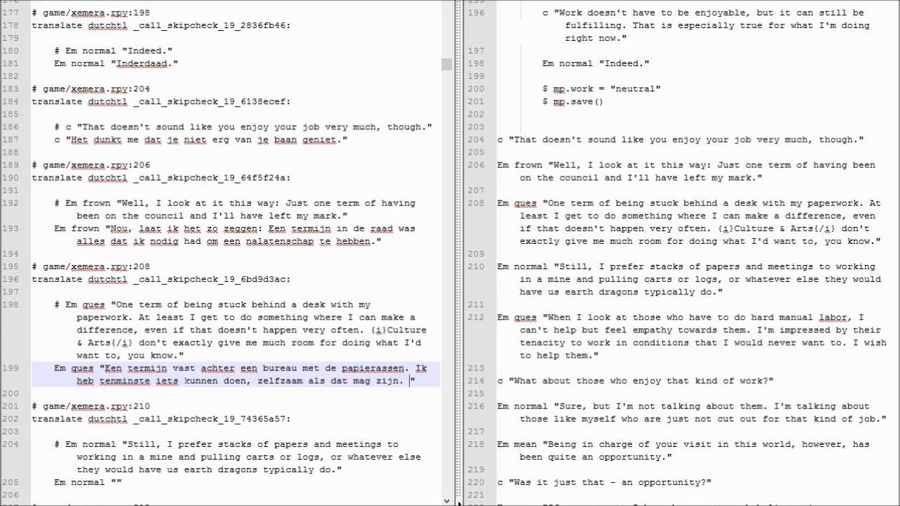
Add '{i}Kunt & Cultuur{/i} biedt mij niet veel … opties voor mijn doeleindes.'.
{"action": "type", "text": "{i}"}
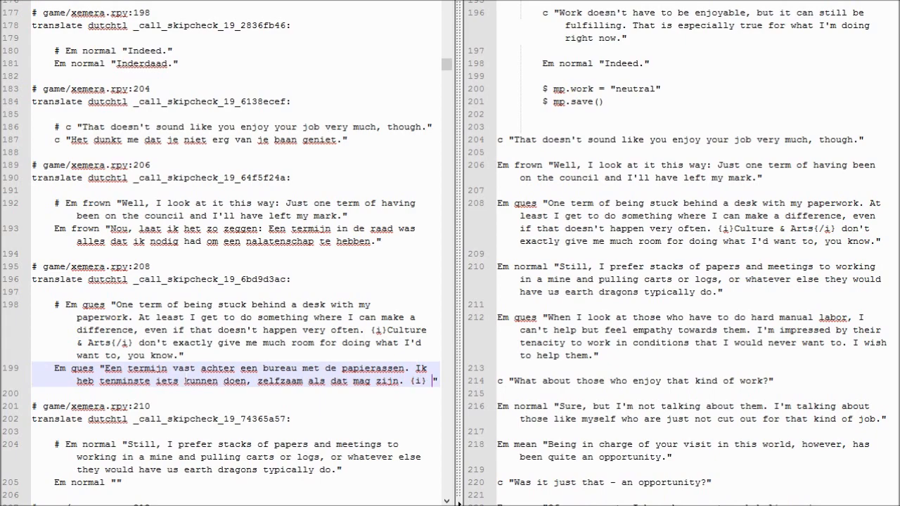
{"action": "type", "text": "{i}Kunt"}
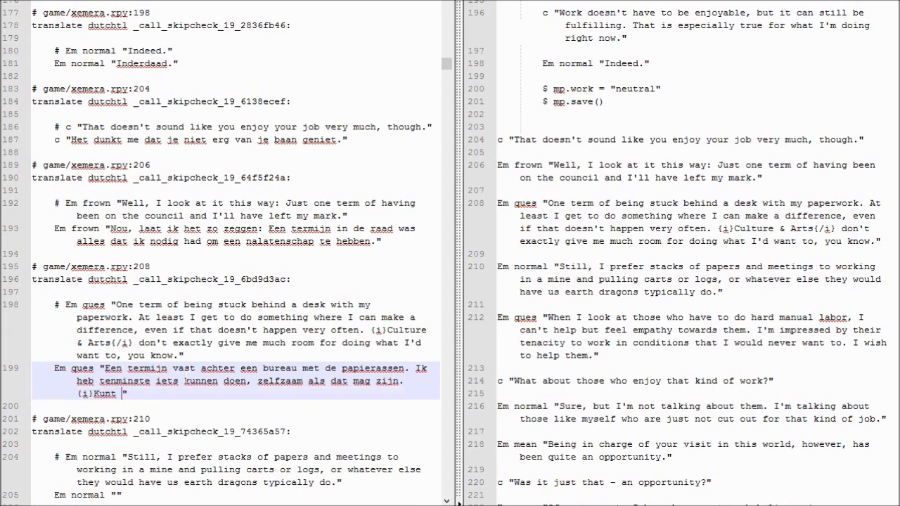
{"action": "type", "text": "& Cultuur{/i"}
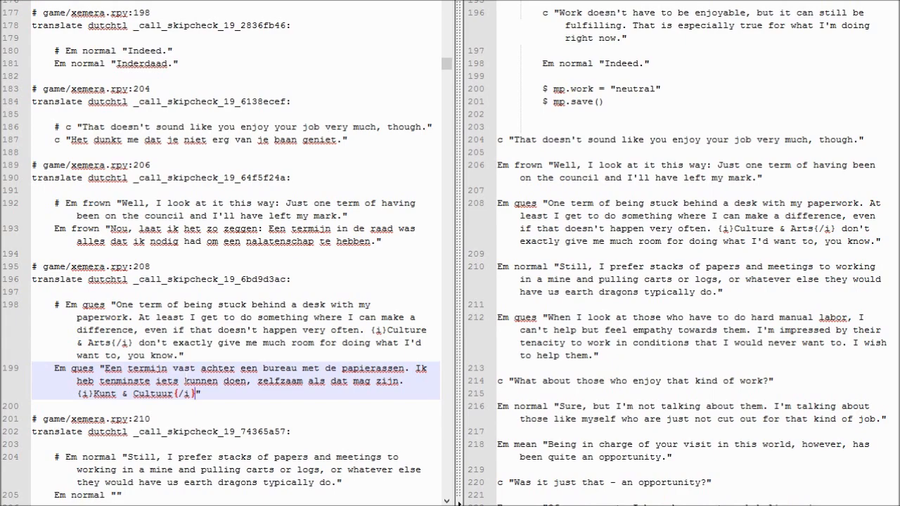
{"action": "type", "text": "bied"}
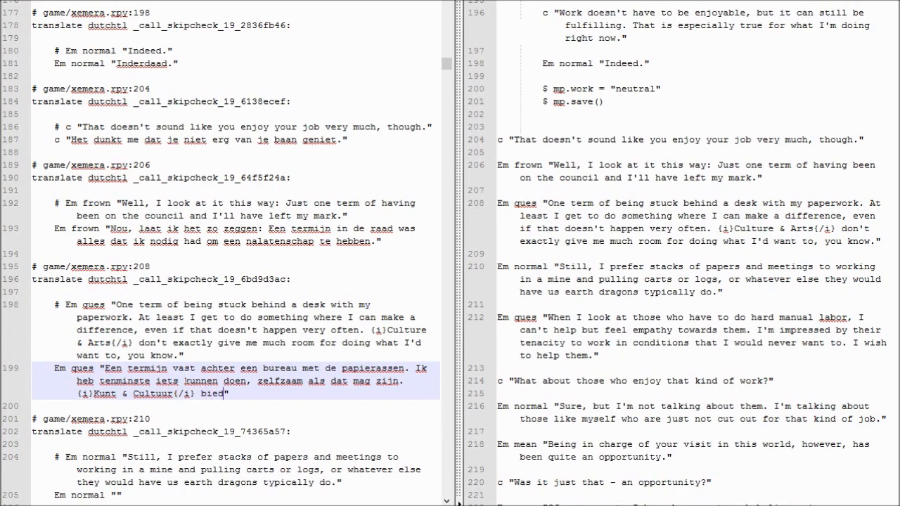
{"action": "type", "text": "mij niet veel r"}
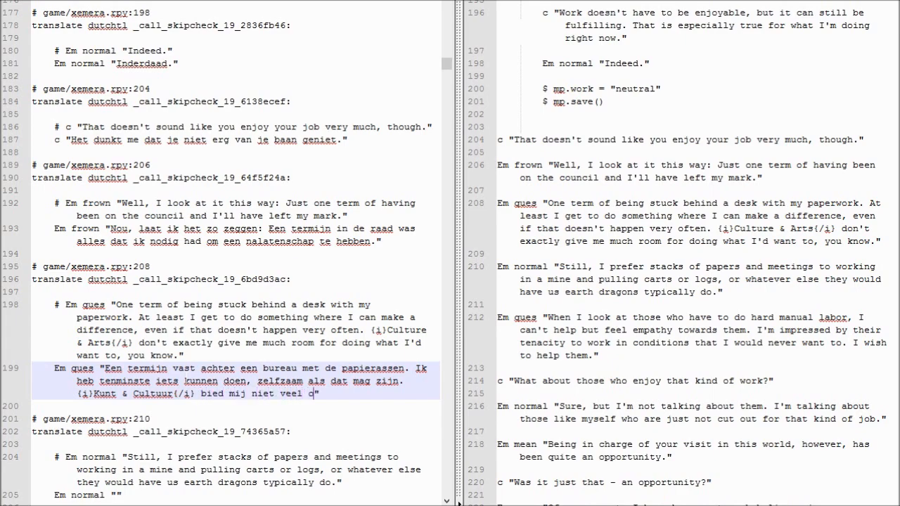
{"action": "type", "text": "opties voor mijn"}
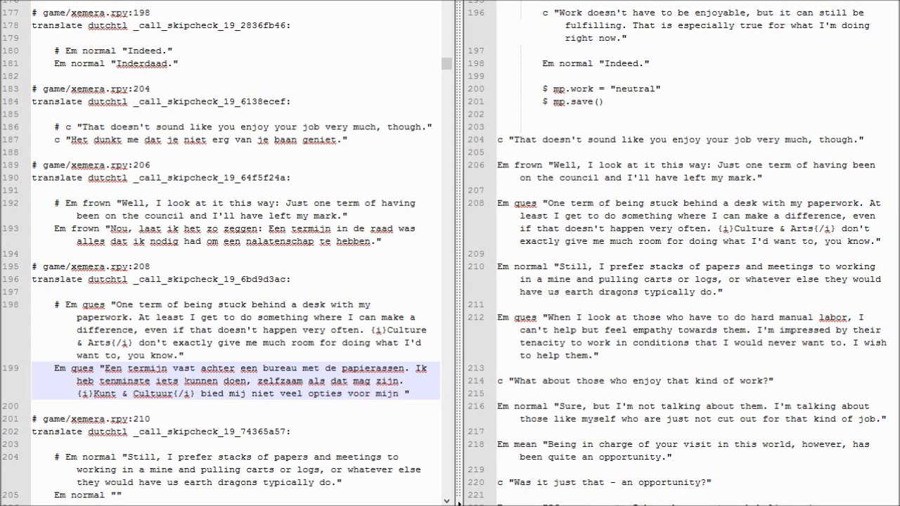
{"action": "type", "text": "doeleindes."}
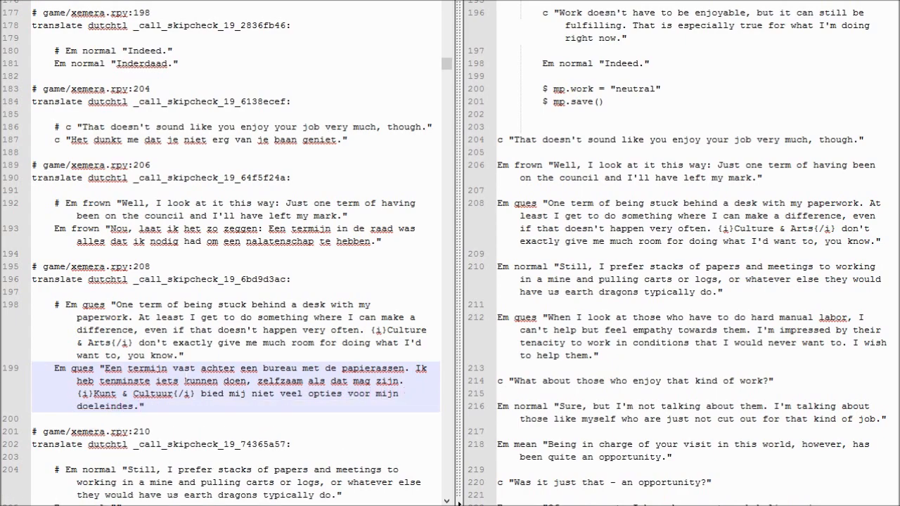
Type the Dutch translation of Em's 'Still, I prefer stacks of papers' line on line 205.
{"action": "scroll", "scroll_direction": "down", "scroll_amount": 3}
{"action": "type", "text": "Daarnaast "}
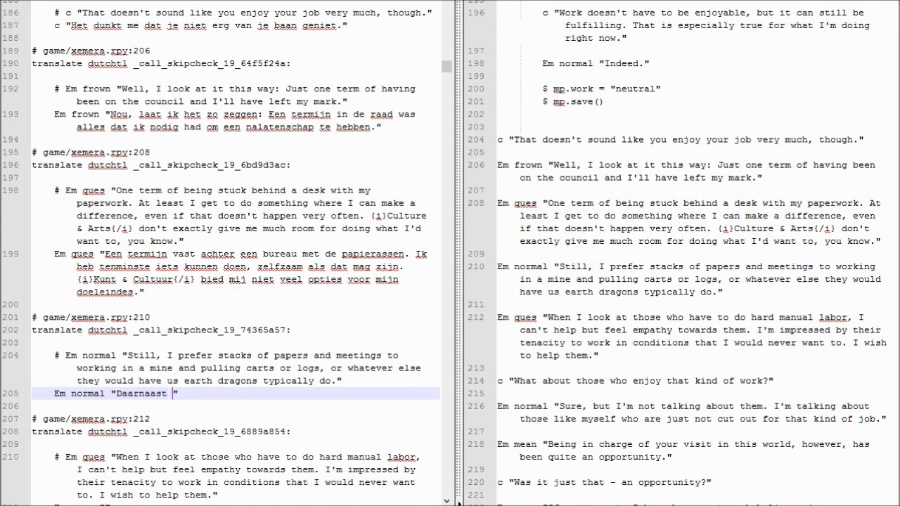
{"action": "type", "text": "heb ik lievere"}
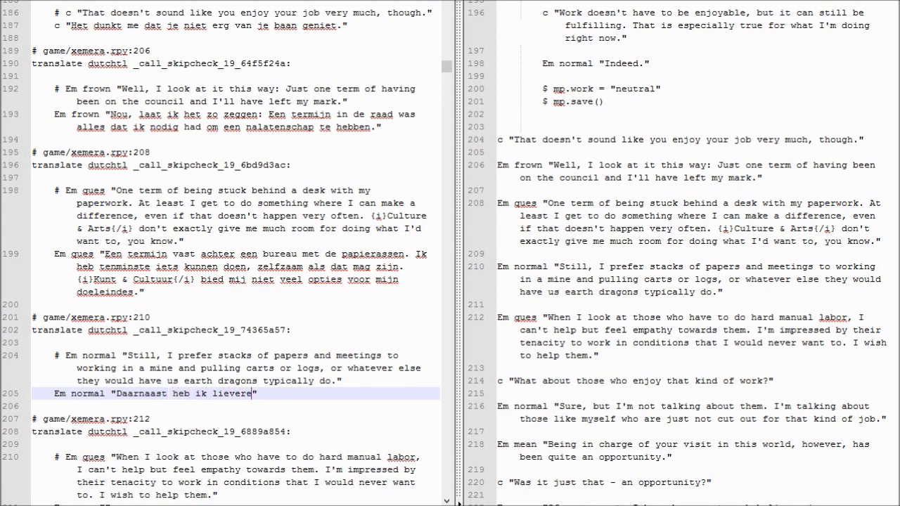
{"action": "type", "text": "paper en vergaderingen dan mijnwerk of het trekken van wagens en"}
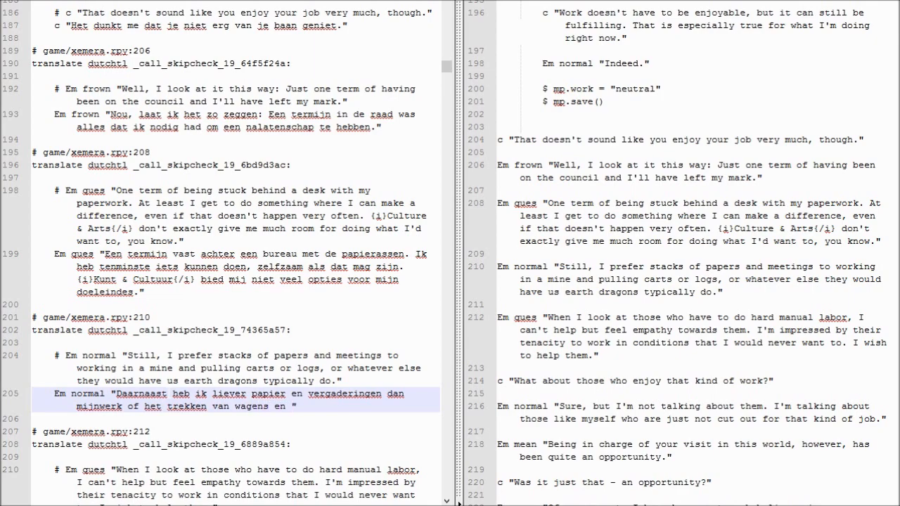
{"action": "type", "text": "boomstammen, of wat"}
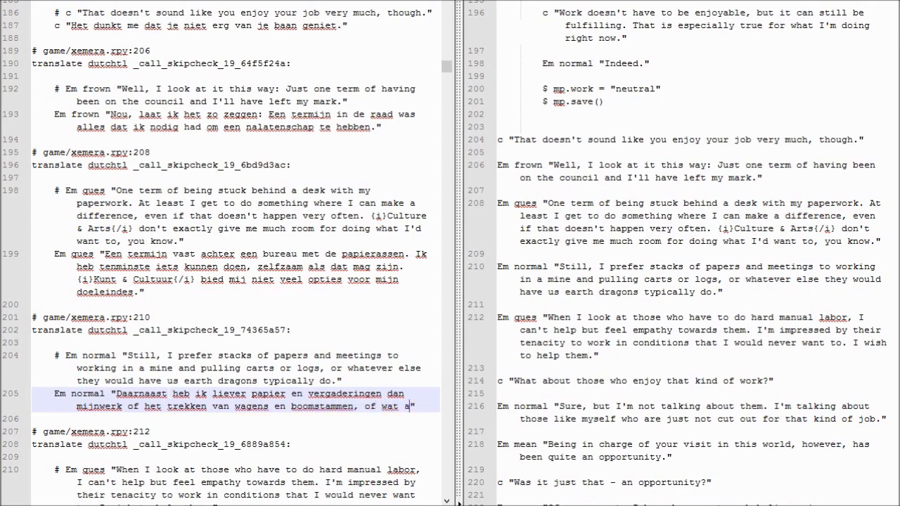
{"action": "type", "text": "ardedragen normaal"}
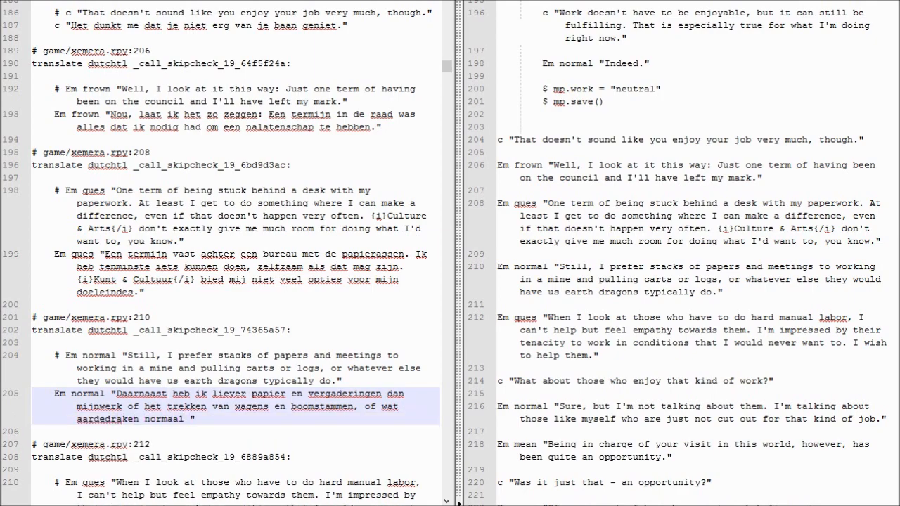
{"action": "type", "text": "dan ook dow"}
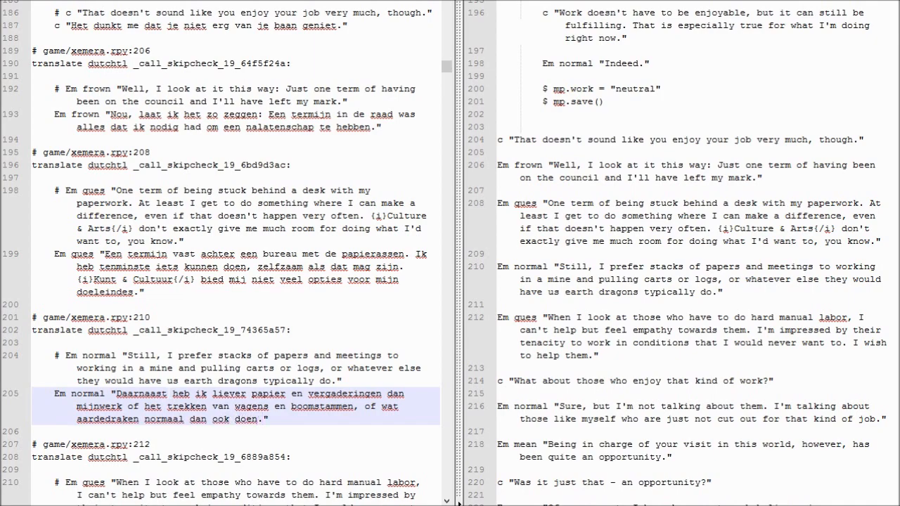
Begin the Dutch translation on line 211, rewording the opening 'En … het werk doen'.
{"action": "scroll", "scroll_direction": "down", "scroll_amount": 3}
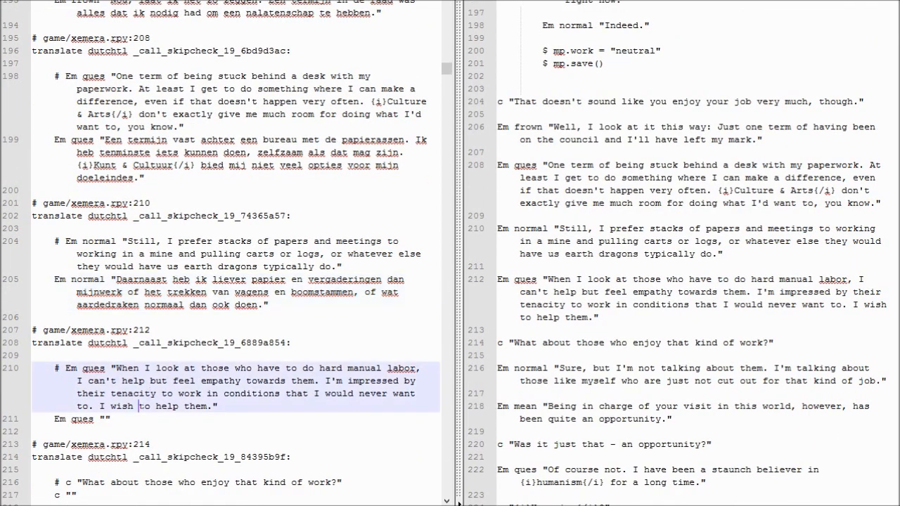
{"action": "type", "text": "En als ik kijk naar zij die"}
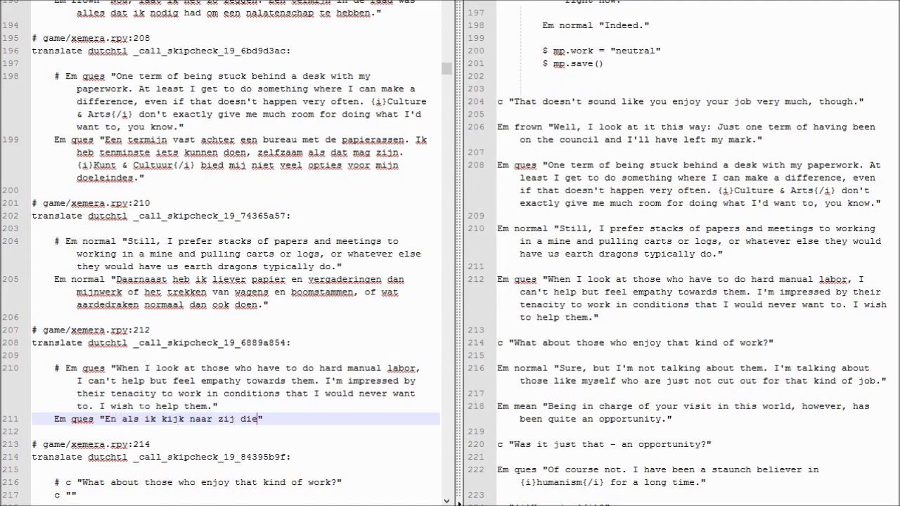
{"action": "type", "text": "het werk doen, vol ik niets da"}
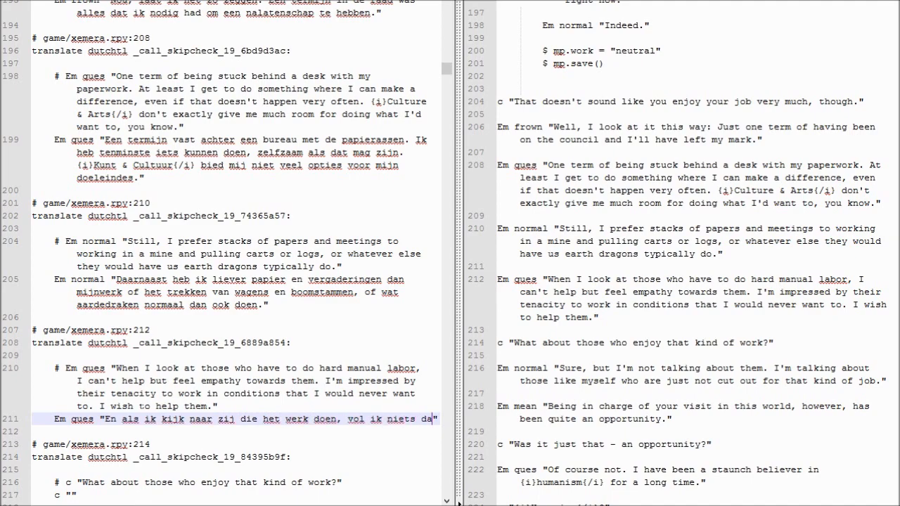
{"action": "key", "text": "BackSpace"}
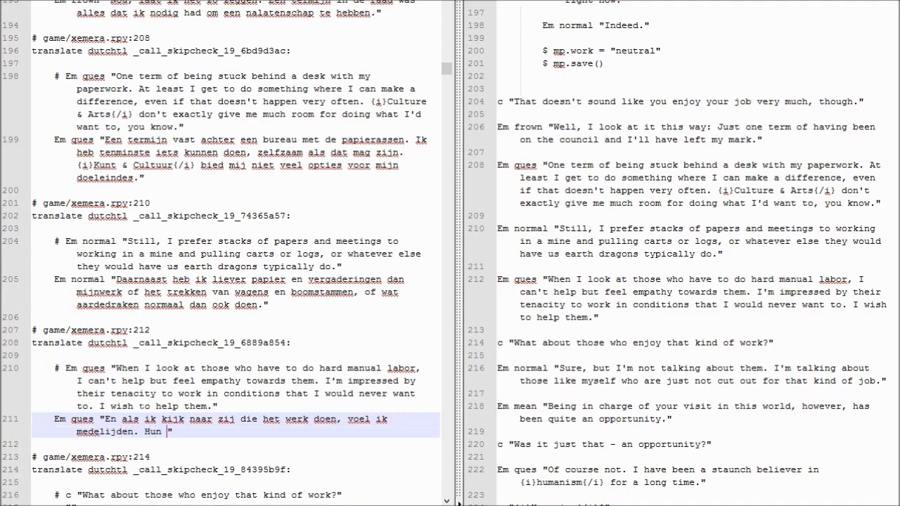
Continue the Dutch line through '…illen meemaken. Ik wil ze hel'.
{"action": "type", "text": "doorzettendheid in"}
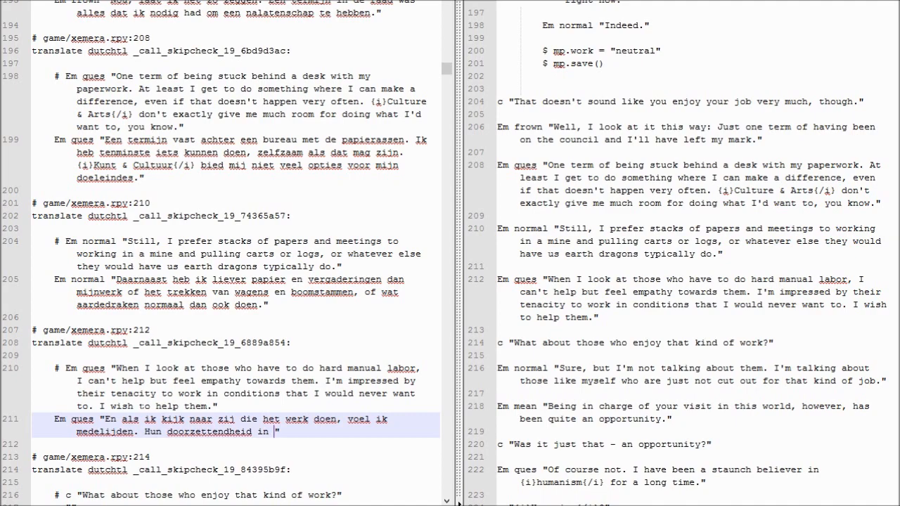
{"action": "type", "text": "een omgeving die ik n"}
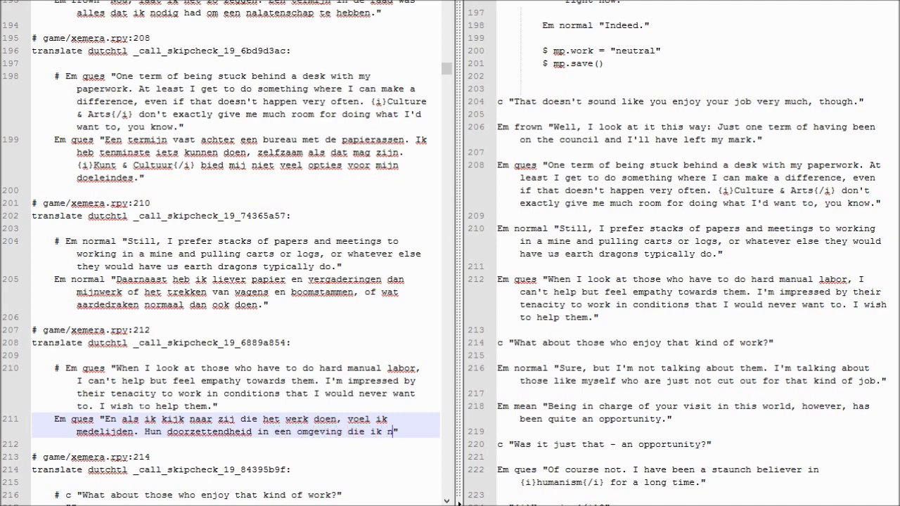
{"action": "type", "text": "ooit zou w"}
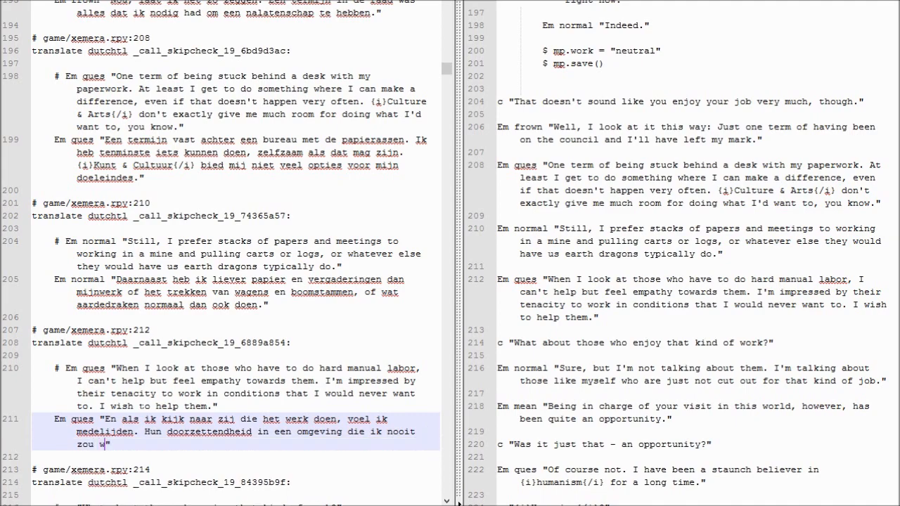
{"action": "type", "text": "illen meemaken."}
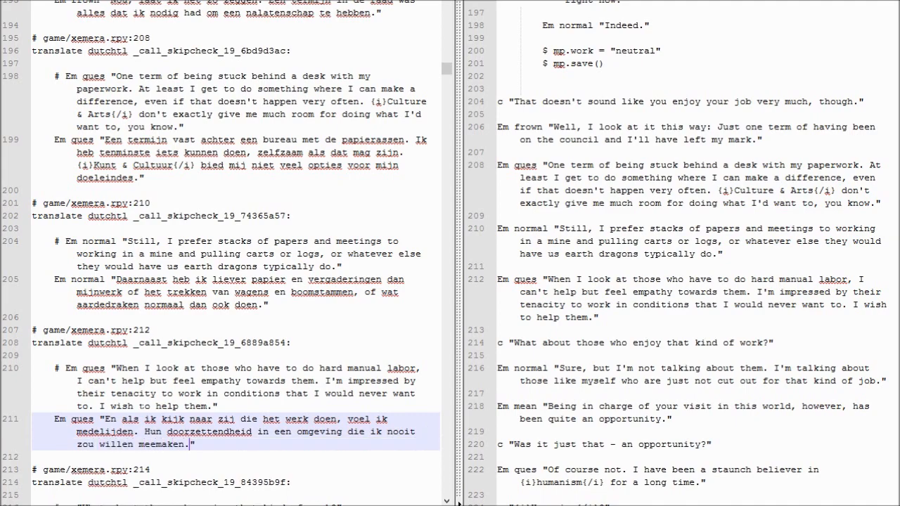
{"action": "type", "text": "Ik wil ze hel"}
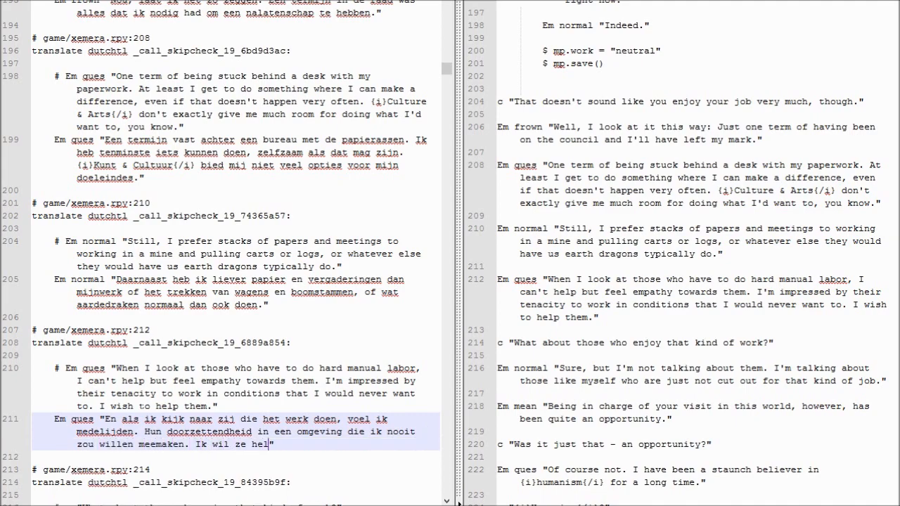